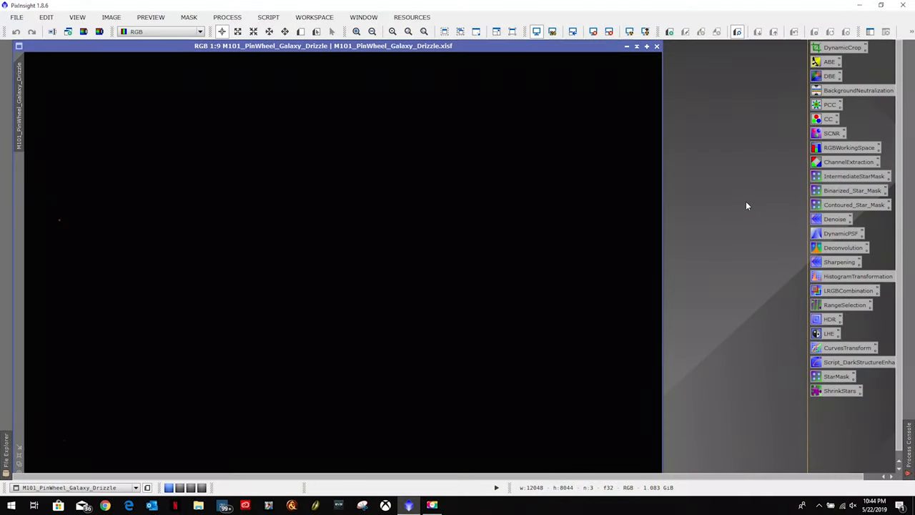
{"action": "mouse_move", "coordinate": [704, 129]}
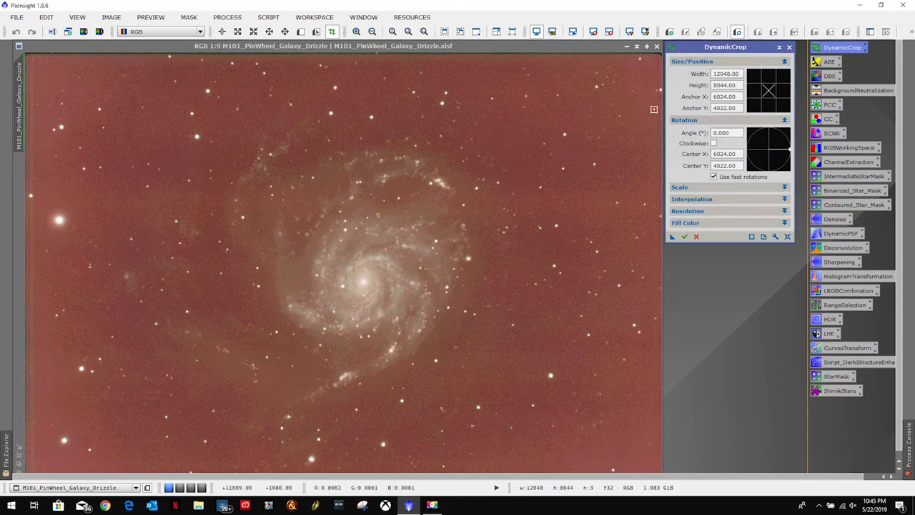
{"action": "mouse_move", "coordinate": [392, 58]}
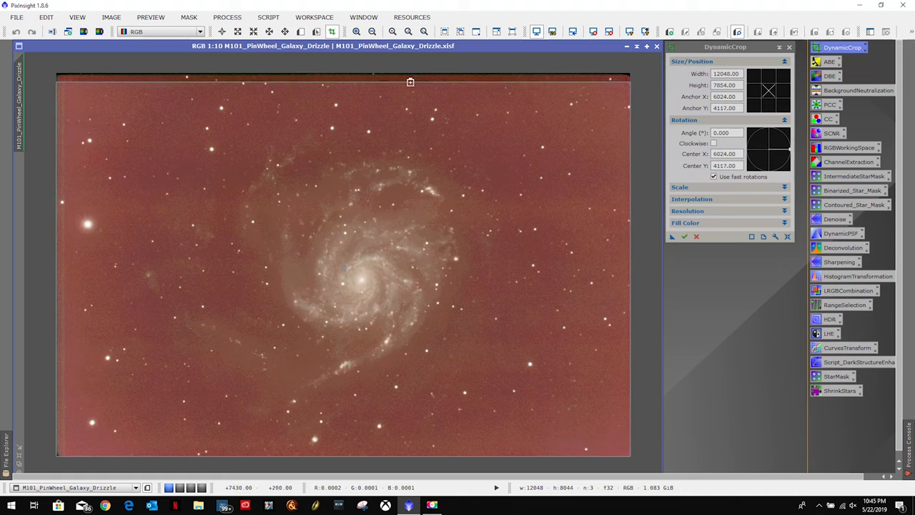
Step: Drag the top, bottom, left and right DynamicCrop edges inward past the ragged stacking borders
{"action": "left_click_drag", "start_coordinate": [411, 82], "coordinate": [410, 90]}
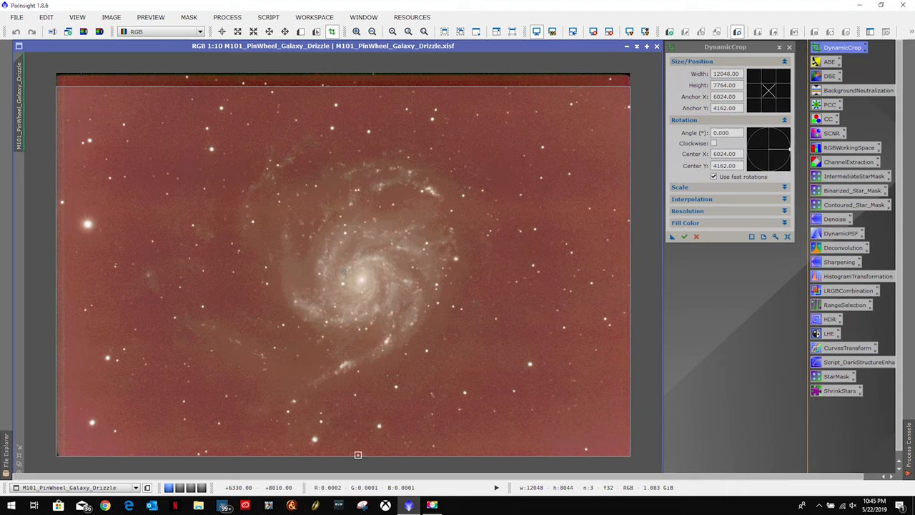
{"action": "left_click_drag", "start_coordinate": [357, 455], "coordinate": [361, 442]}
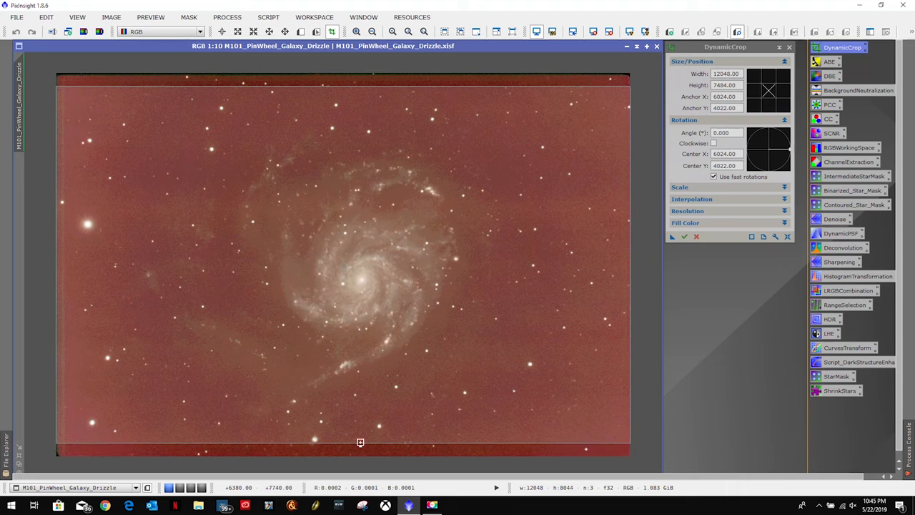
{"action": "mouse_move", "coordinate": [57, 261]}
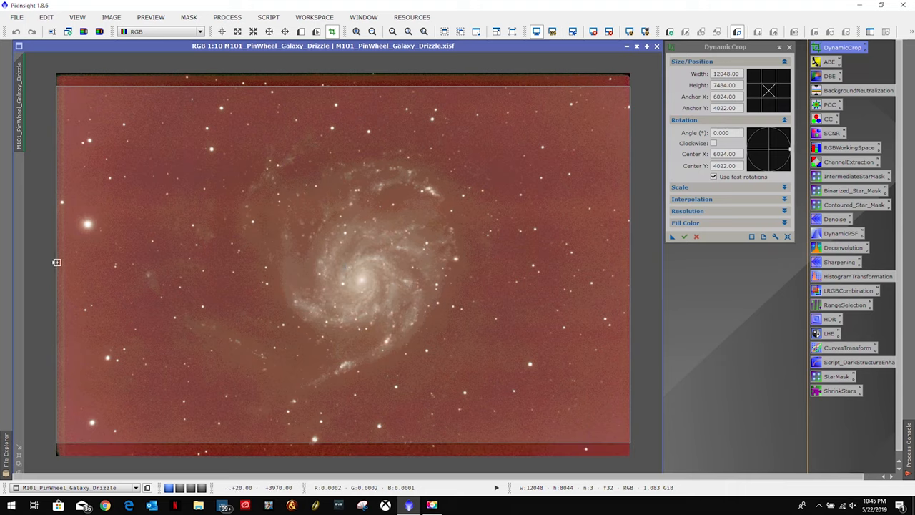
{"action": "left_click_drag", "start_coordinate": [57, 263], "coordinate": [83, 263]}
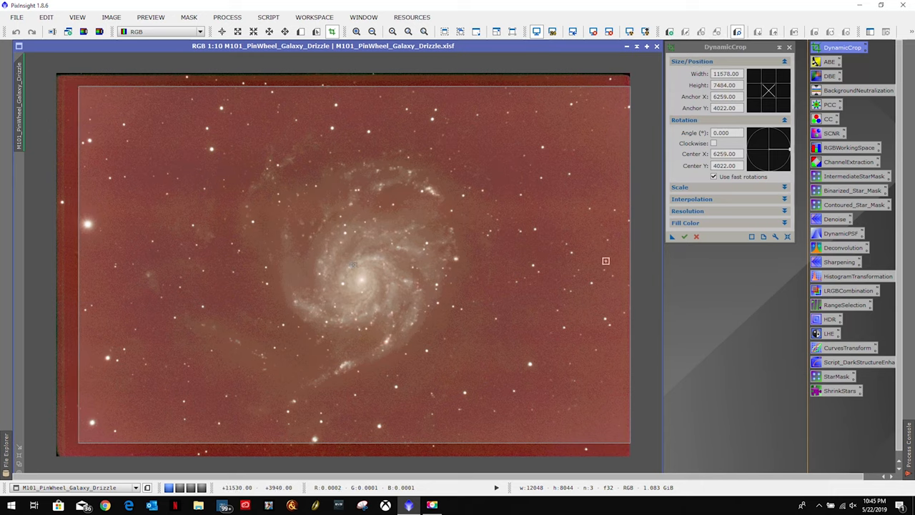
{"action": "left_click_drag", "start_coordinate": [629, 263], "coordinate": [609, 263]}
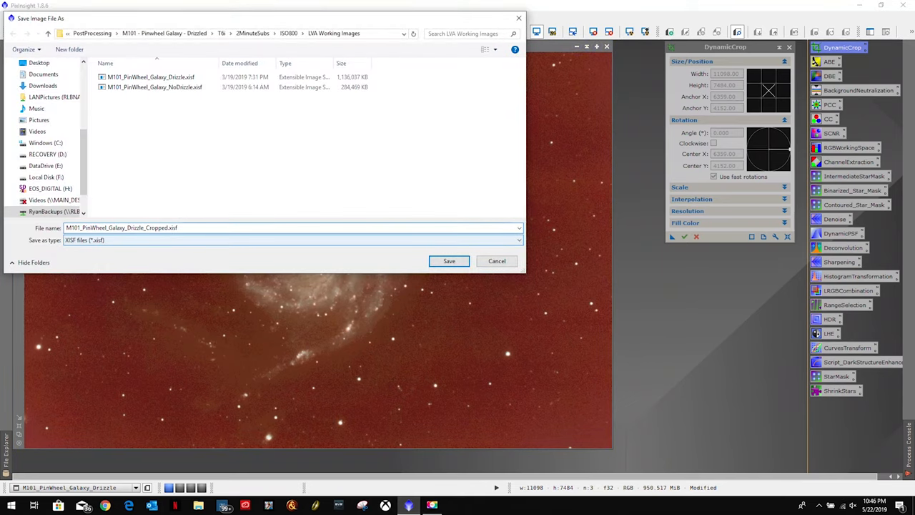
Step: Save the cropped image as M101_PinWheel_Galaxy_Drizzle_Cropped.xisf in XISF format
{"action": "left_click", "coordinate": [449, 261]}
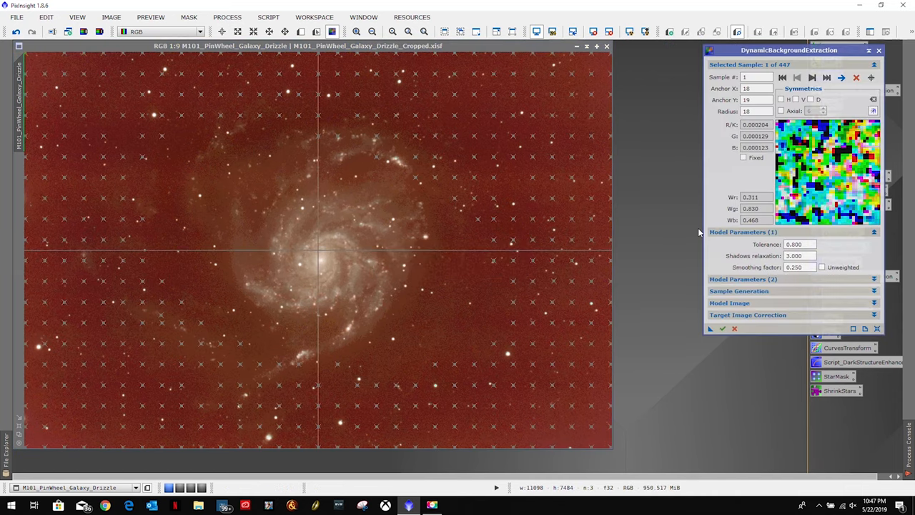
{"action": "mouse_move", "coordinate": [632, 200]}
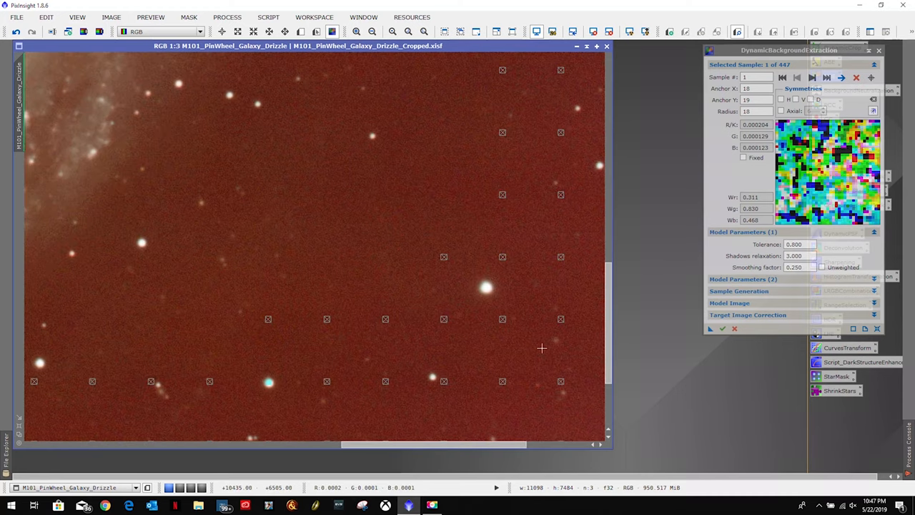
{"action": "mouse_move", "coordinate": [615, 303]}
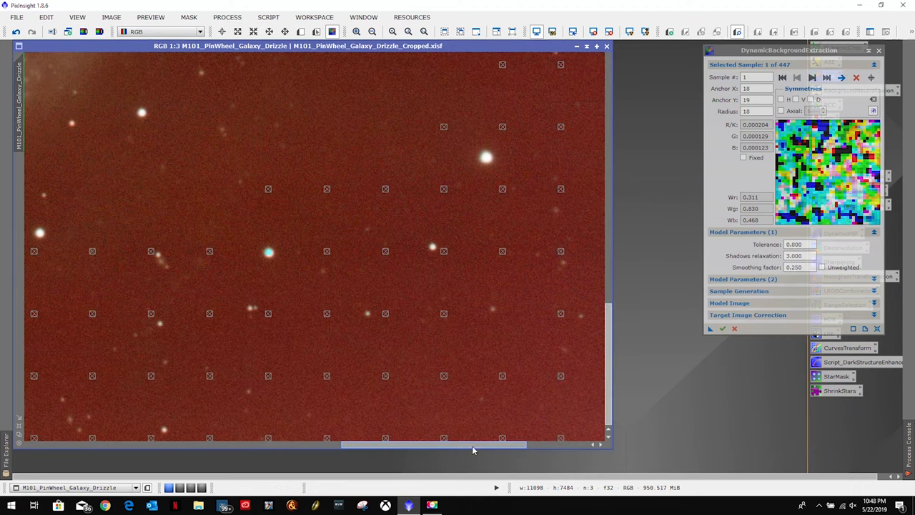
Step: Zoom into the DBE sample grid and select a background sample near a bright star to check it
{"action": "left_click_drag", "start_coordinate": [472, 446], "coordinate": [561, 446]}
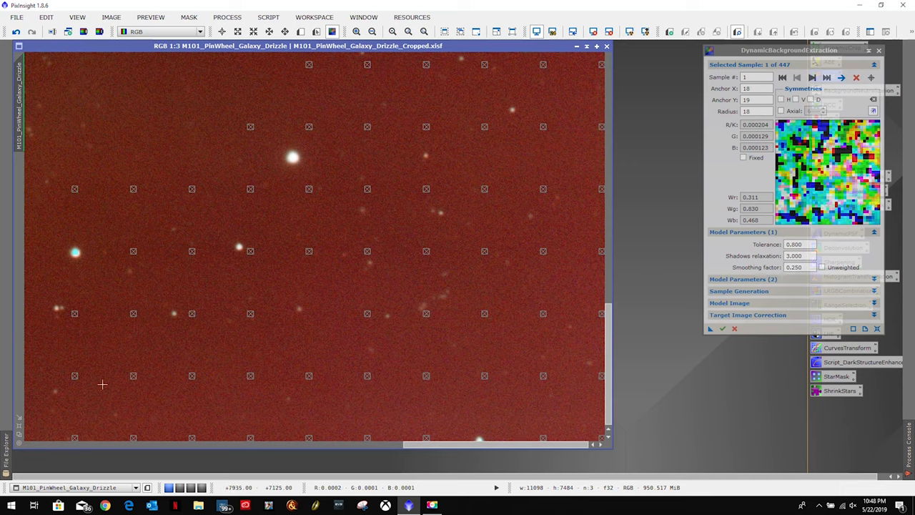
{"action": "mouse_move", "coordinate": [77, 252]}
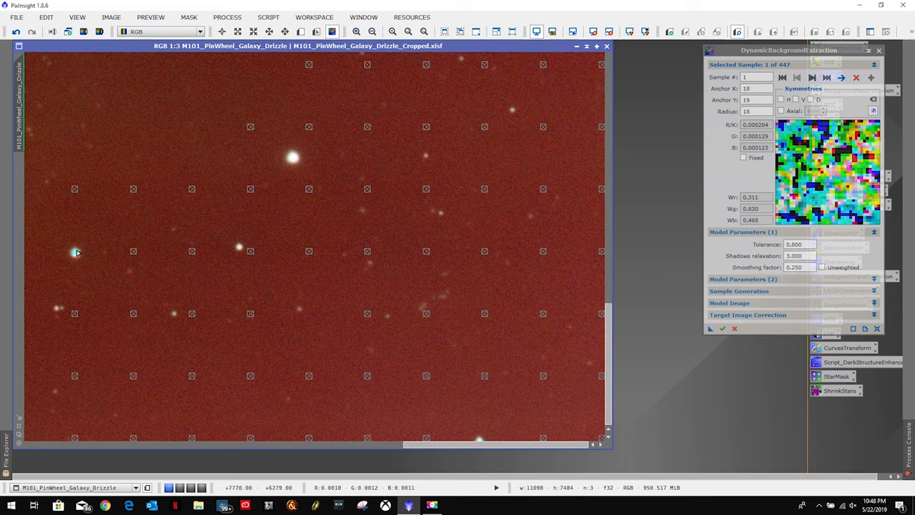
{"action": "left_click", "coordinate": [106, 227]}
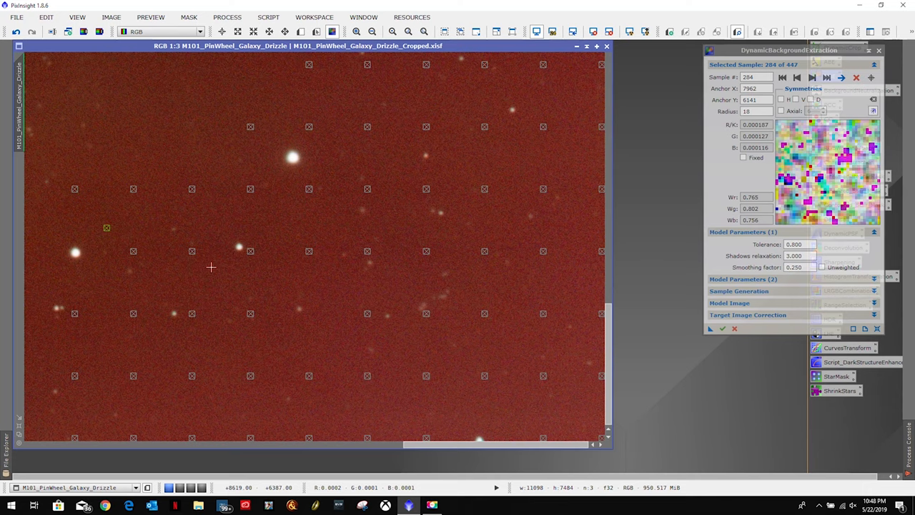
{"action": "mouse_move", "coordinate": [392, 336]}
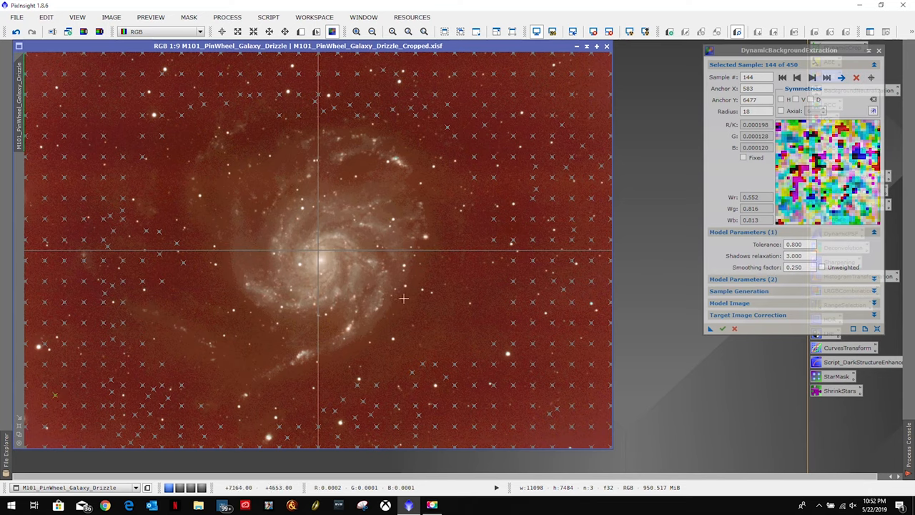
{"action": "mouse_move", "coordinate": [504, 237]}
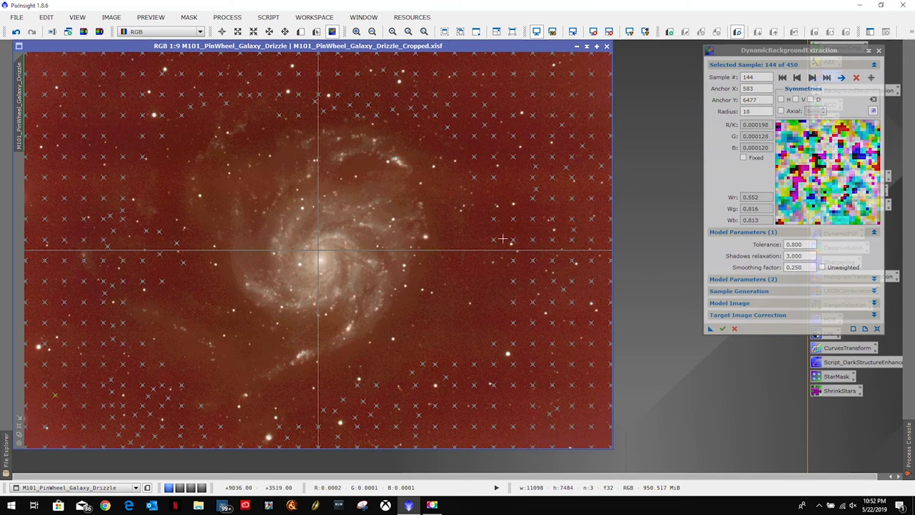
{"action": "mouse_move", "coordinate": [724, 328]}
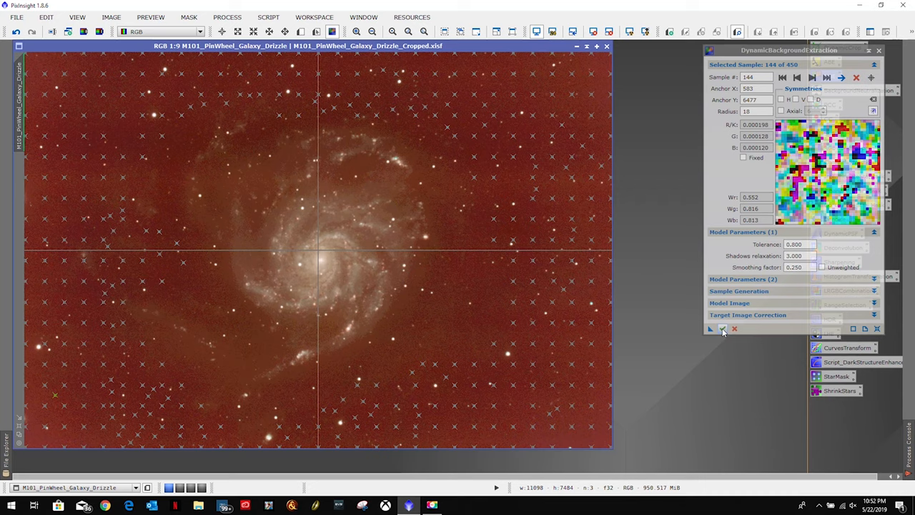
{"action": "mouse_move", "coordinate": [722, 328]}
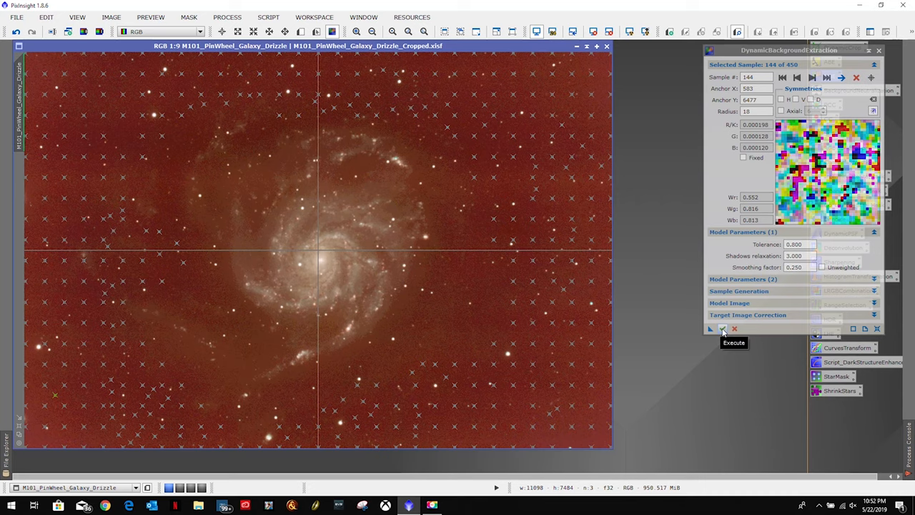
Step: Execute DynamicBackgroundExtraction on the cropped image to produce a gradient-corrected DBE copy
{"action": "left_click", "coordinate": [723, 328]}
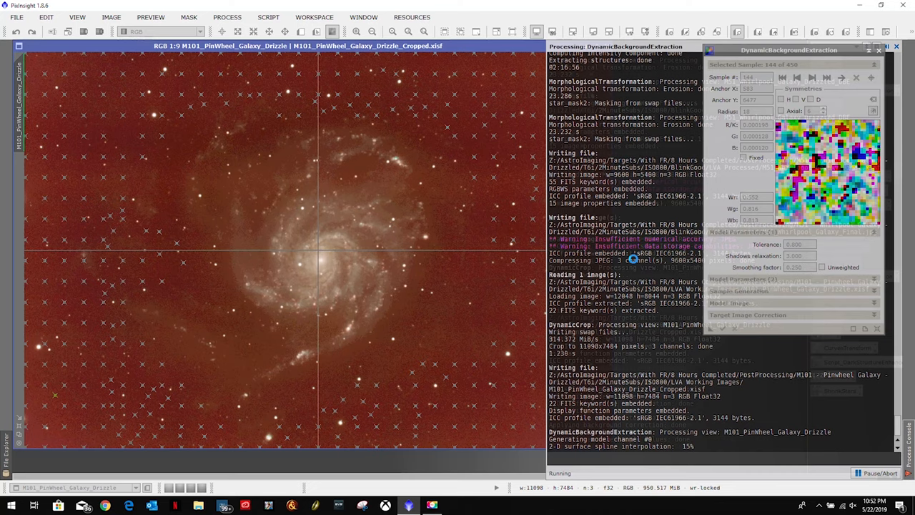
{"action": "left_click", "coordinate": [722, 327]}
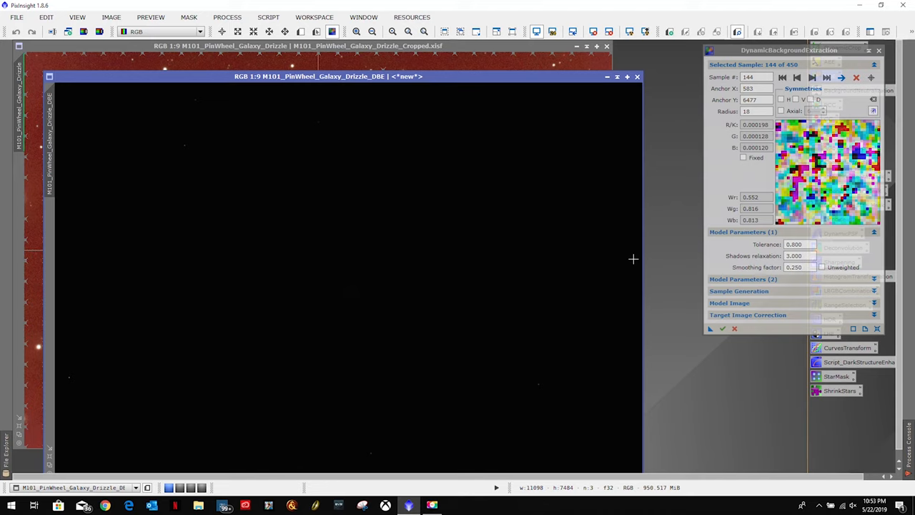
{"action": "mouse_move", "coordinate": [569, 66]}
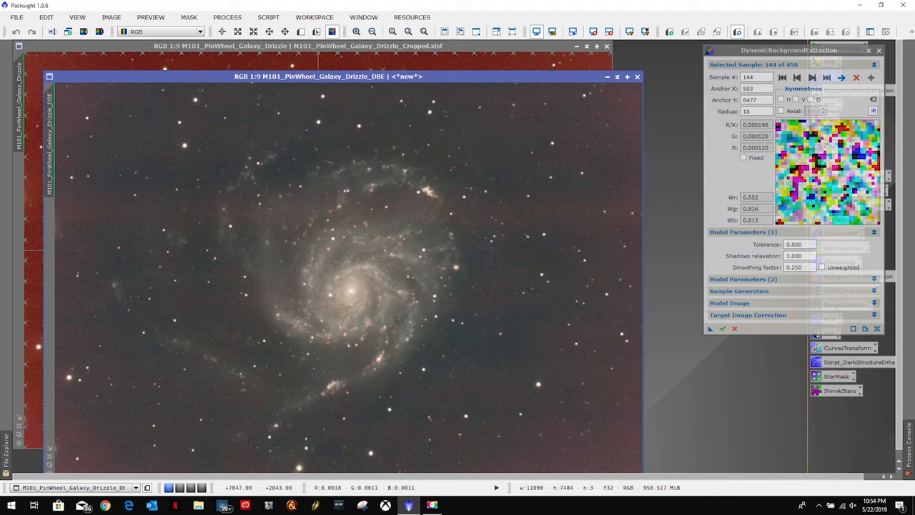
{"action": "mouse_move", "coordinate": [527, 86]}
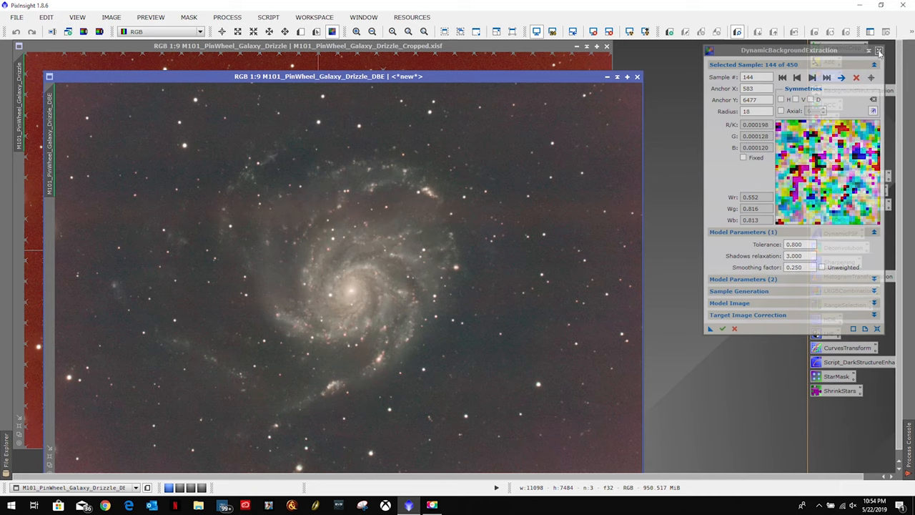
Step: End the DBE session and close the original cropped image, leaving only the DBE view
{"action": "left_click", "coordinate": [878, 50]}
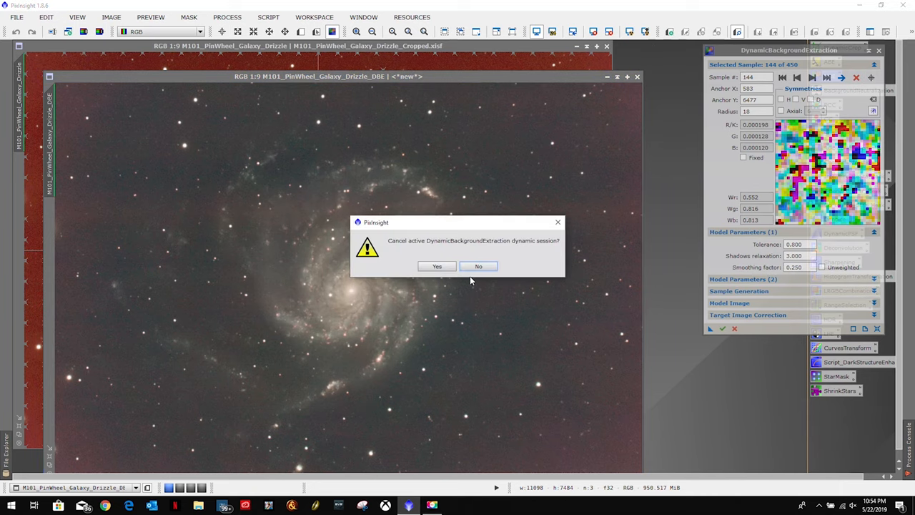
{"action": "left_click", "coordinate": [438, 266]}
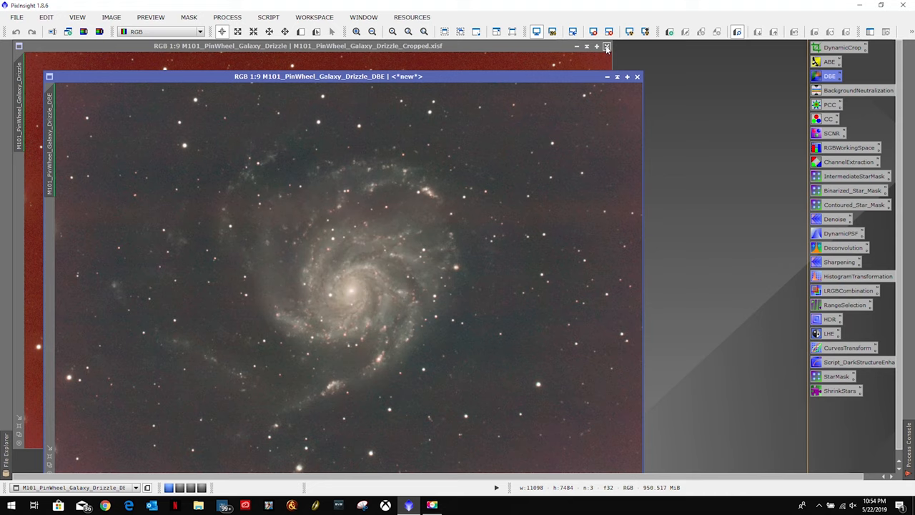
{"action": "mouse_move", "coordinate": [607, 45]}
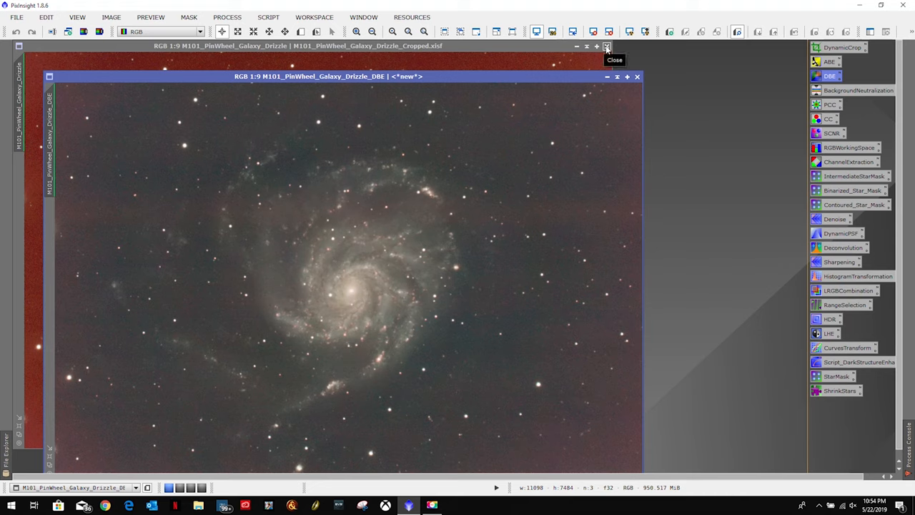
{"action": "left_click", "coordinate": [606, 46]}
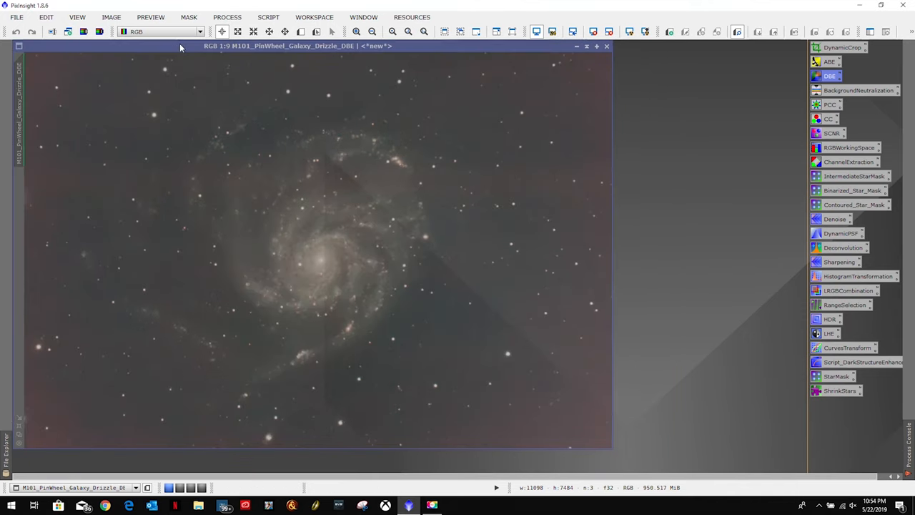
Step: Save the background-extracted image as M101_PinWheel_Galaxy_Drizzle_DBE.xisf
{"action": "left_click", "coordinate": [16, 17]}
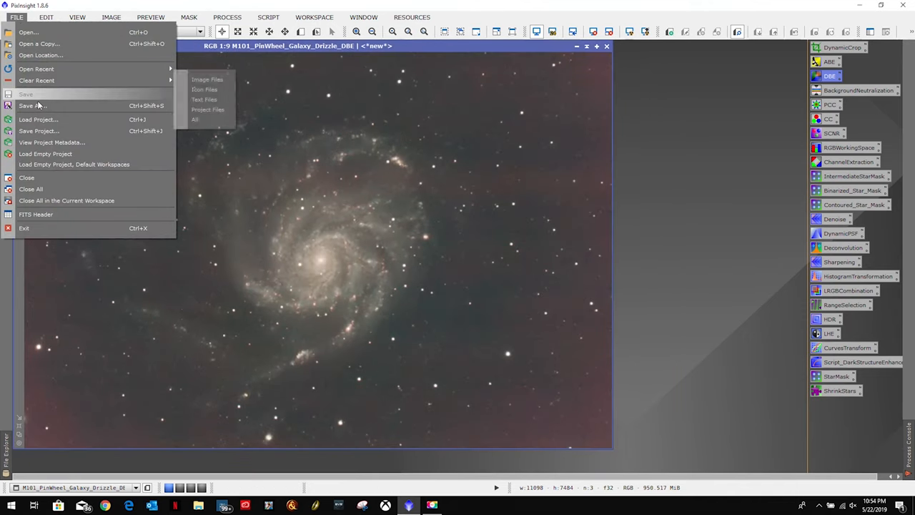
{"action": "left_click", "coordinate": [32, 106]}
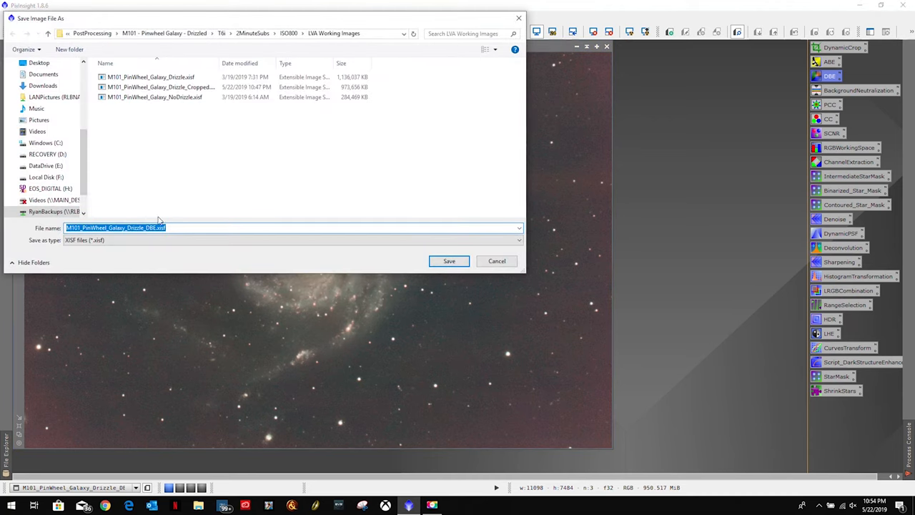
{"action": "left_click", "coordinate": [449, 260]}
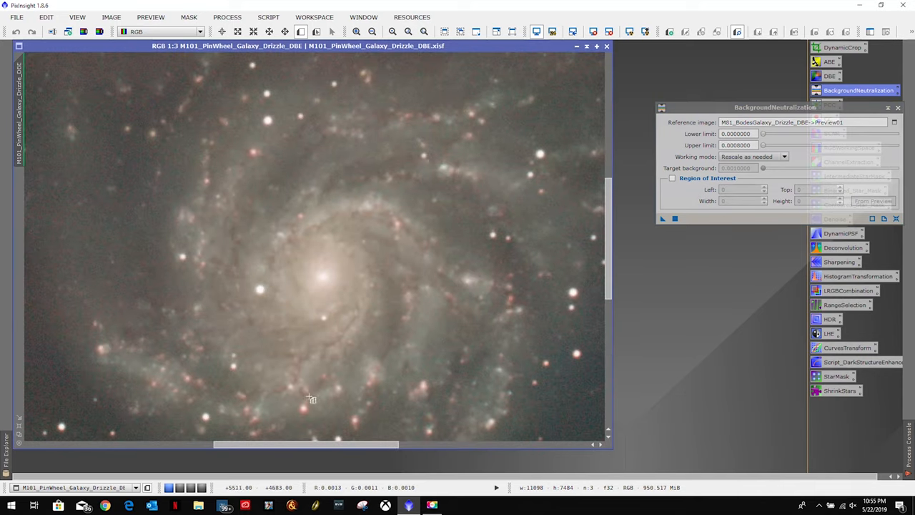
Step: Draw Preview01 over a patch of empty sky as the BackgroundNeutralization reference
{"action": "left_click_drag", "start_coordinate": [312, 397], "coordinate": [578, 307]}
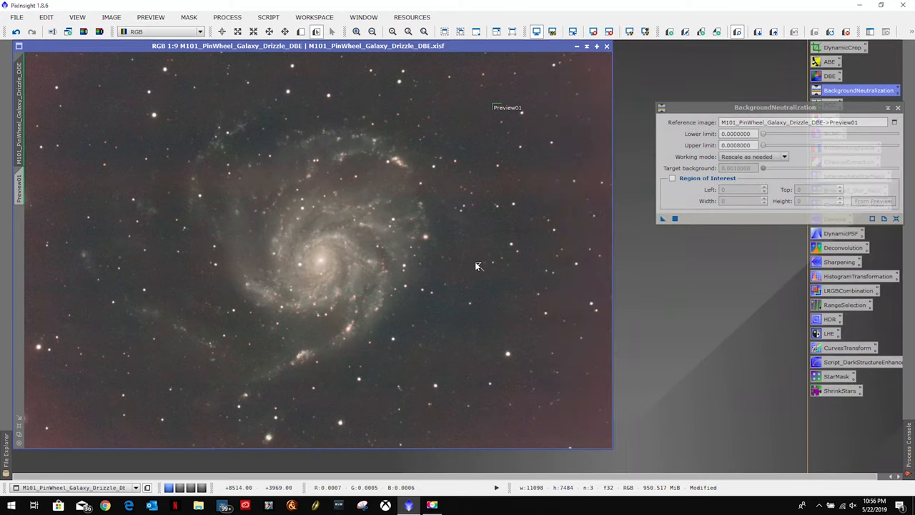
{"action": "mouse_move", "coordinate": [847, 158]}
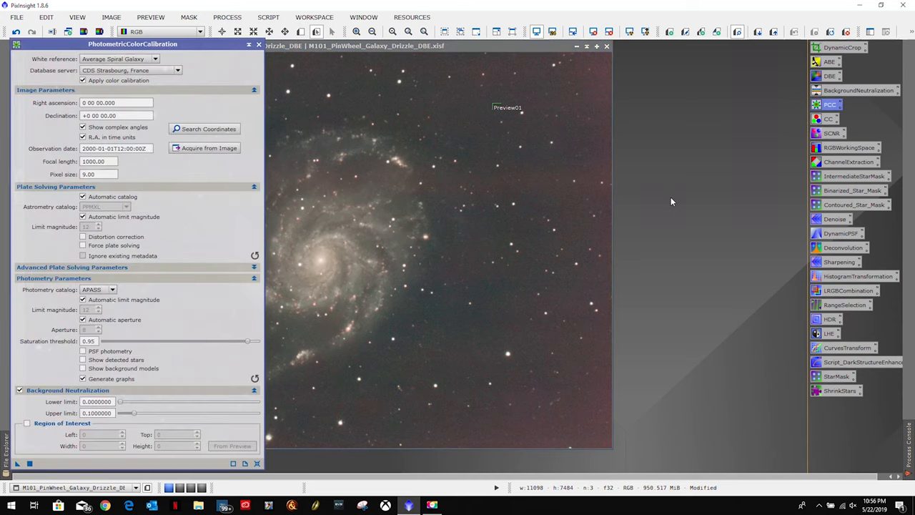
Step: Reposition the PhotometricColorCalibration panel so the galaxy image stays visible during calibration
{"action": "left_click_drag", "start_coordinate": [133, 43], "coordinate": [644, 54]}
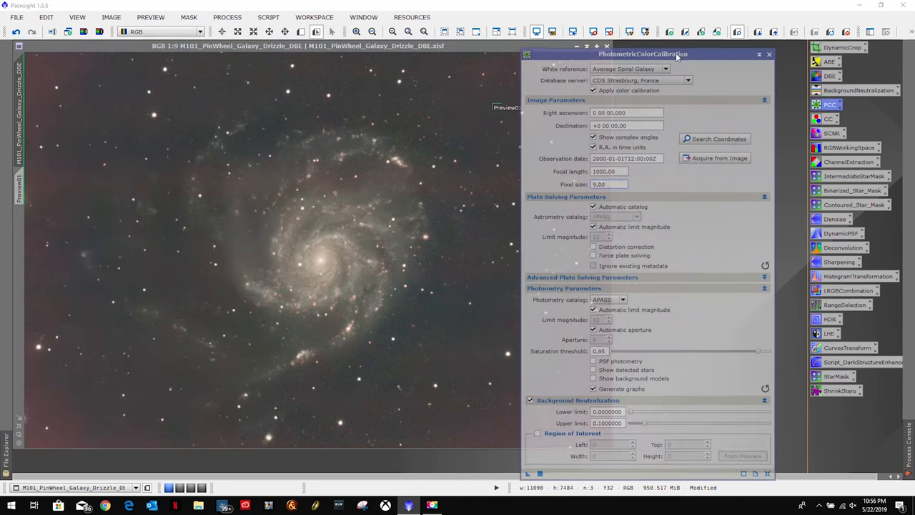
{"action": "left_click_drag", "start_coordinate": [644, 54], "coordinate": [192, 69]}
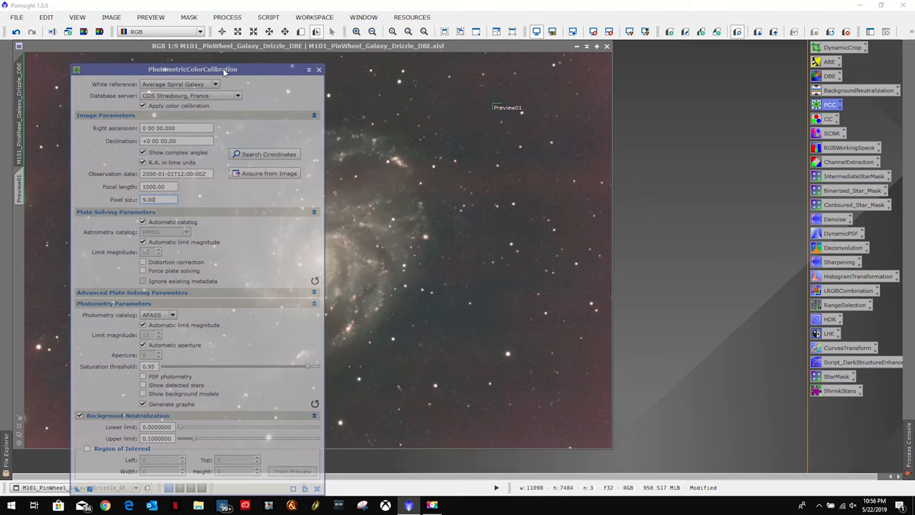
{"action": "left_click_drag", "start_coordinate": [193, 69], "coordinate": [134, 45]}
{"action": "type", "text": "3.72"}
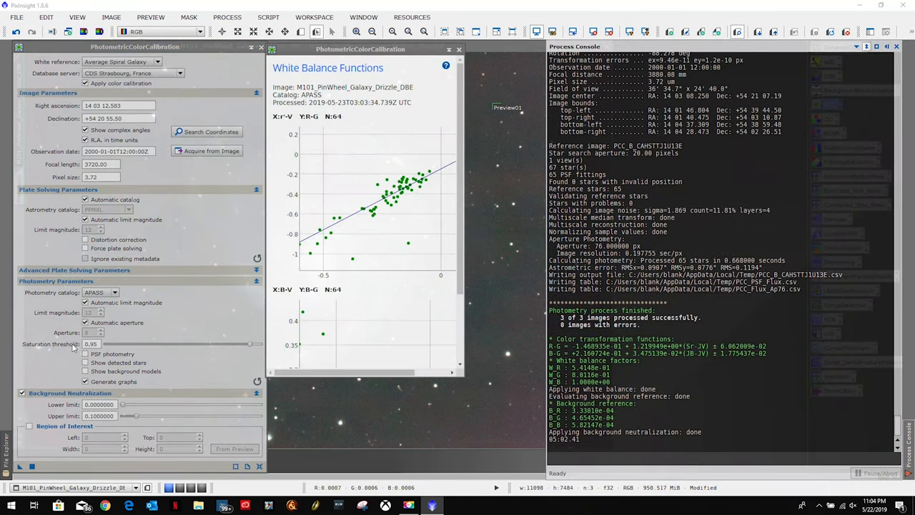
{"action": "mouse_move", "coordinate": [441, 103]}
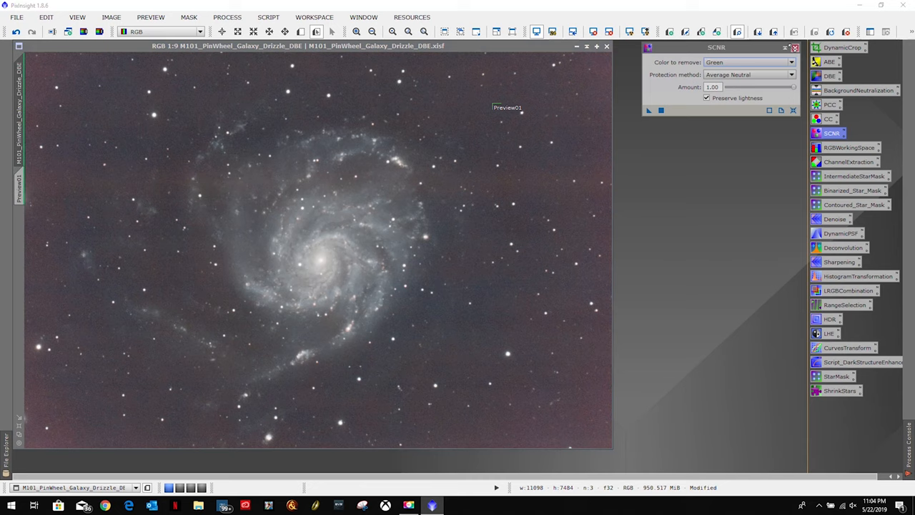
Step: Apply SCNR green removal with Average Neutral to the calibrated galaxy image
{"action": "left_click", "coordinate": [795, 47]}
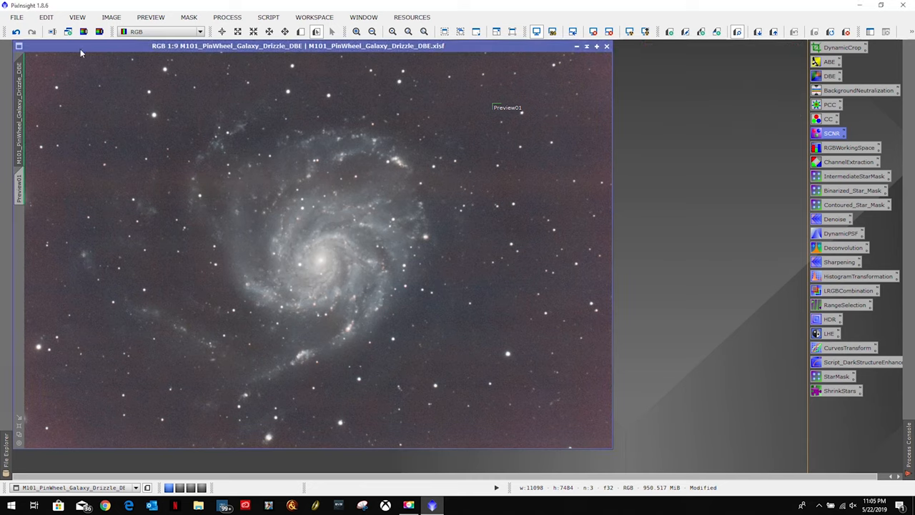
{"action": "right_click", "coordinate": [18, 193]}
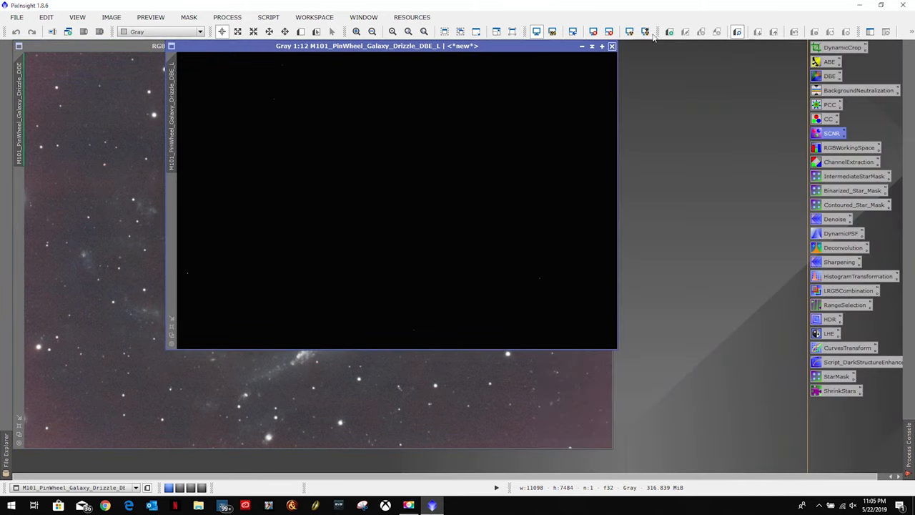
Step: Auto-stretch the extracted luminance image for viewing, then return to the RGB galaxy
{"action": "left_click", "coordinate": [629, 31]}
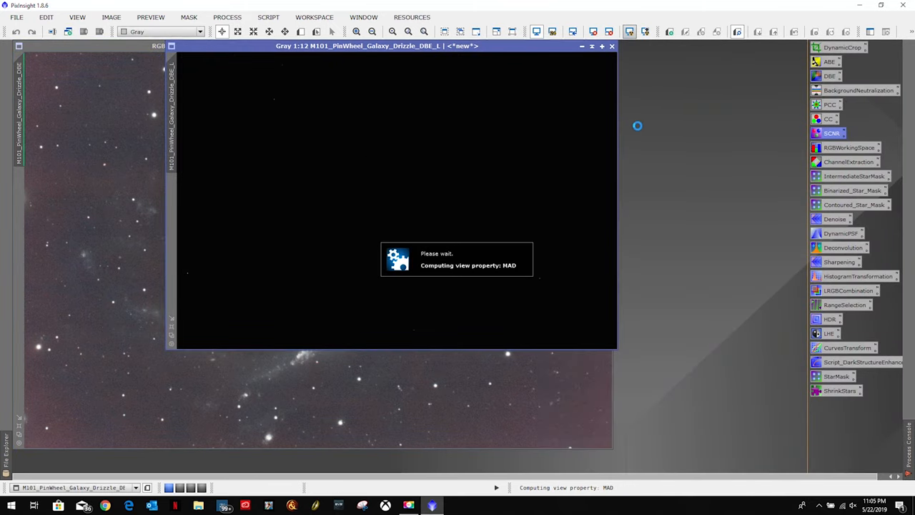
{"action": "mouse_move", "coordinate": [515, 160]}
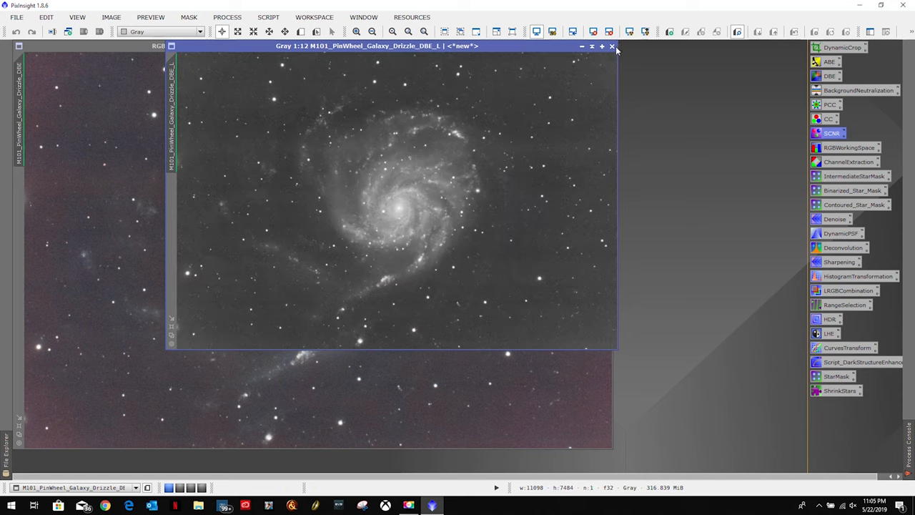
{"action": "left_click", "coordinate": [612, 46]}
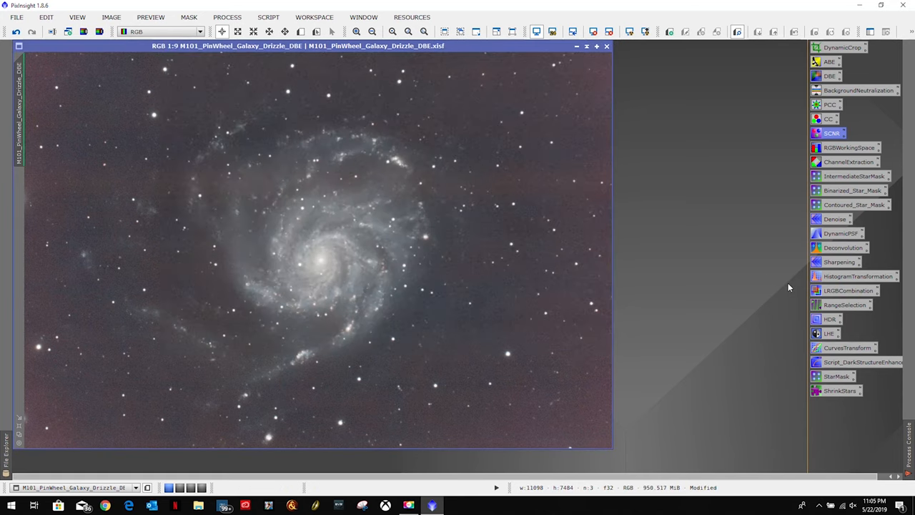
{"action": "mouse_move", "coordinate": [851, 278]}
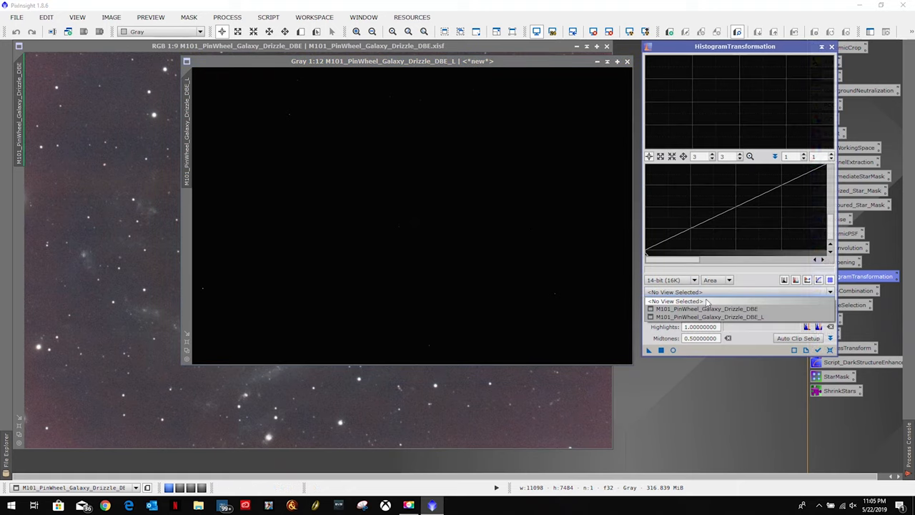
Step: Stretch the L image with HistogramTransformation, tuning midtones in Real-Time Preview, and apply it
{"action": "left_click", "coordinate": [704, 309]}
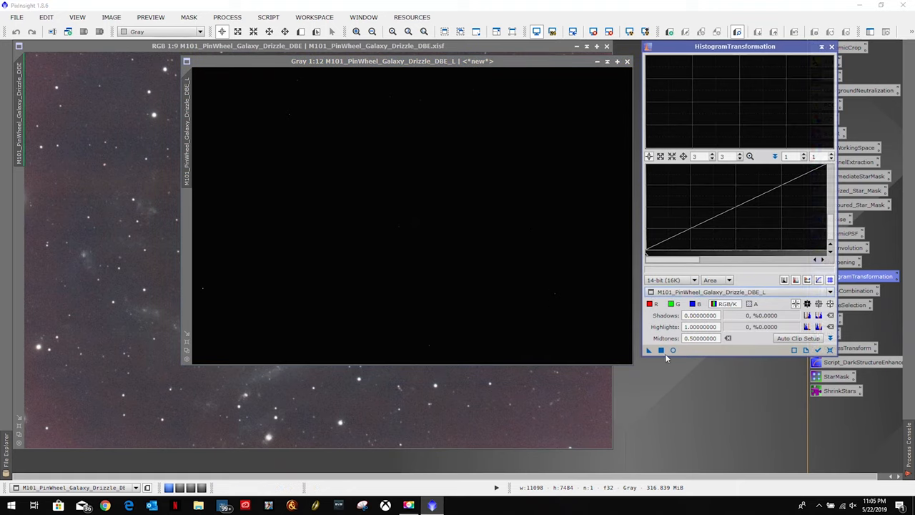
{"action": "left_click", "coordinate": [672, 349]}
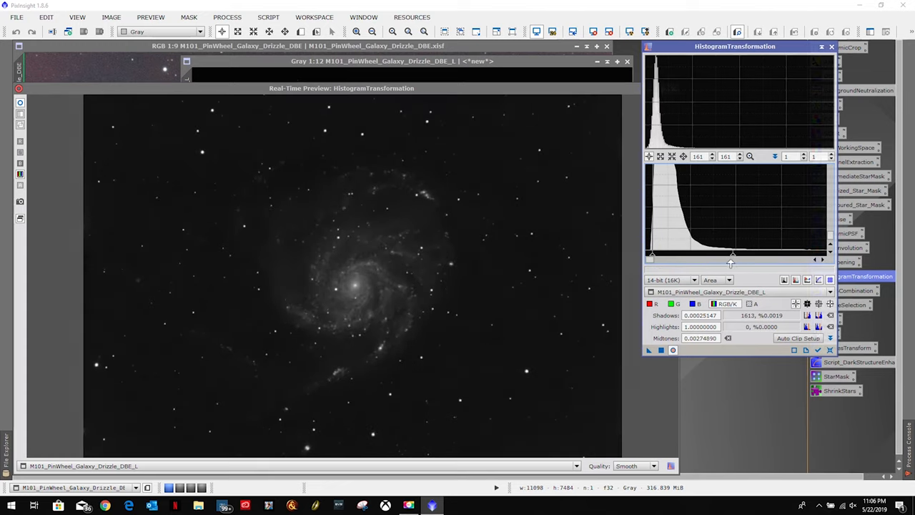
{"action": "left_click_drag", "start_coordinate": [732, 263], "coordinate": [741, 263]}
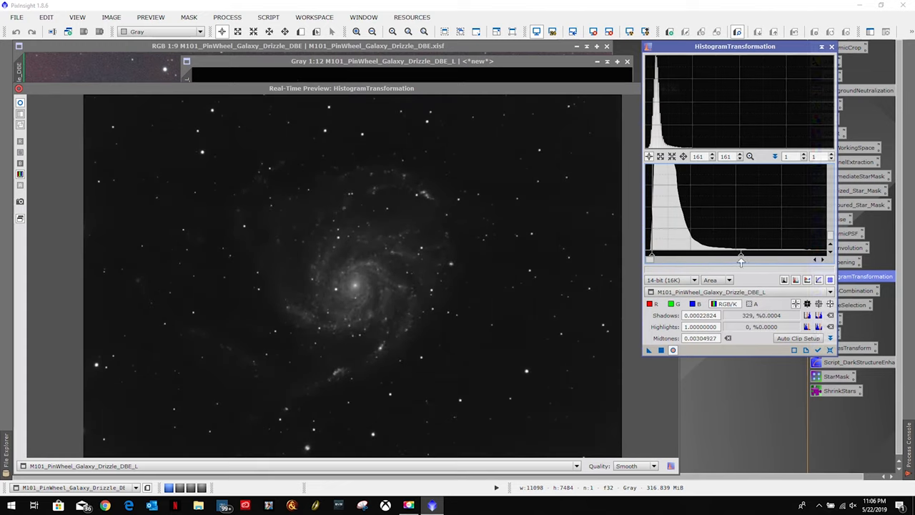
{"action": "left_click", "coordinate": [818, 349]}
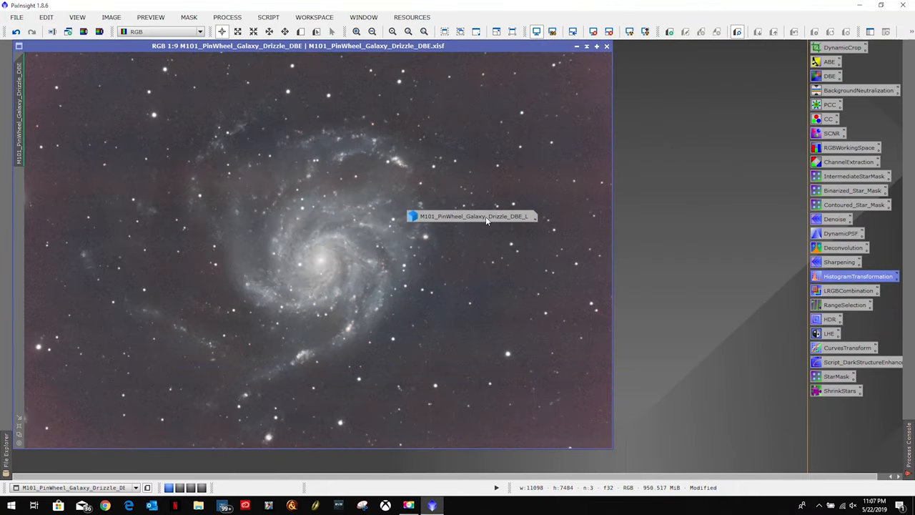
Step: Park the stretched luminance (L) image view onto the workspace as an icon
{"action": "left_click_drag", "start_coordinate": [472, 216], "coordinate": [744, 47]}
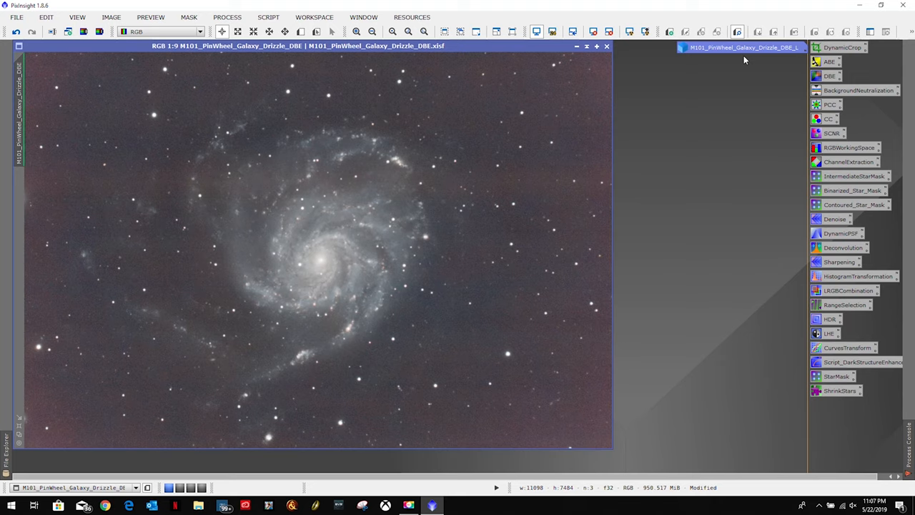
{"action": "mouse_move", "coordinate": [722, 172]}
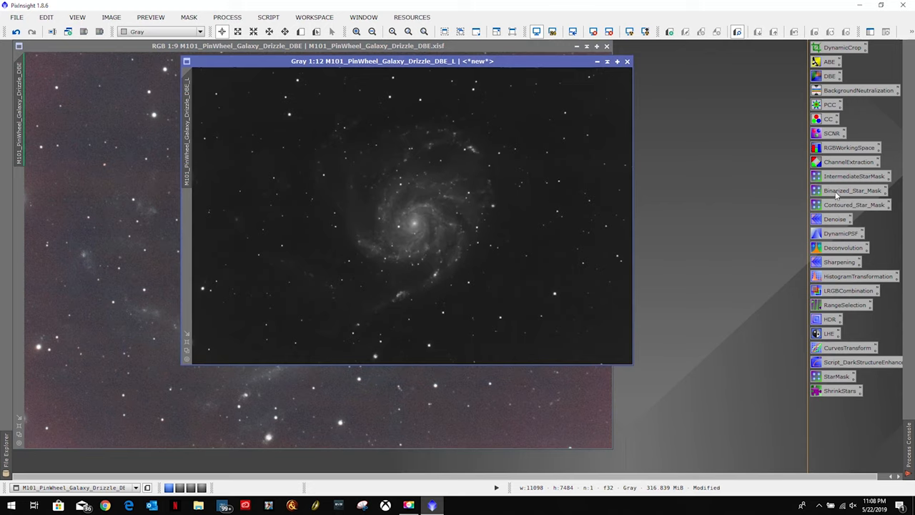
{"action": "mouse_move", "coordinate": [839, 177]}
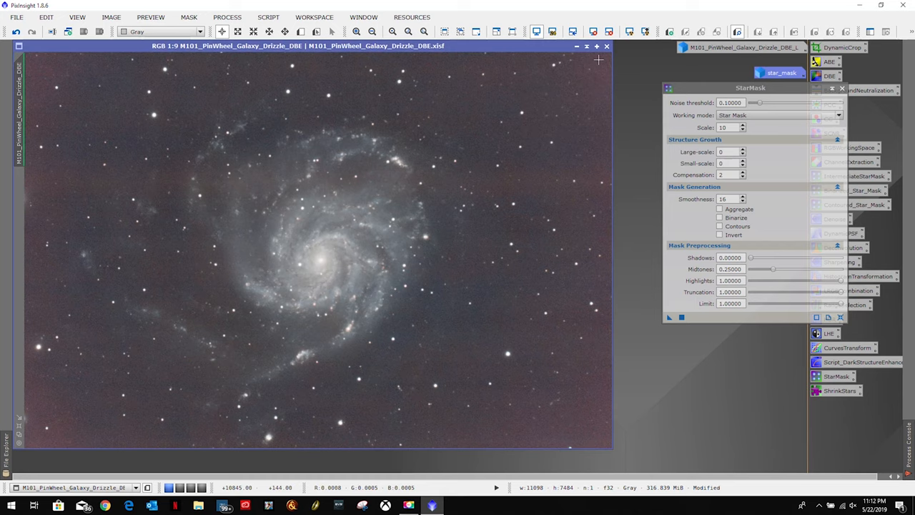
Step: Generate star_mask and star_mask1 from the luminance image and line their icons up
{"action": "left_click", "coordinate": [781, 62]}
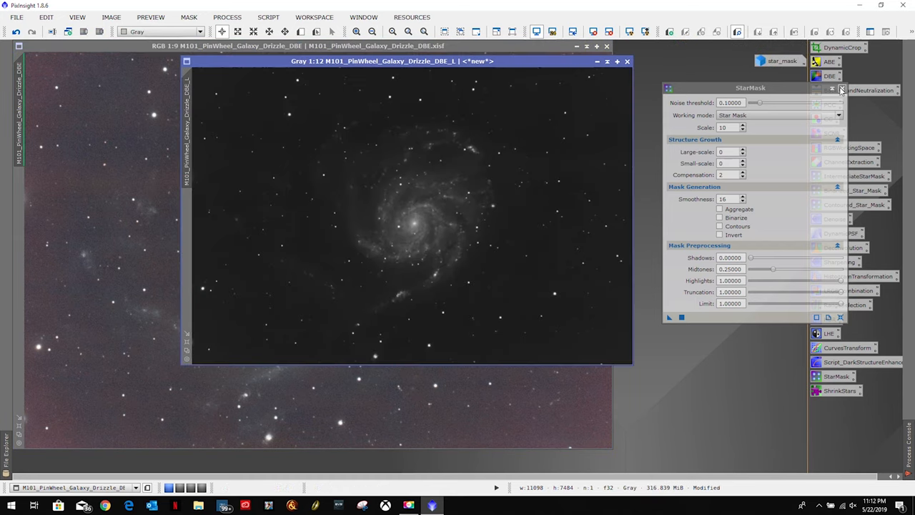
{"action": "left_click", "coordinate": [841, 89]}
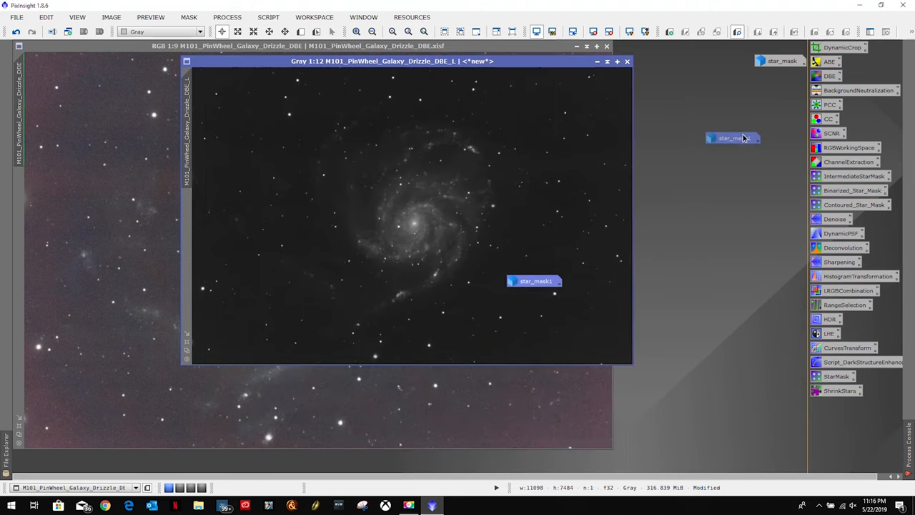
{"action": "left_click_drag", "start_coordinate": [535, 280], "coordinate": [779, 74]}
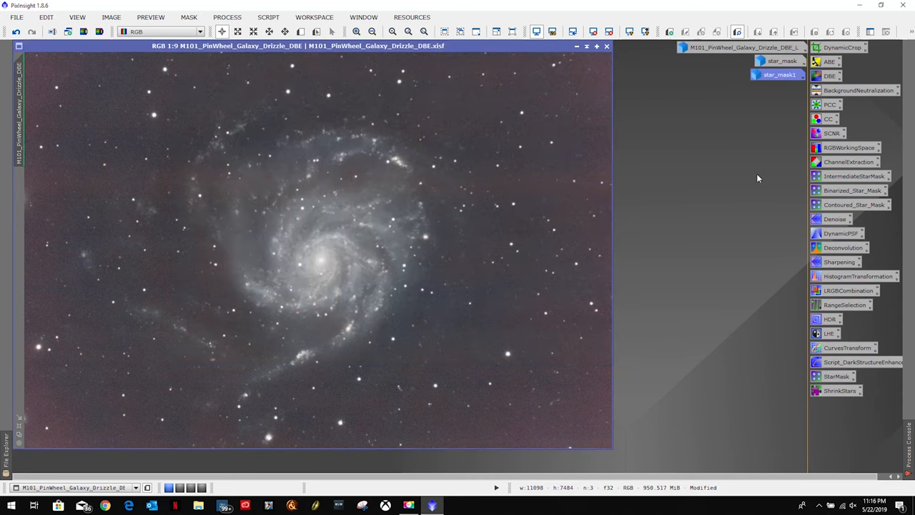
{"action": "mouse_move", "coordinate": [844, 206]}
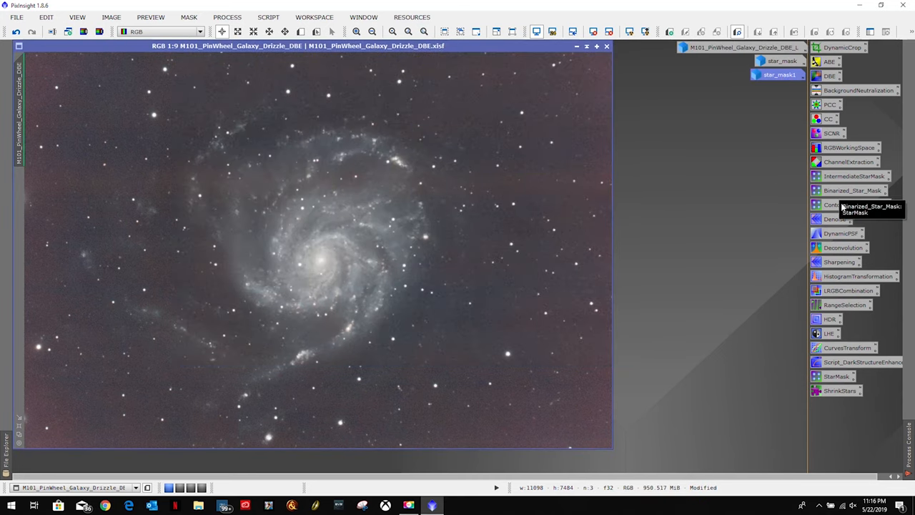
{"action": "mouse_move", "coordinate": [795, 230]}
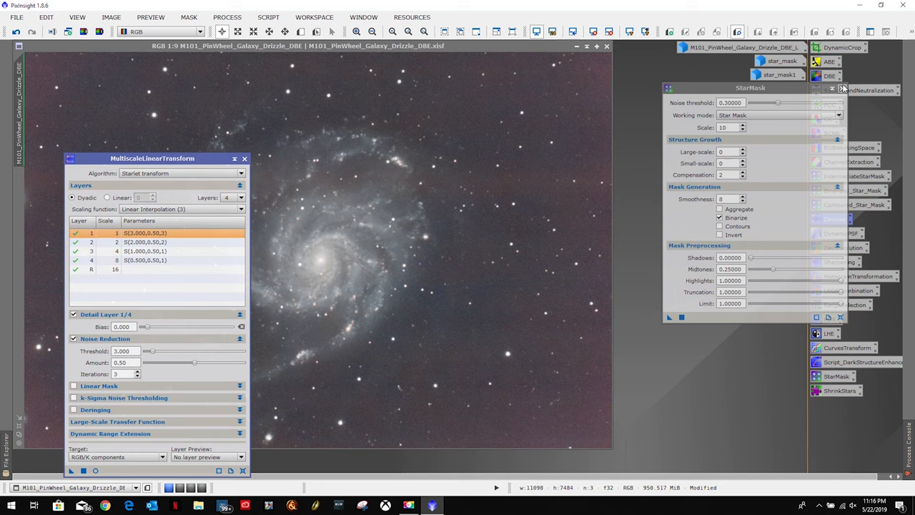
Step: Denoise the colour galaxy with MultiscaleLinearTransform and save it as M101_PinWheel_Galaxy_Drizzle_DBE_denoise.xisf
{"action": "left_click", "coordinate": [841, 87]}
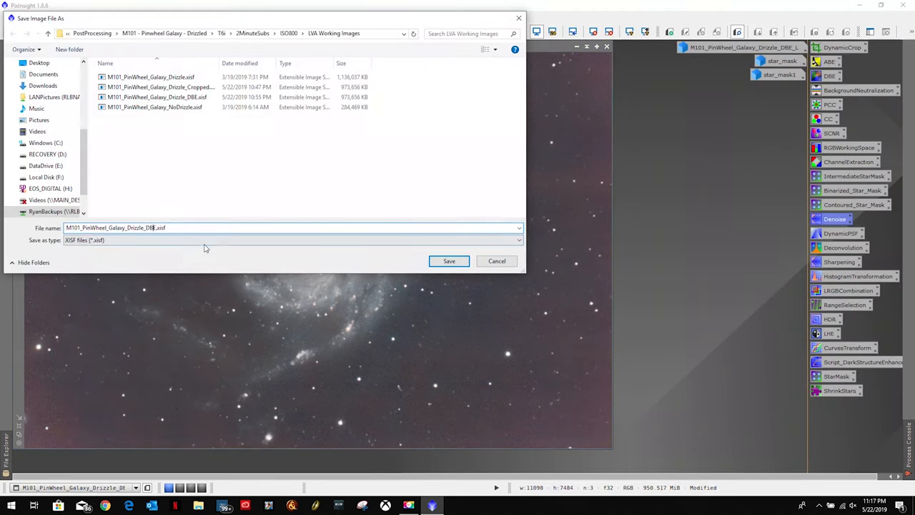
{"action": "left_click", "coordinate": [449, 261]}
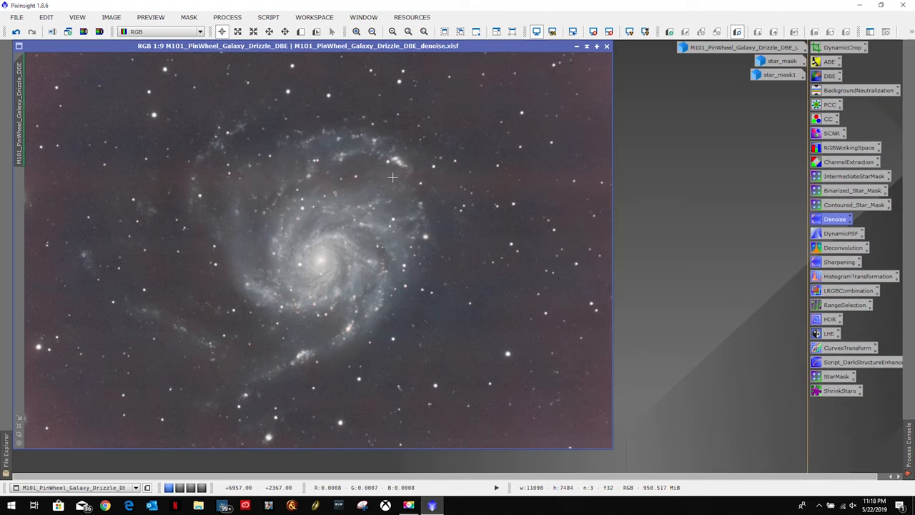
Step: Fit 32 stars on the luminance image with DynamicPSF, export the synthetic PSF and end the session
{"action": "left_click", "coordinate": [835, 219]}
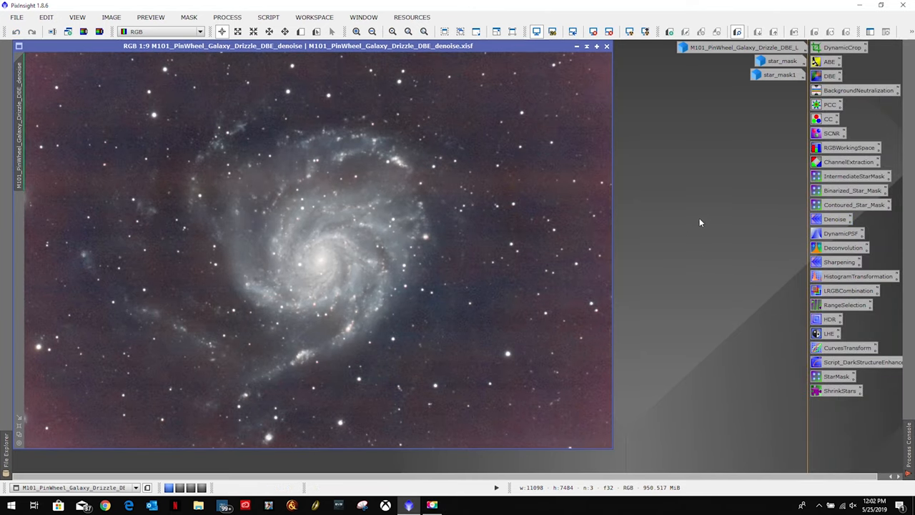
{"action": "mouse_move", "coordinate": [760, 264]}
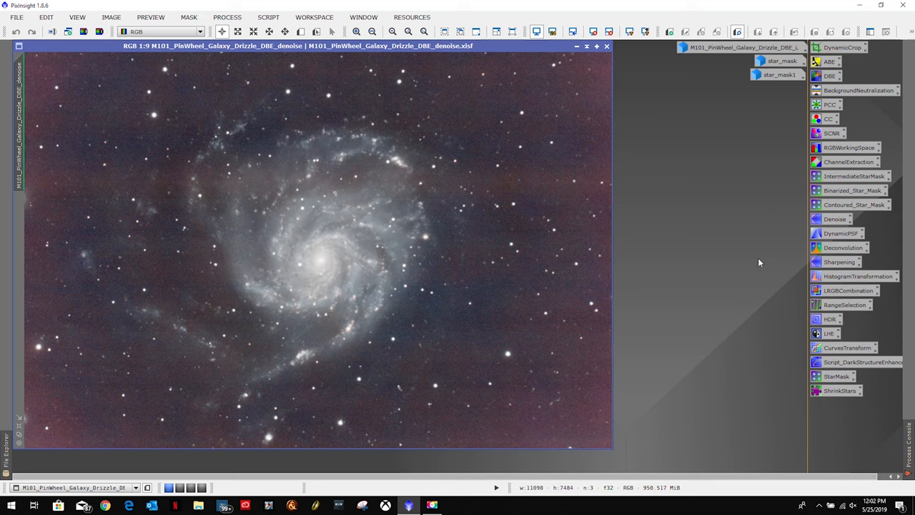
{"action": "mouse_move", "coordinate": [835, 266]}
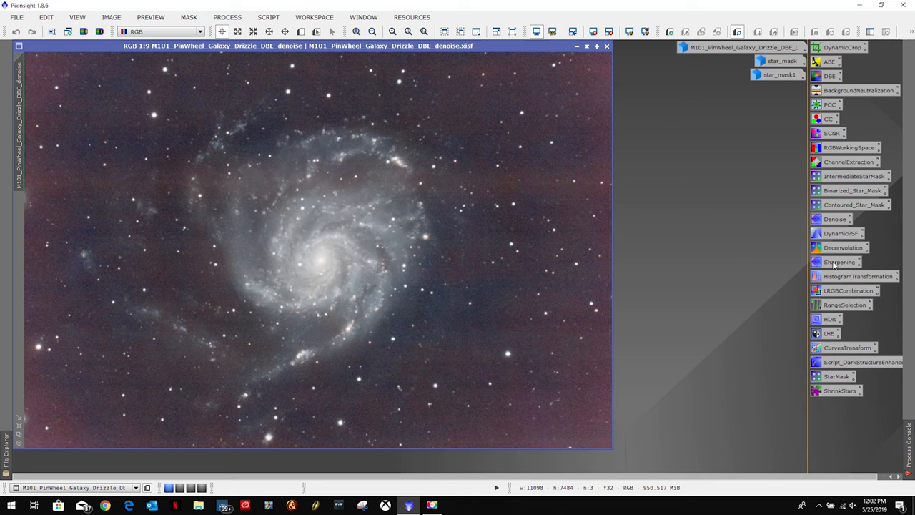
{"action": "mouse_move", "coordinate": [842, 249]}
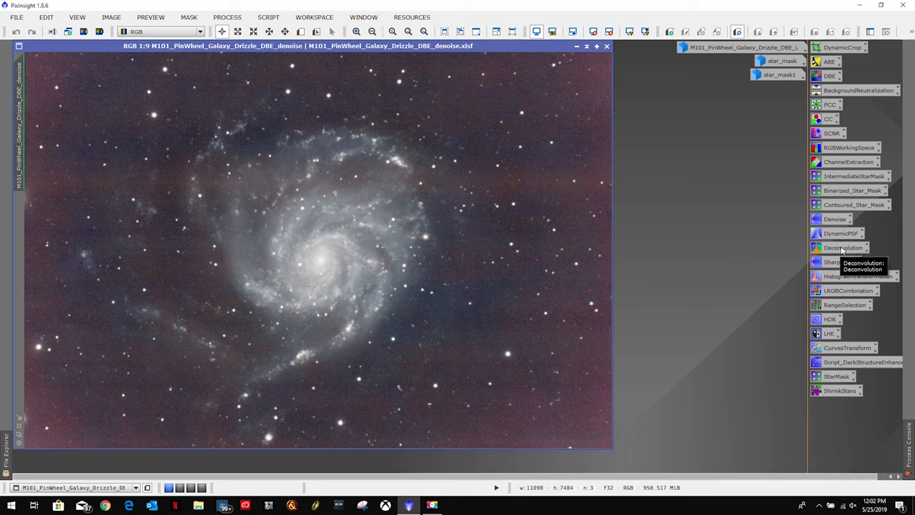
{"action": "left_click", "coordinate": [842, 248]}
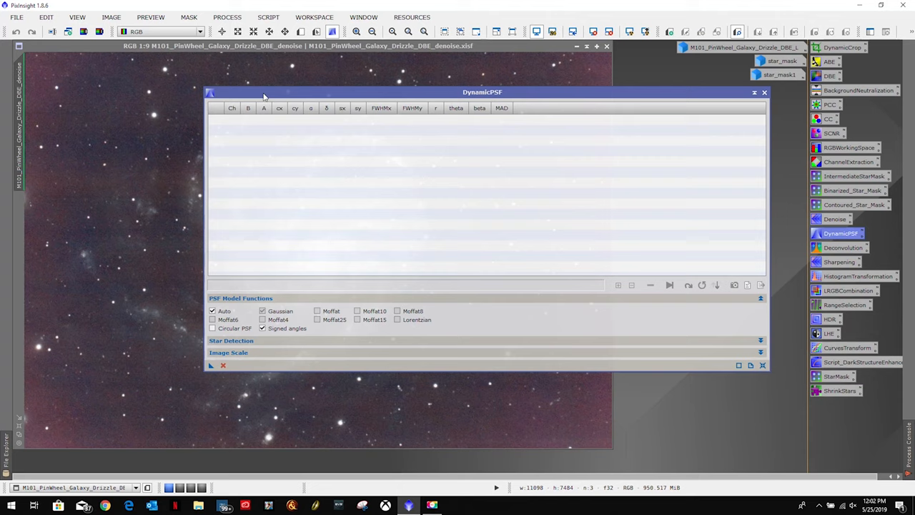
{"action": "left_click_drag", "start_coordinate": [483, 92], "coordinate": [716, 63]}
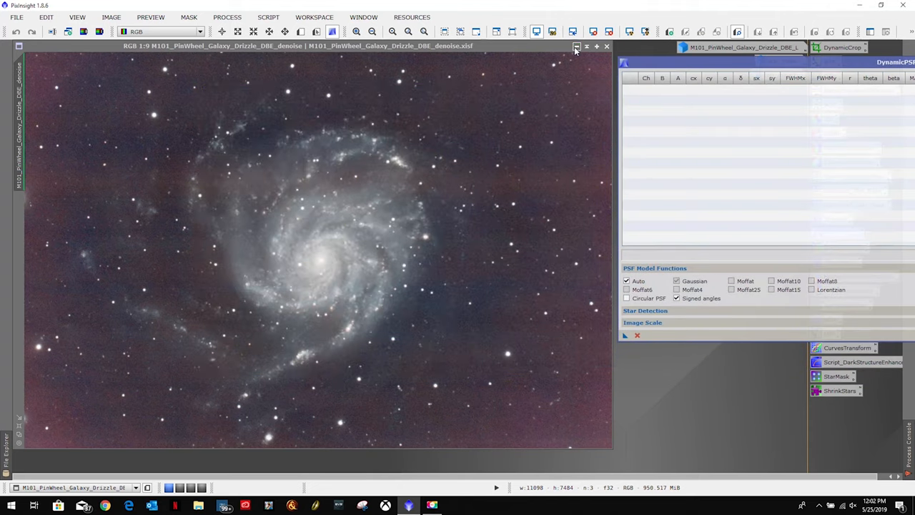
{"action": "left_click", "coordinate": [576, 46]}
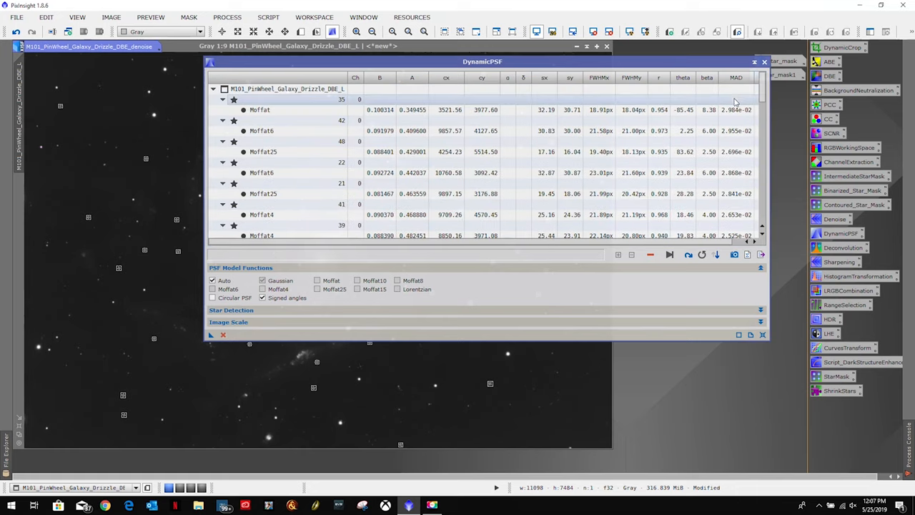
{"action": "scroll", "scroll_direction": "down", "scroll_amount": 3}
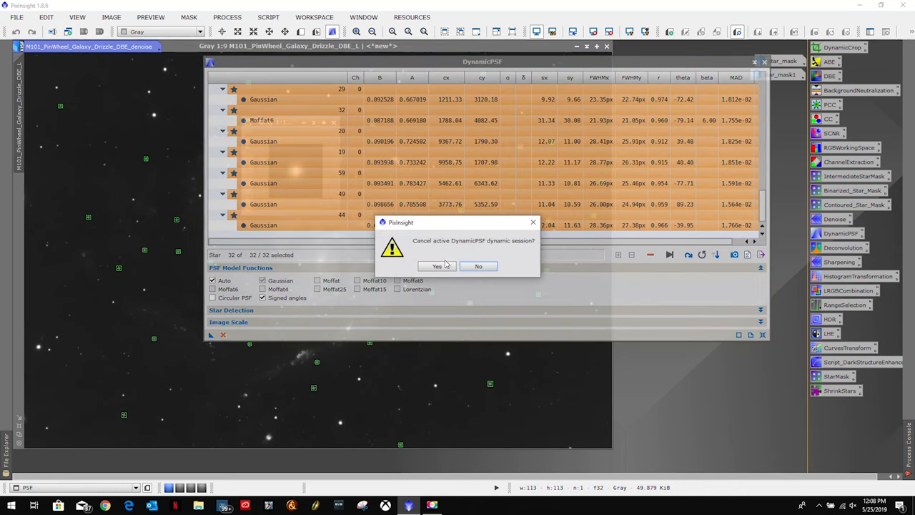
{"action": "left_click", "coordinate": [437, 266]}
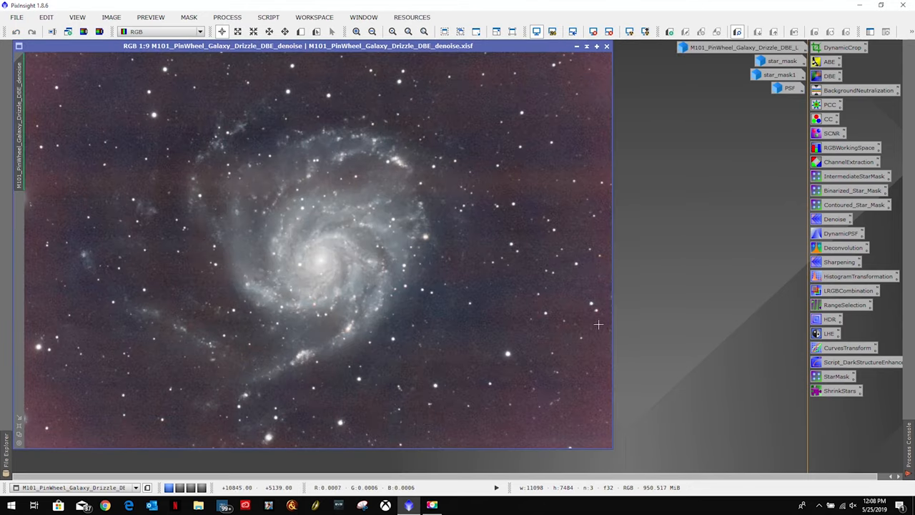
{"action": "mouse_move", "coordinate": [837, 242]}
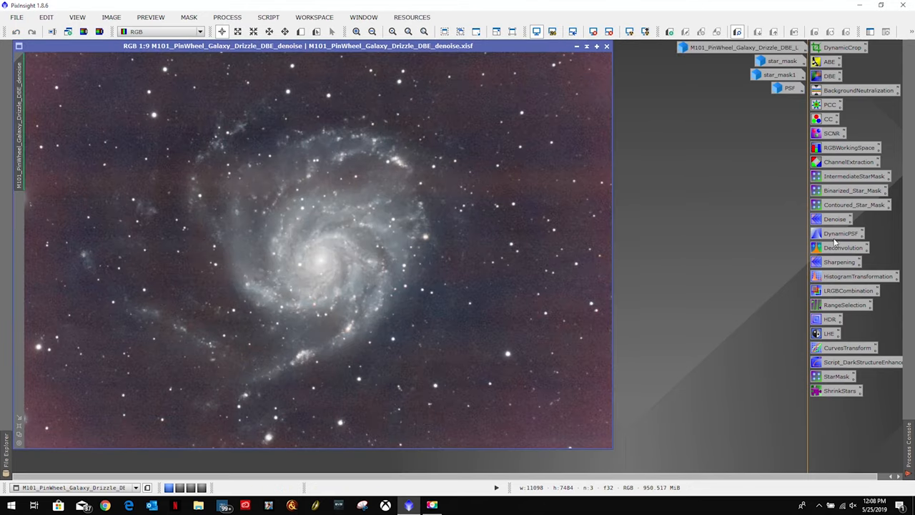
Step: Inspect the Preview01 close-up zoomed out, then return to the full denoised galaxy for RangeSelection
{"action": "left_click", "coordinate": [284, 31]}
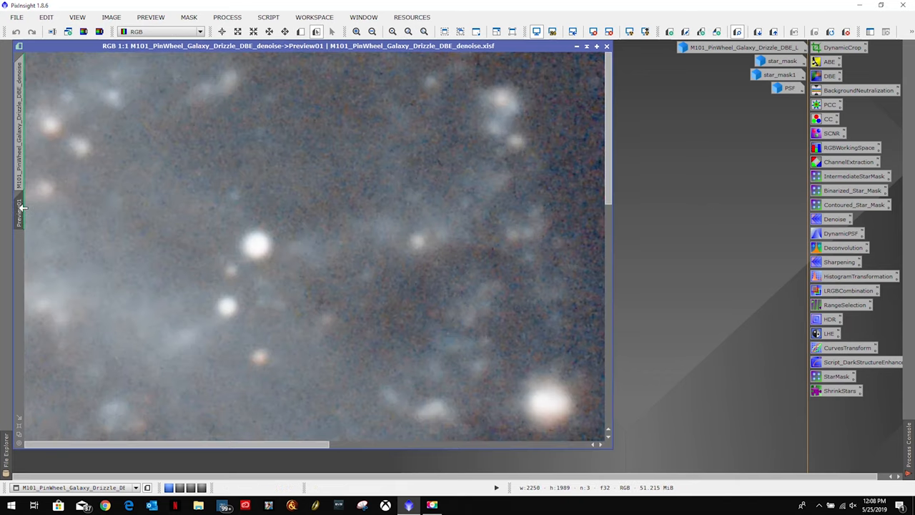
{"action": "left_click", "coordinate": [372, 32]}
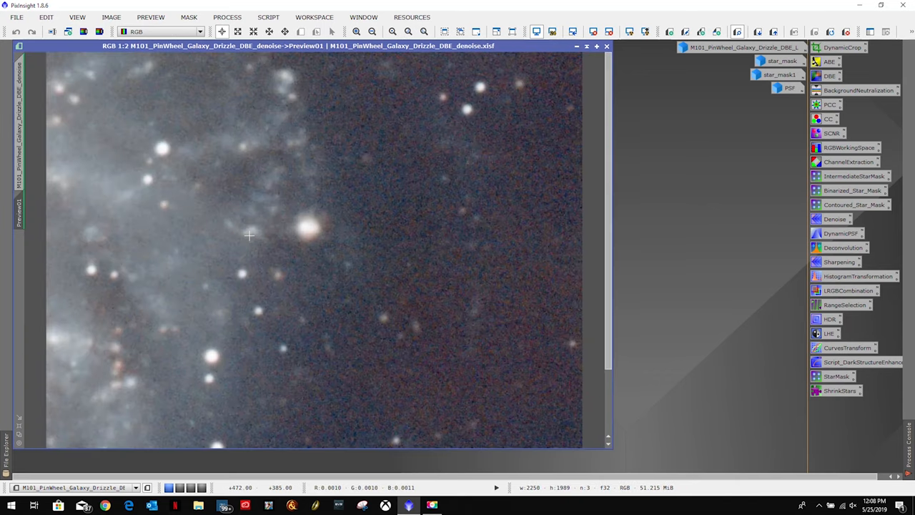
{"action": "left_click", "coordinate": [372, 31]}
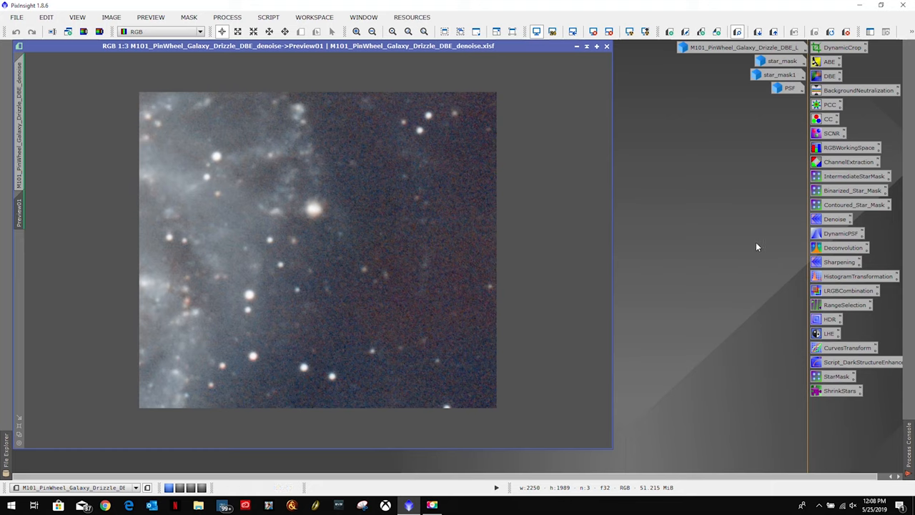
{"action": "mouse_move", "coordinate": [812, 179]}
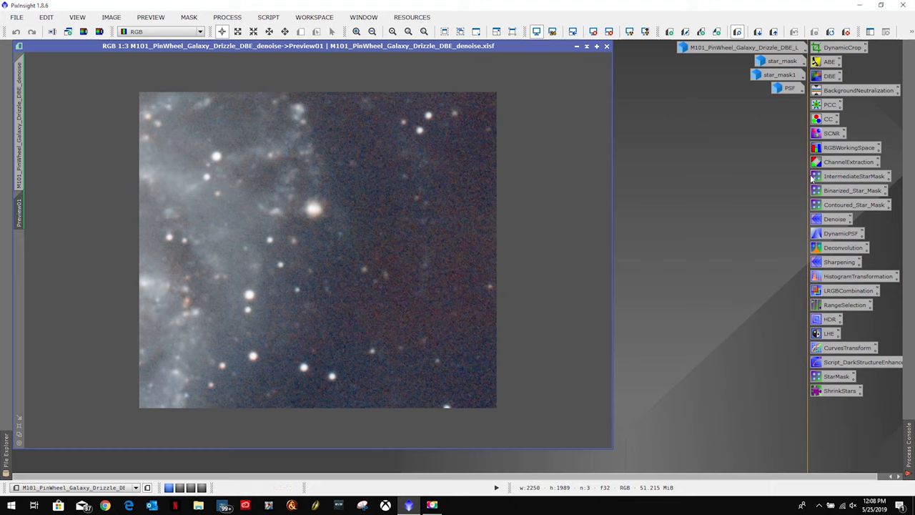
{"action": "mouse_move", "coordinate": [771, 165]}
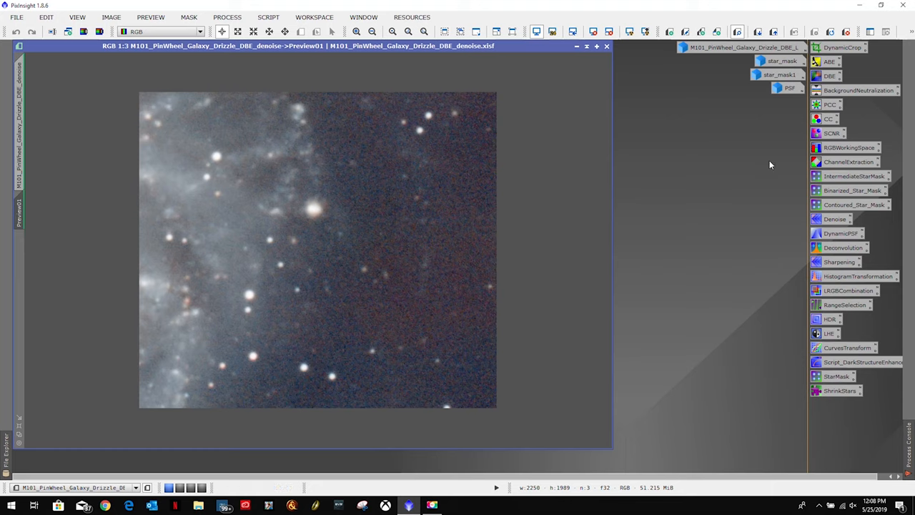
{"action": "mouse_move", "coordinate": [838, 250]}
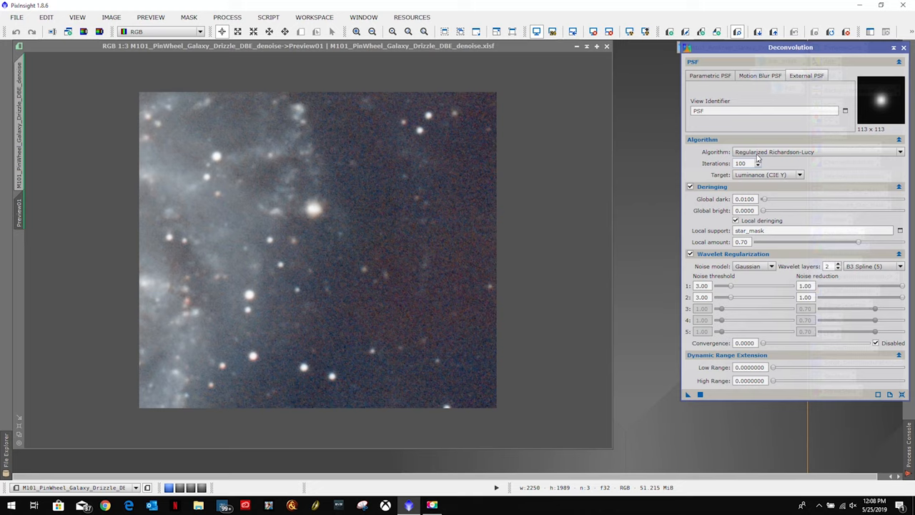
{"action": "mouse_move", "coordinate": [713, 381]}
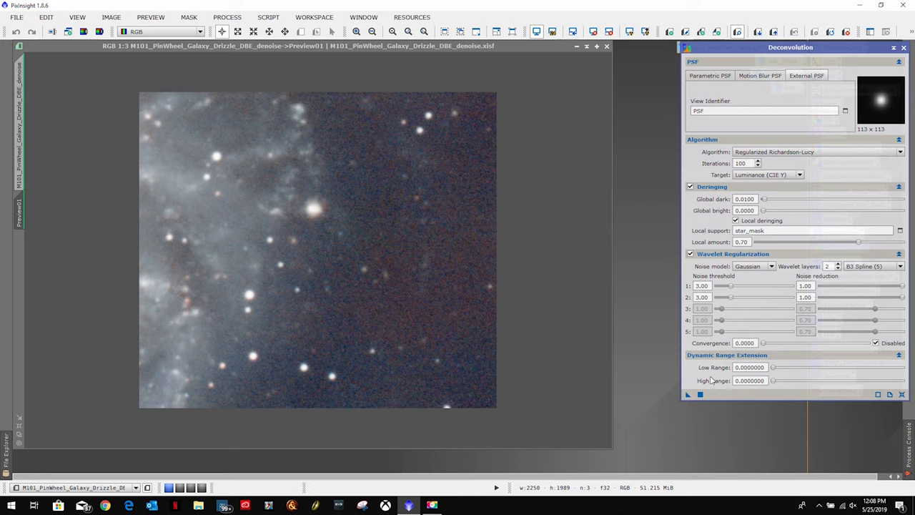
{"action": "left_click", "coordinate": [904, 47]}
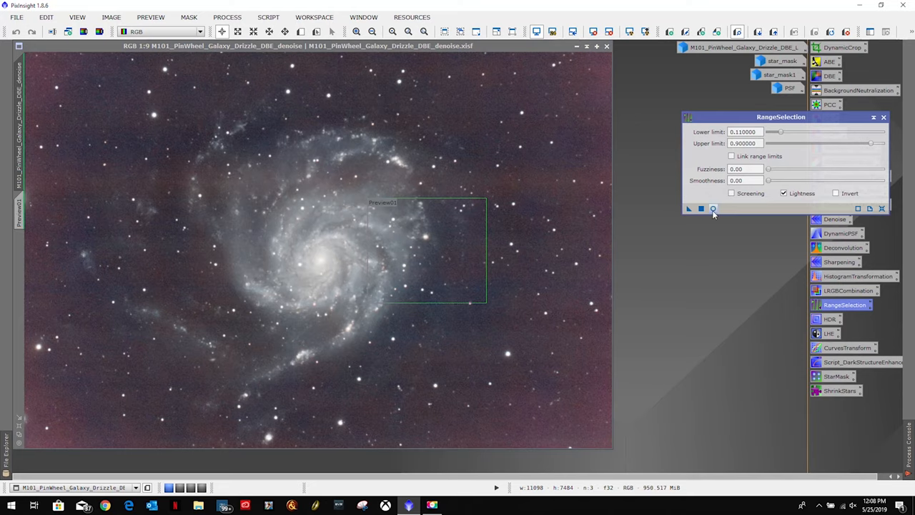
Step: Tune RangeSelection lower and upper limits in real-time preview so the galaxy and bright stars are selected
{"action": "left_click", "coordinate": [713, 209]}
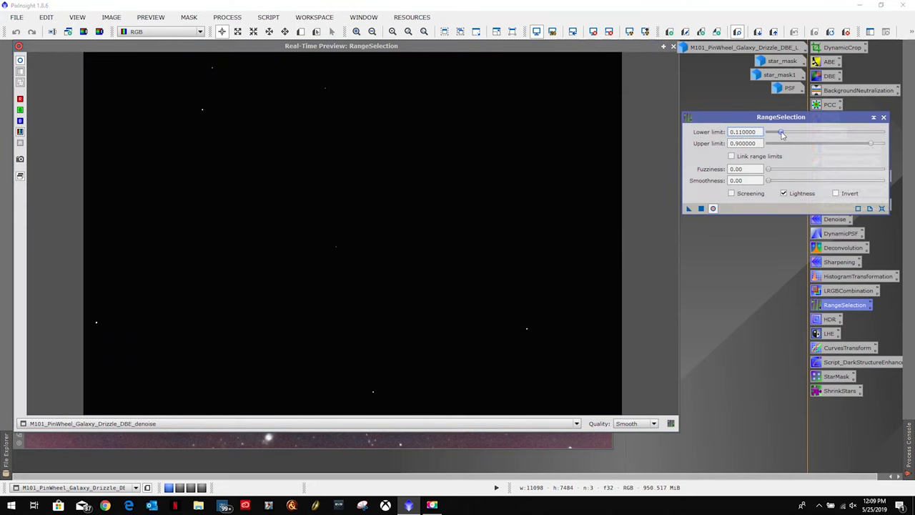
{"action": "left_click_drag", "start_coordinate": [781, 132], "coordinate": [772, 132]}
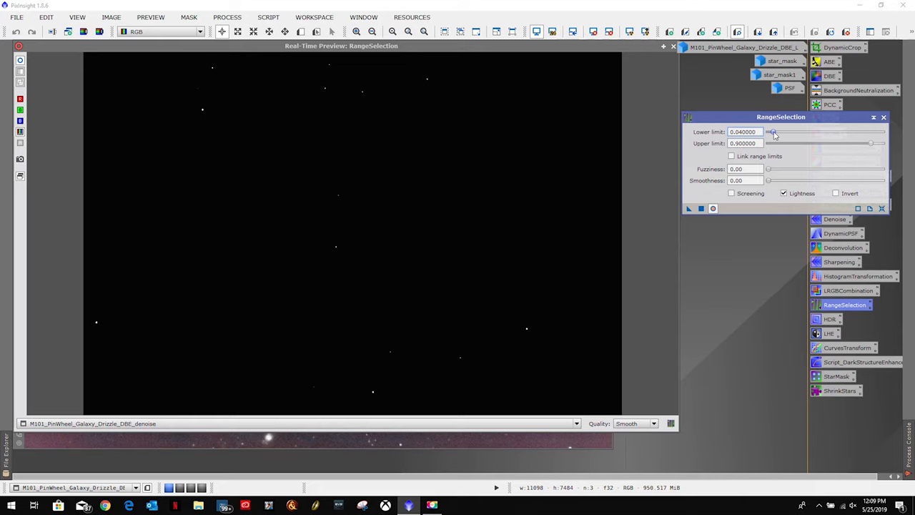
{"action": "left_click_drag", "start_coordinate": [774, 131], "coordinate": [769, 131]}
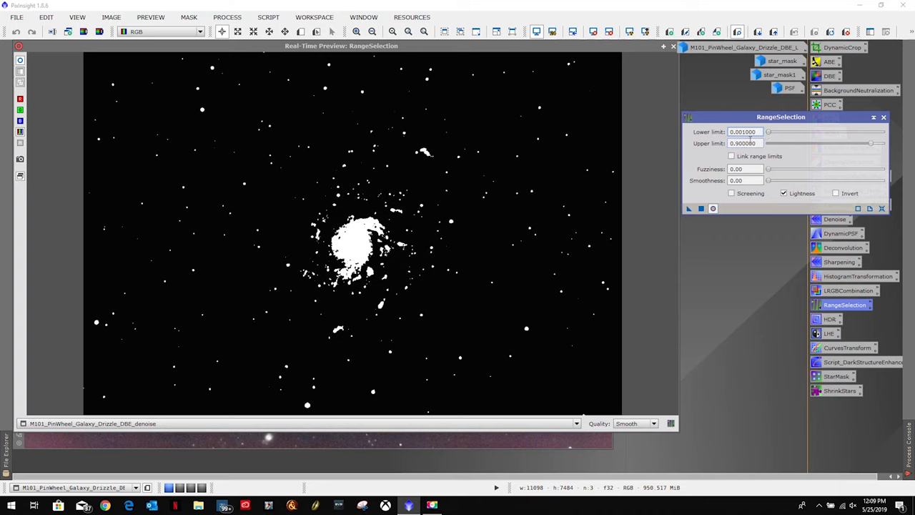
{"action": "left_click_drag", "start_coordinate": [872, 143], "coordinate": [852, 143]}
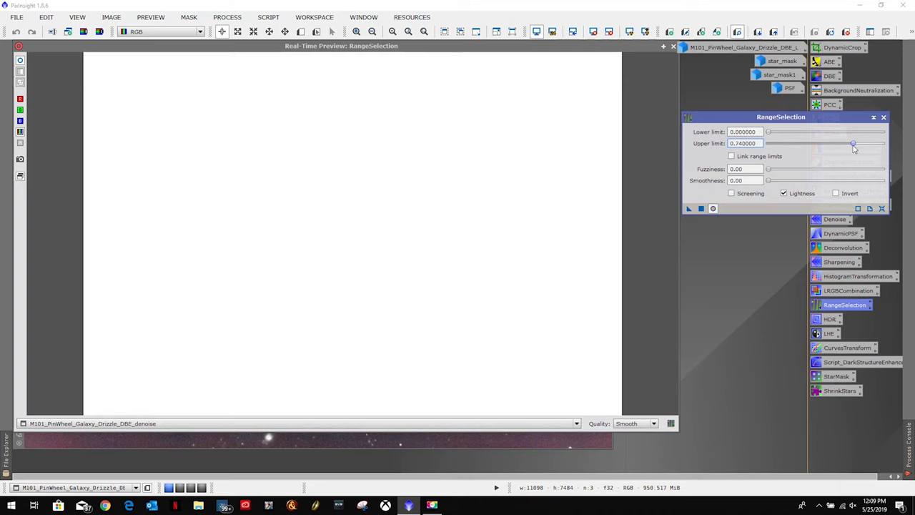
{"action": "left_click_drag", "start_coordinate": [852, 143], "coordinate": [871, 143]}
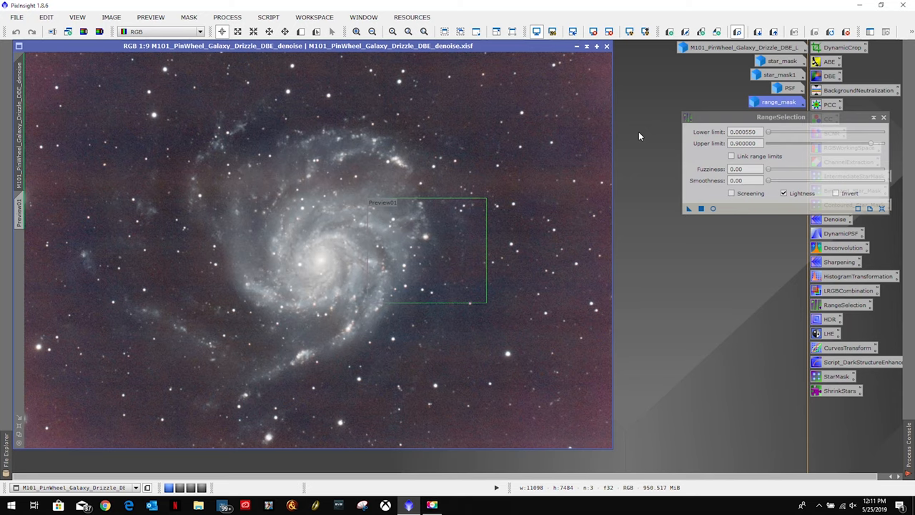
{"action": "mouse_move", "coordinate": [795, 97]}
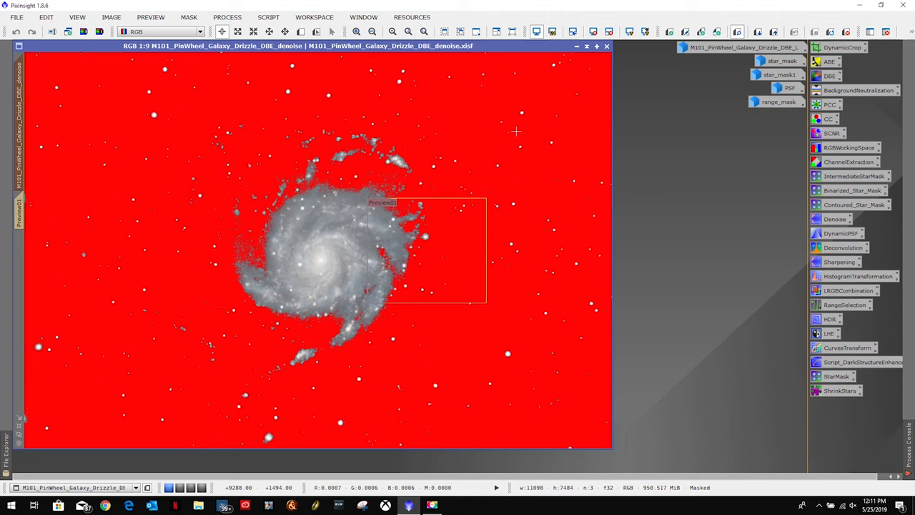
Step: Hide the red range_mask overlay and view the Deconvolution result on the Preview01 close-up
{"action": "left_click", "coordinate": [844, 247]}
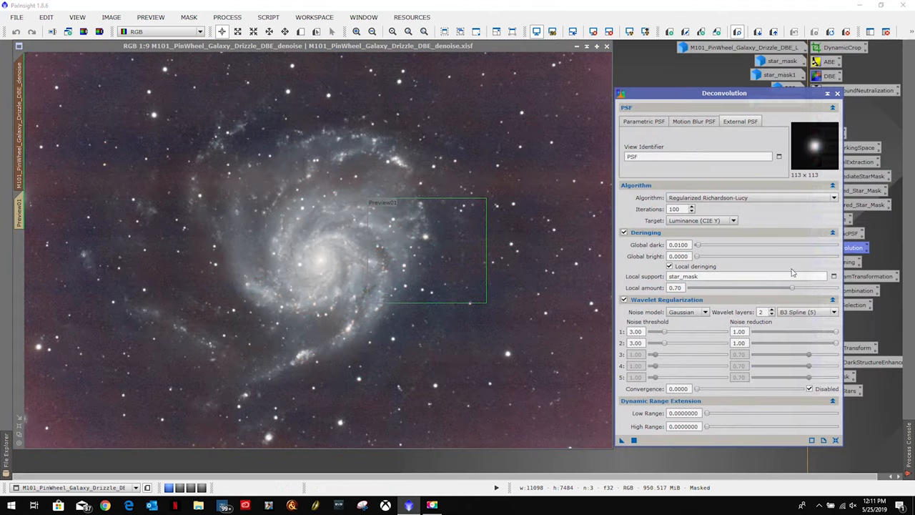
{"action": "left_click", "coordinate": [832, 276]}
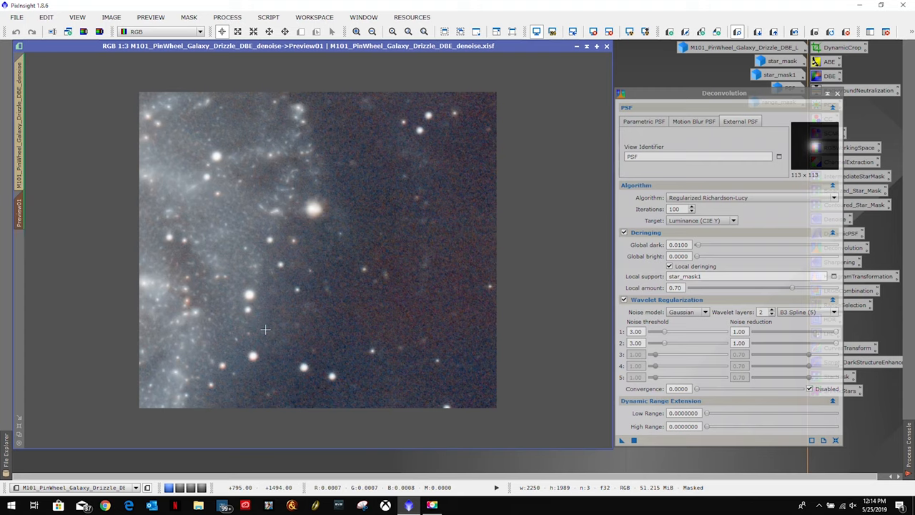
{"action": "mouse_move", "coordinate": [260, 329]}
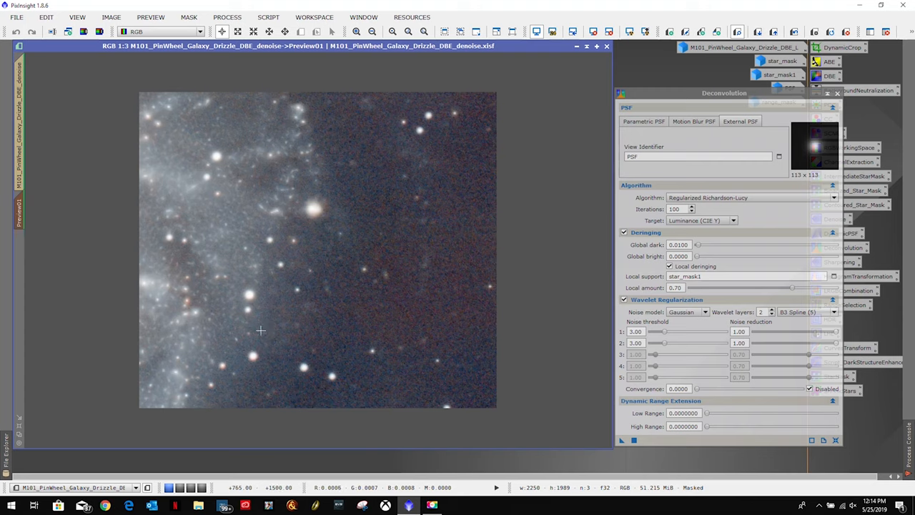
{"action": "mouse_move", "coordinate": [222, 222]}
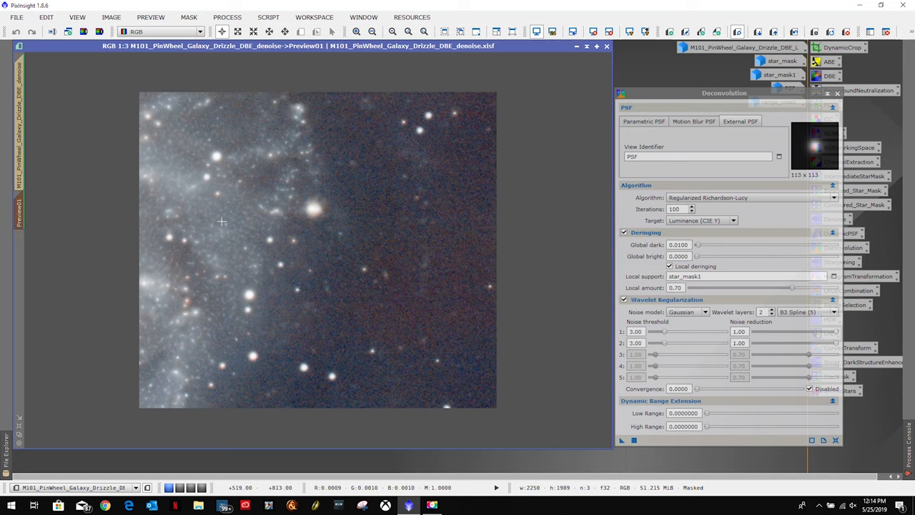
{"action": "mouse_move", "coordinate": [180, 169]}
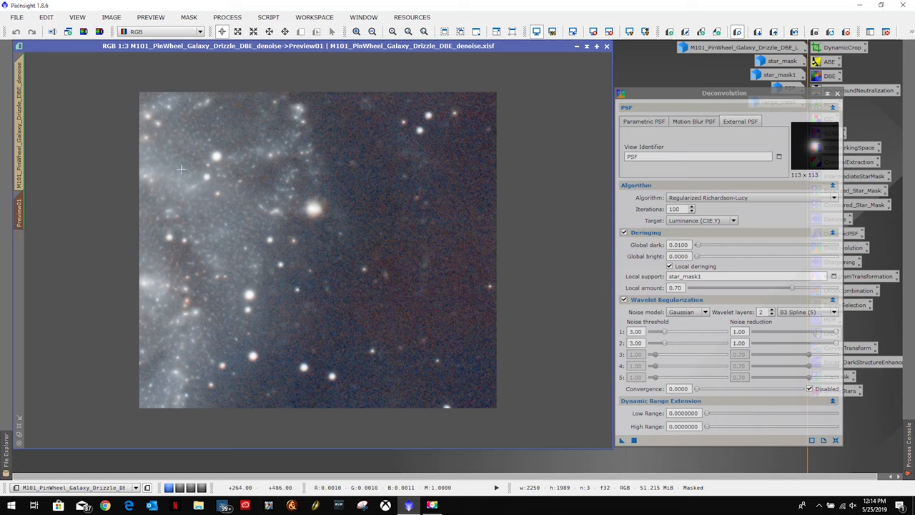
{"action": "mouse_move", "coordinate": [549, 260]}
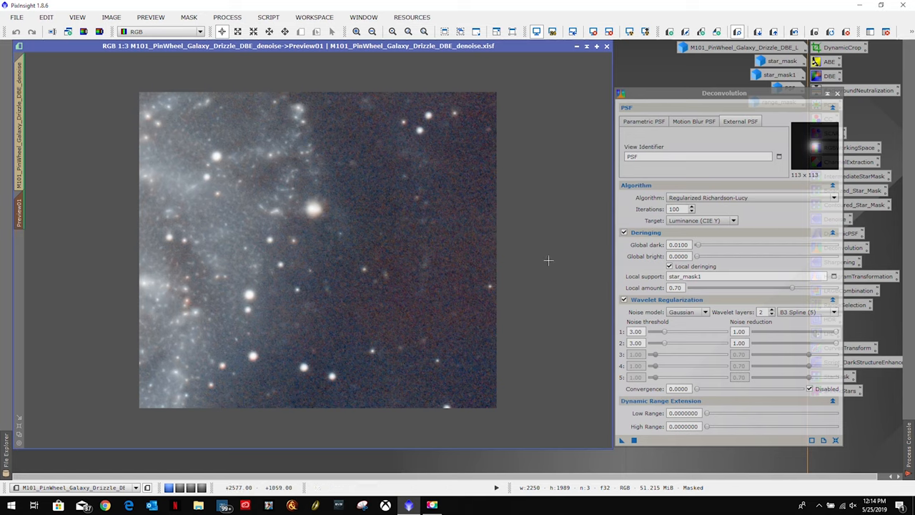
{"action": "mouse_move", "coordinate": [382, 262]}
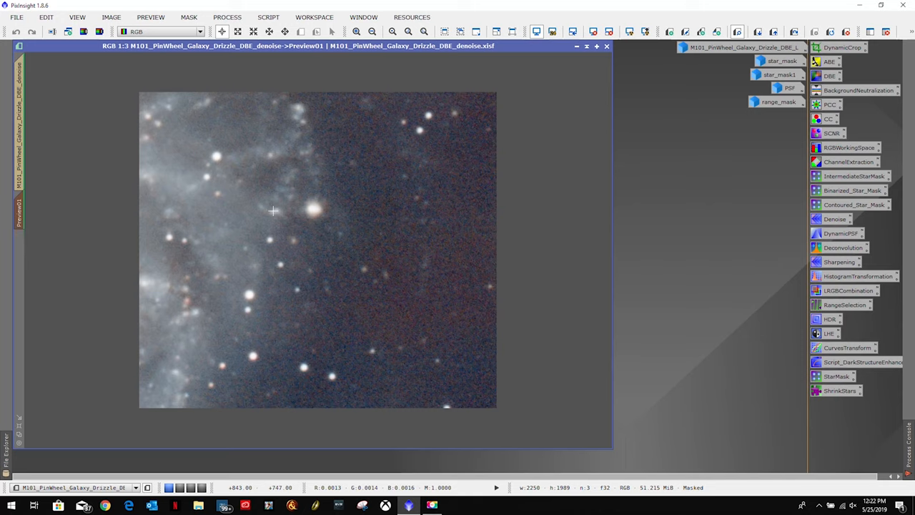
{"action": "mouse_move", "coordinate": [177, 251]}
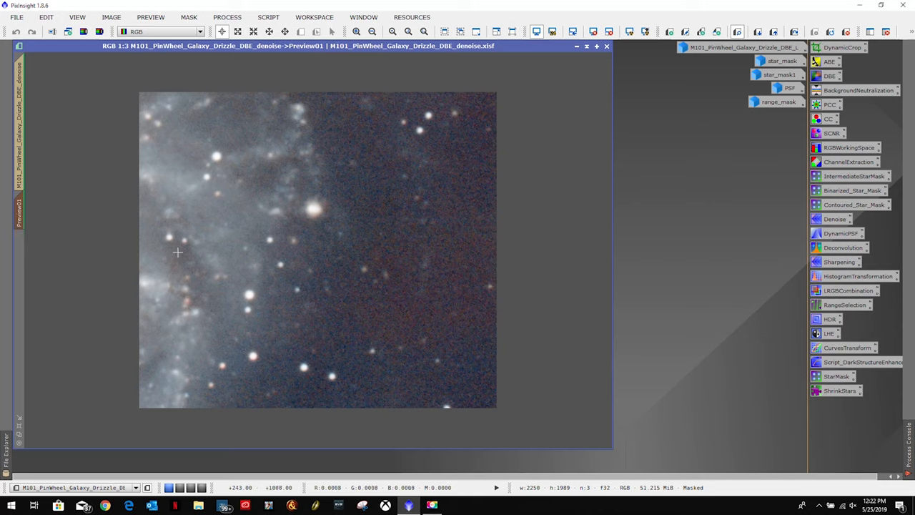
{"action": "mouse_move", "coordinate": [20, 207]}
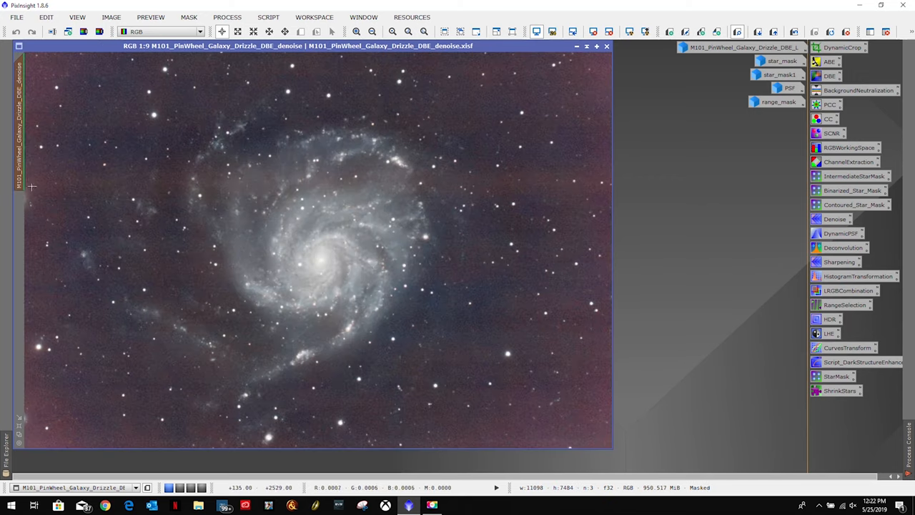
{"action": "mouse_move", "coordinate": [34, 137]}
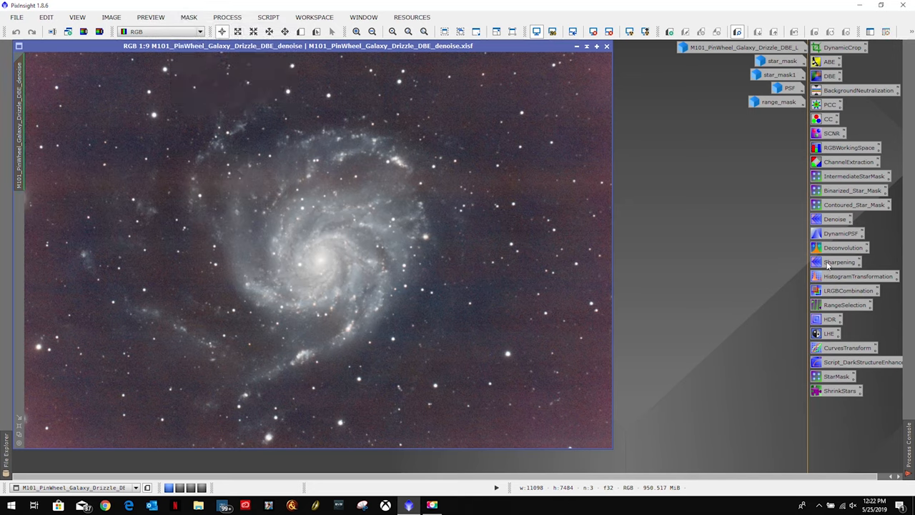
Step: Set MultiscaleLinearTransform to luminance only with boosted bias on detail layers 2 and 3 in live preview
{"action": "double_click", "coordinate": [840, 262]}
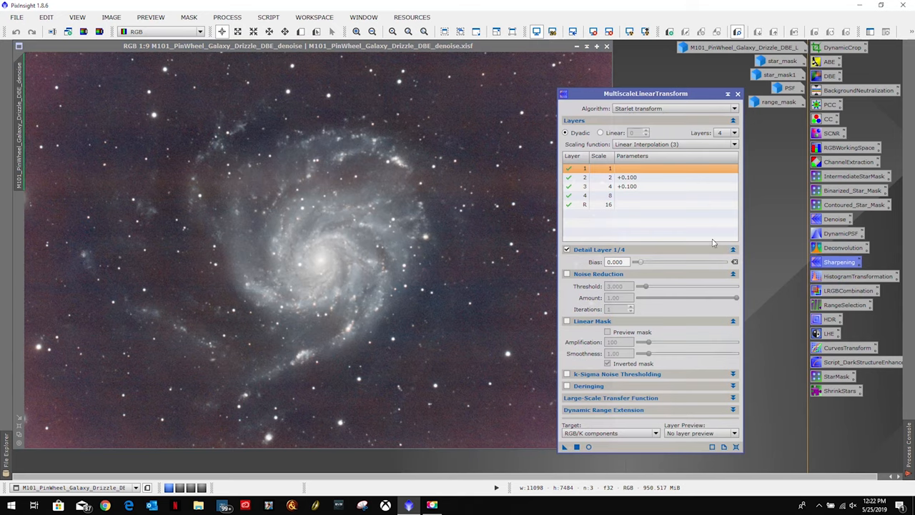
{"action": "mouse_move", "coordinate": [560, 377]}
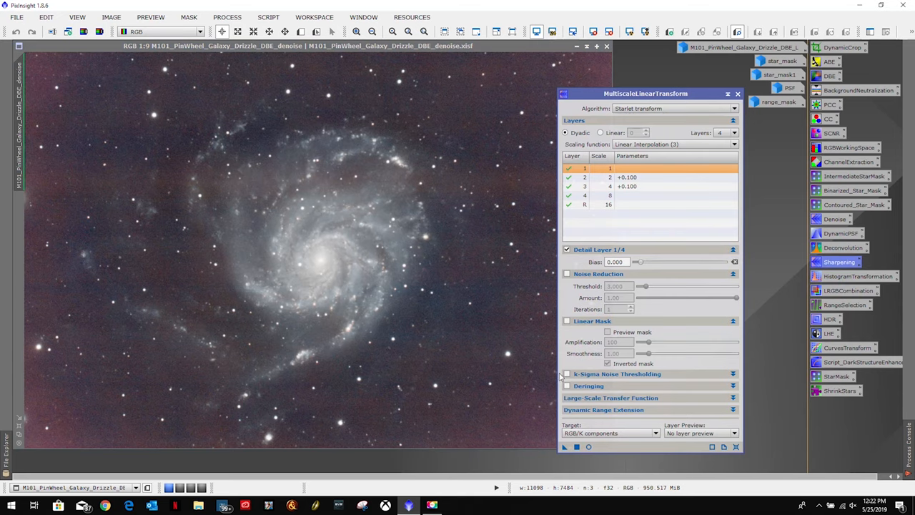
{"action": "left_click", "coordinate": [564, 446]}
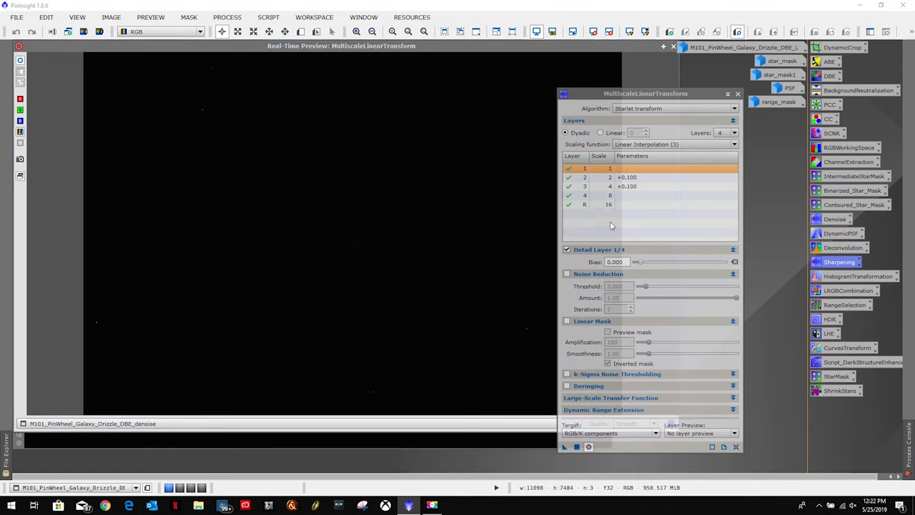
{"action": "mouse_move", "coordinate": [651, 248]}
{"action": "type", "text": "900"}
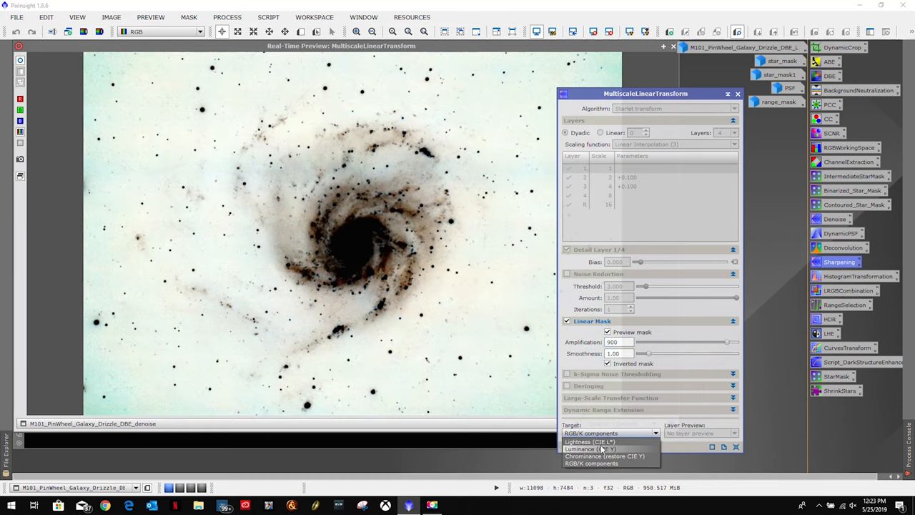
{"action": "left_click", "coordinate": [586, 449]}
{"action": "type", "text": "3.1"}
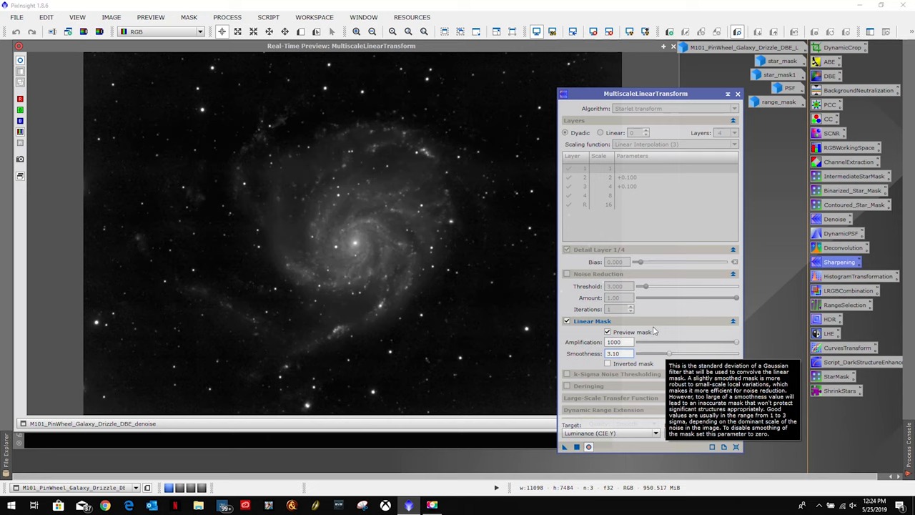
{"action": "left_click", "coordinate": [608, 178]}
{"action": "type", "text": "2.800"}
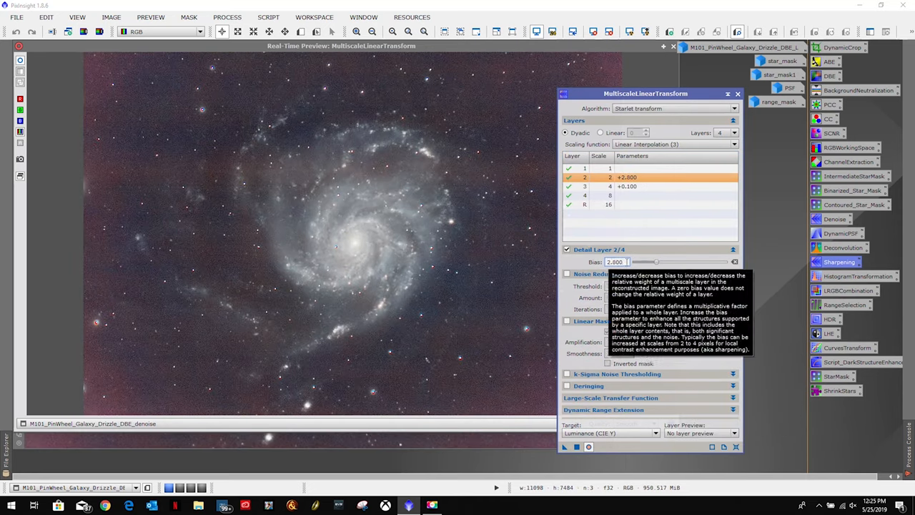
{"action": "left_click", "coordinate": [585, 185]}
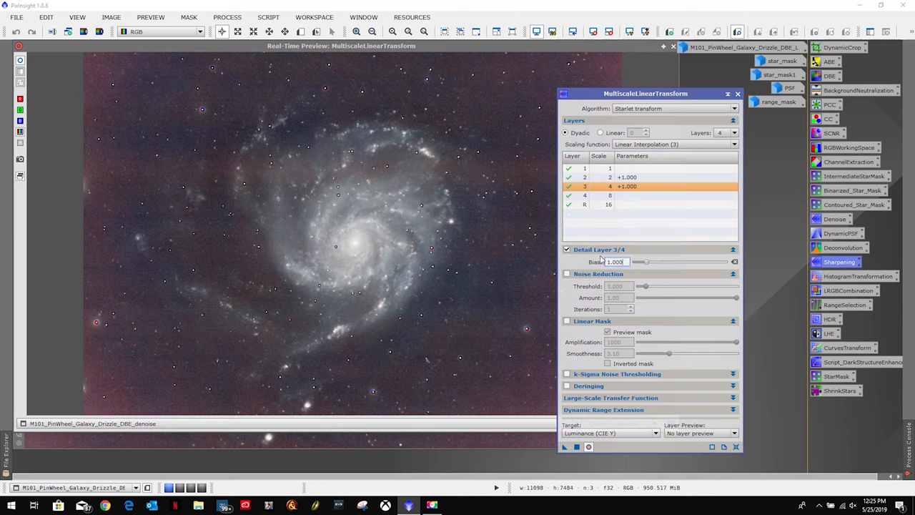
{"action": "type", "text": "0.200"}
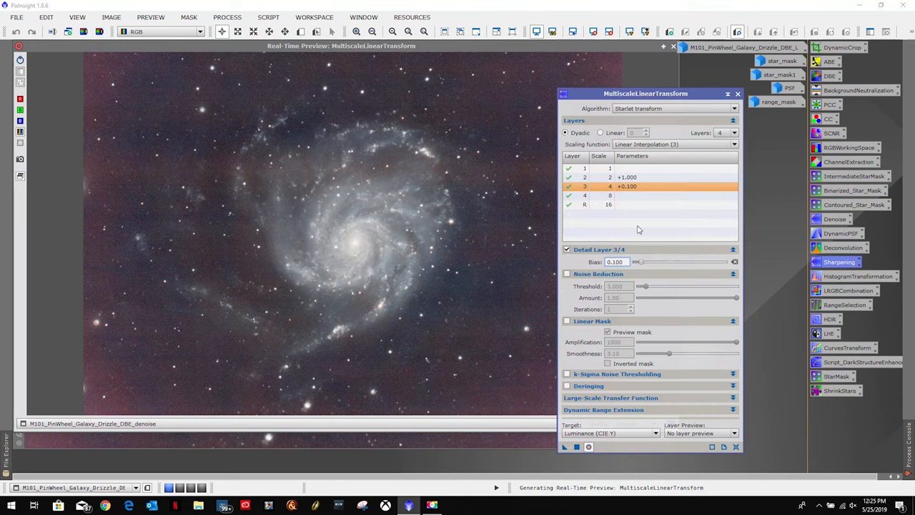
{"action": "left_click", "coordinate": [585, 177]}
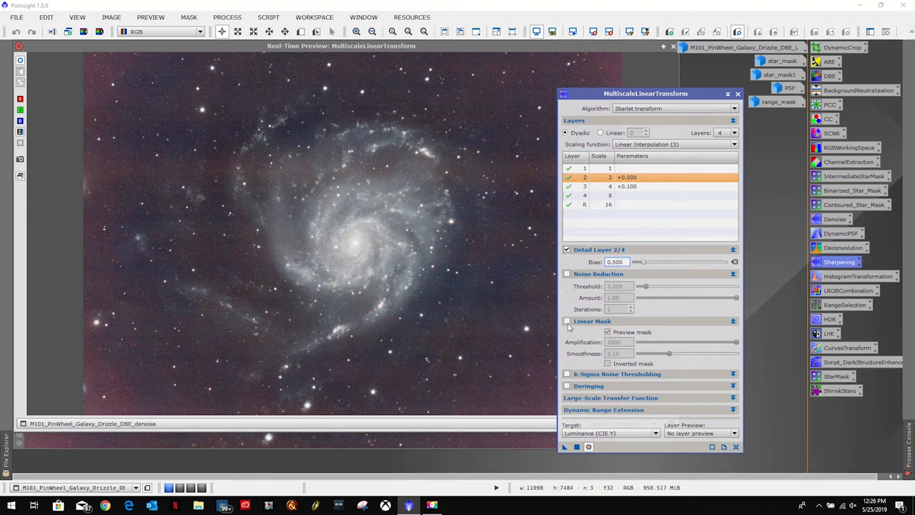
Step: Check the linear mask preview, inspect the sharpened galaxy up close and reset the display stretch
{"action": "left_click", "coordinate": [566, 320]}
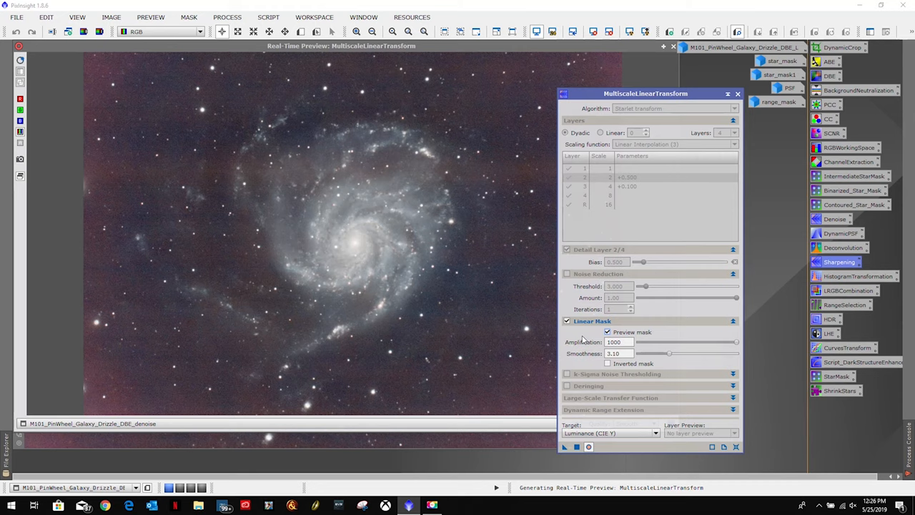
{"action": "left_click", "coordinate": [608, 332]}
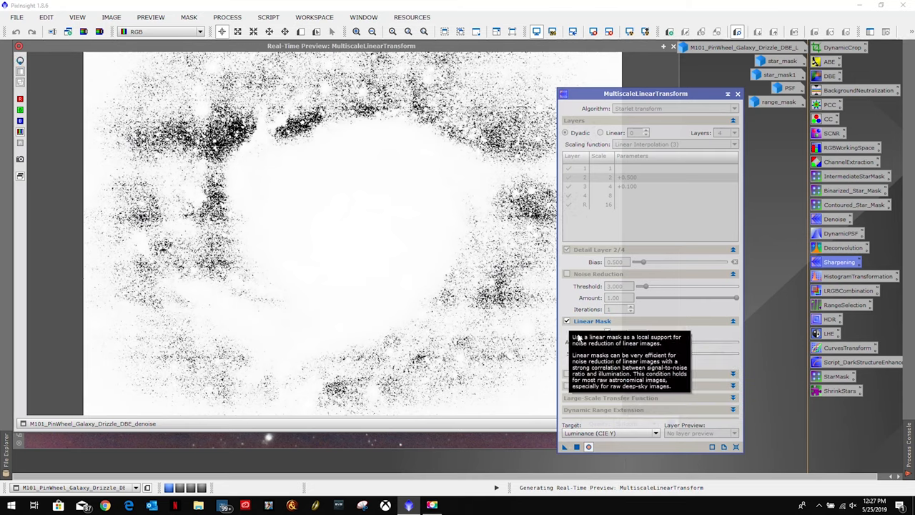
{"action": "left_click", "coordinate": [608, 332]}
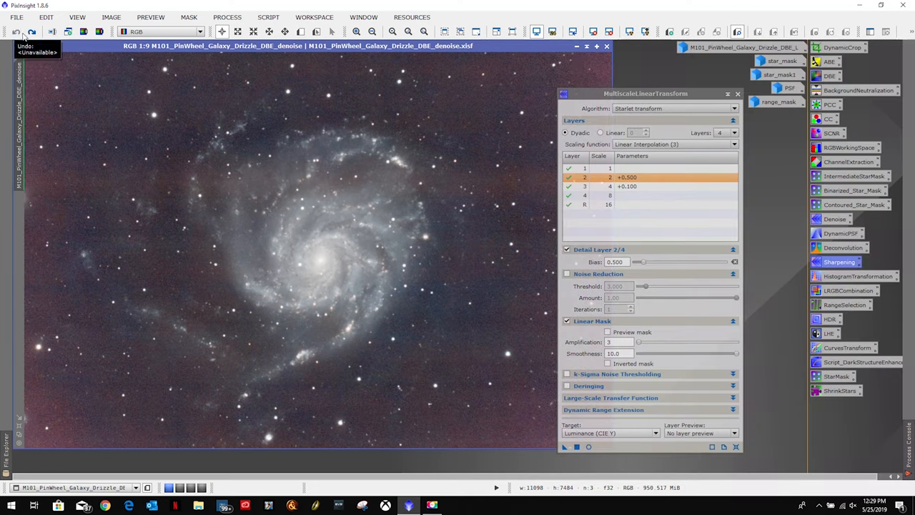
{"action": "left_click", "coordinate": [14, 31]}
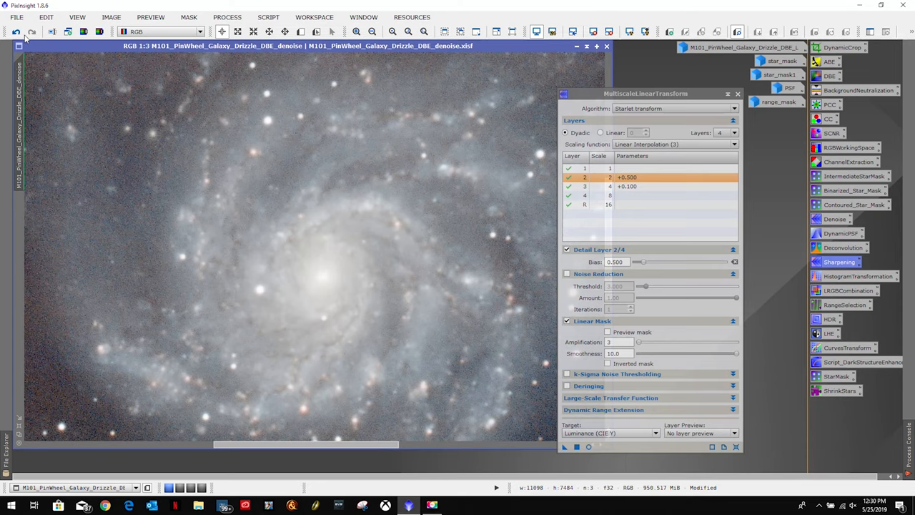
{"action": "left_click", "coordinate": [16, 31]}
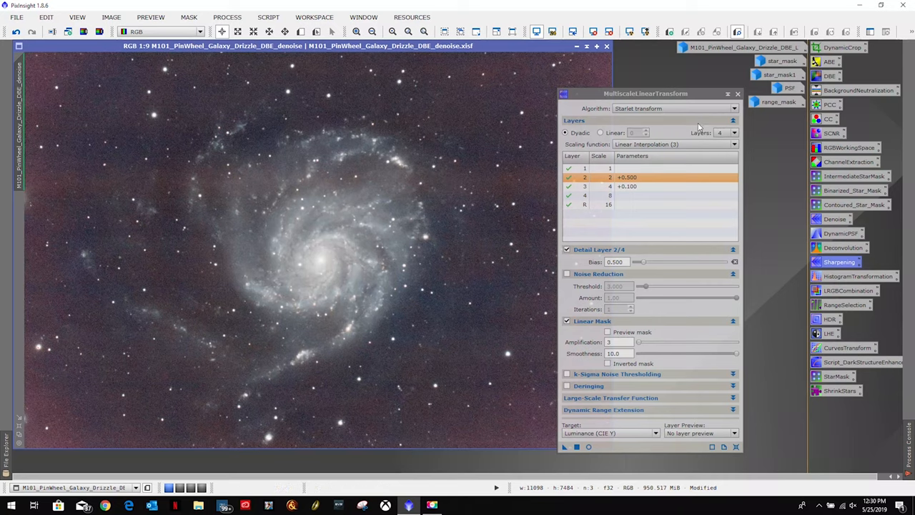
{"action": "left_click", "coordinate": [738, 94]}
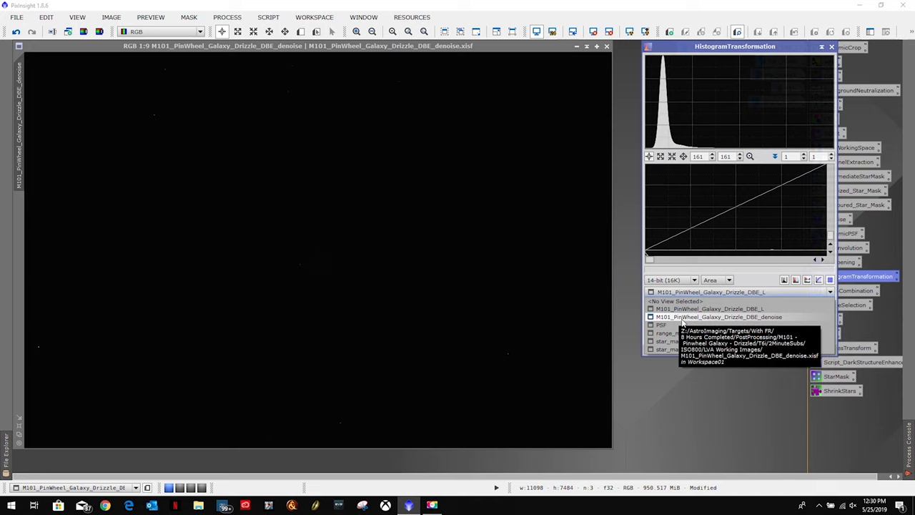
Step: Stretch the denoised galaxy permanently with HistogramTransformation shadows and midtones using the live preview
{"action": "left_click", "coordinate": [718, 317]}
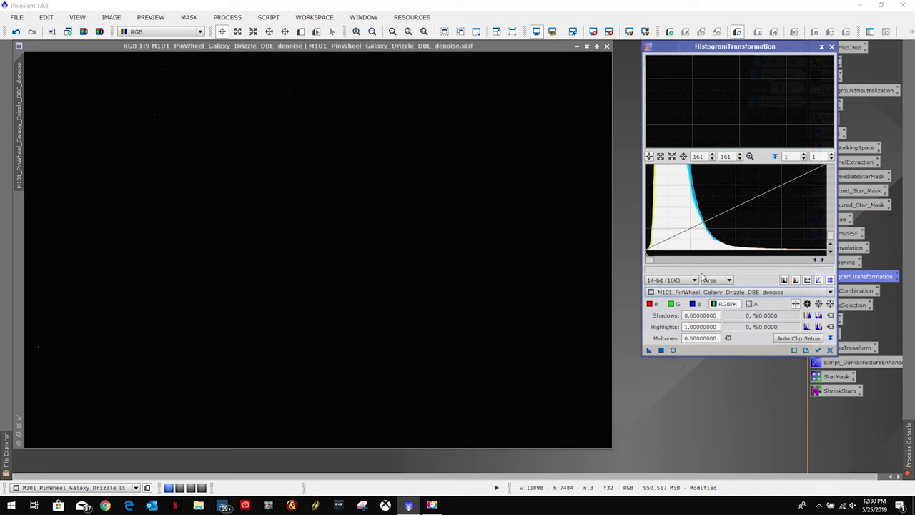
{"action": "left_click", "coordinate": [650, 349]}
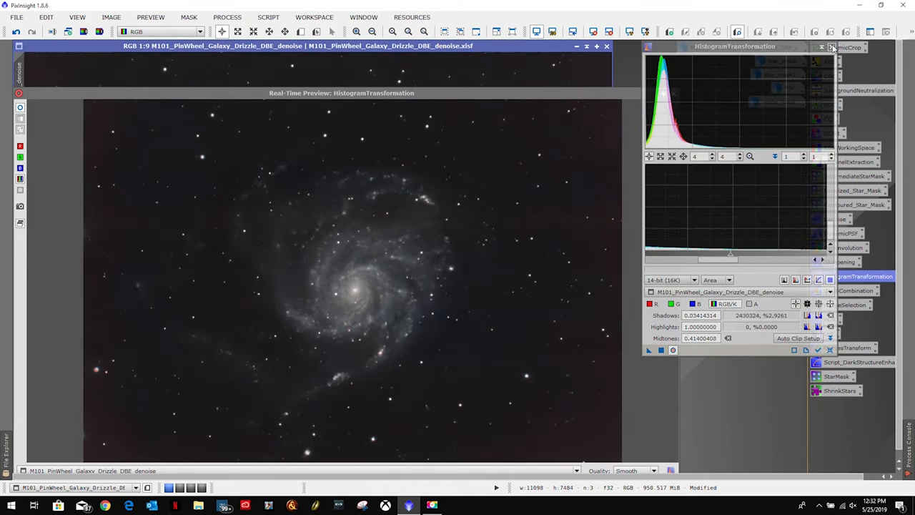
{"action": "left_click", "coordinate": [832, 48]}
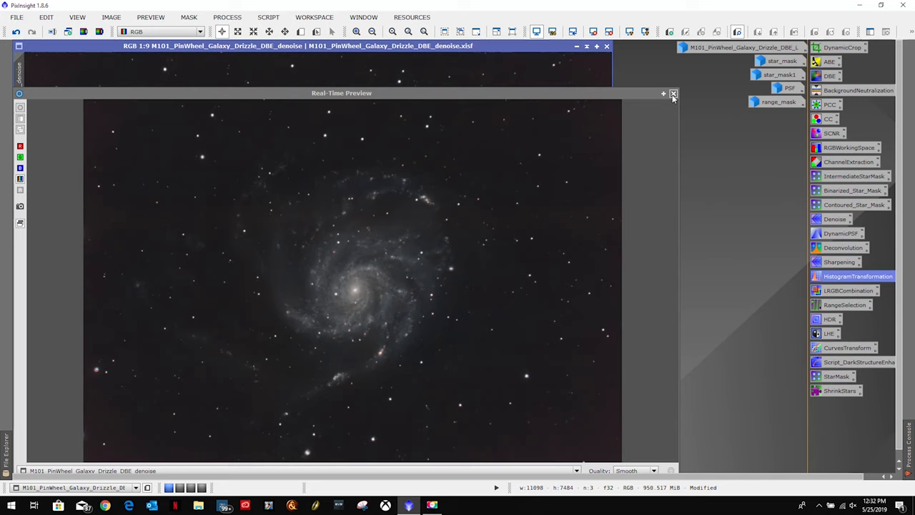
{"action": "left_click", "coordinate": [672, 94]}
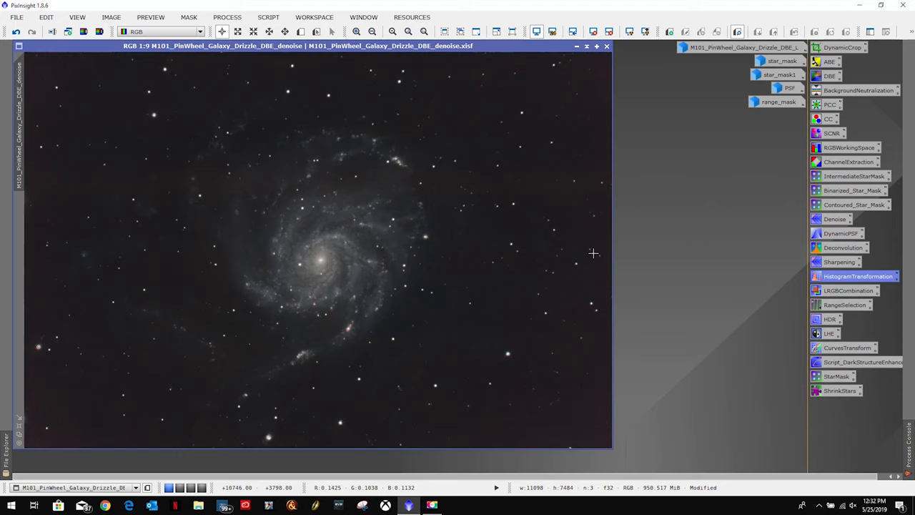
{"action": "mouse_move", "coordinate": [586, 221]}
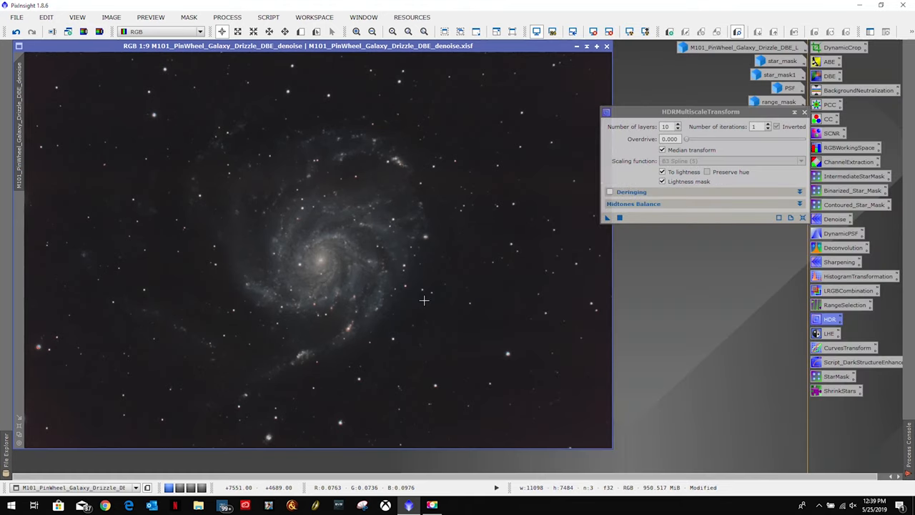
{"action": "mouse_move", "coordinate": [427, 278]}
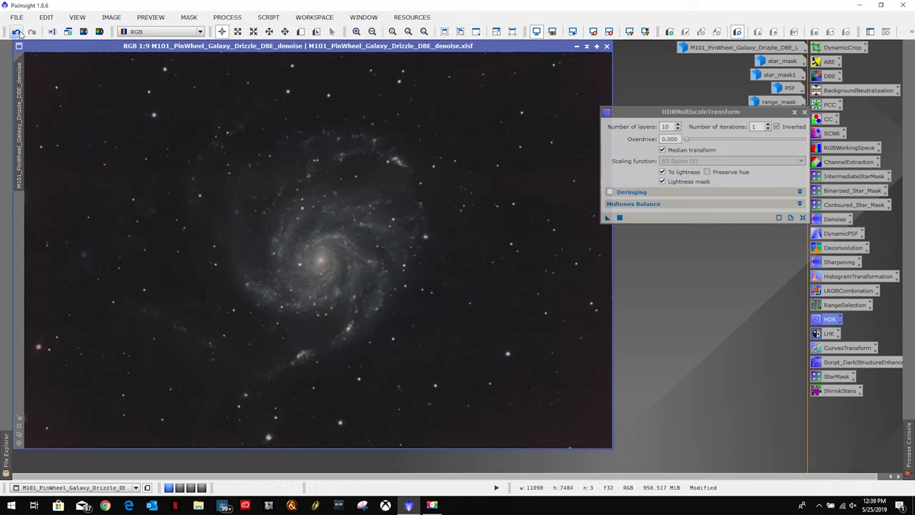
Step: Undo and redo the histogram stretch repeatedly to compare, leaving the galaxy unstretched
{"action": "left_click", "coordinate": [17, 32]}
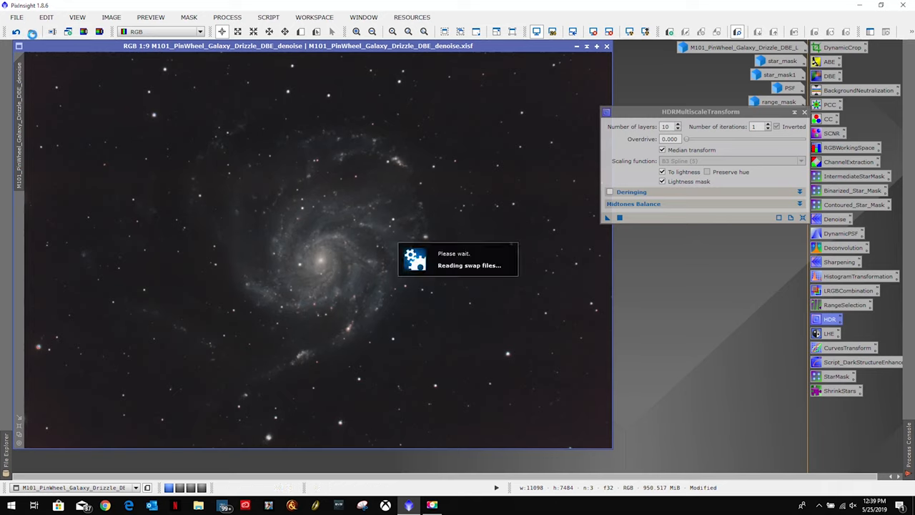
{"action": "left_click", "coordinate": [16, 31]}
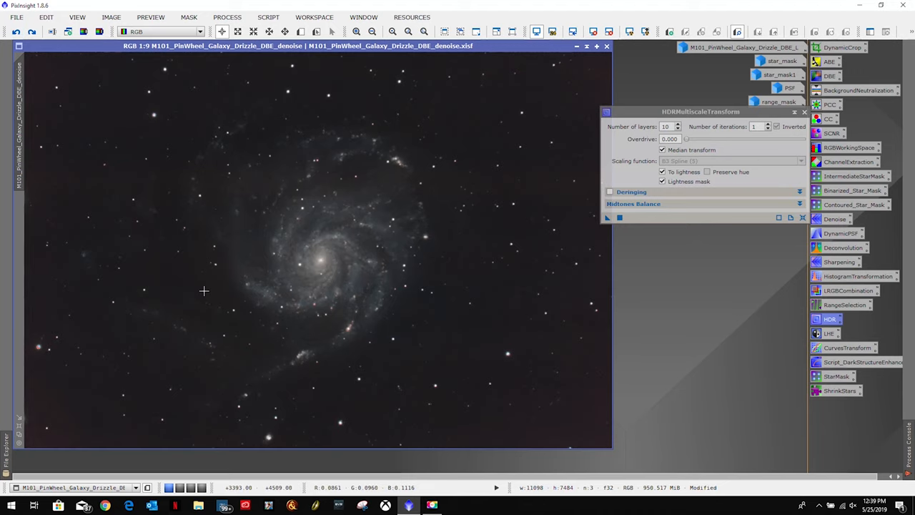
{"action": "mouse_move", "coordinate": [15, 32]}
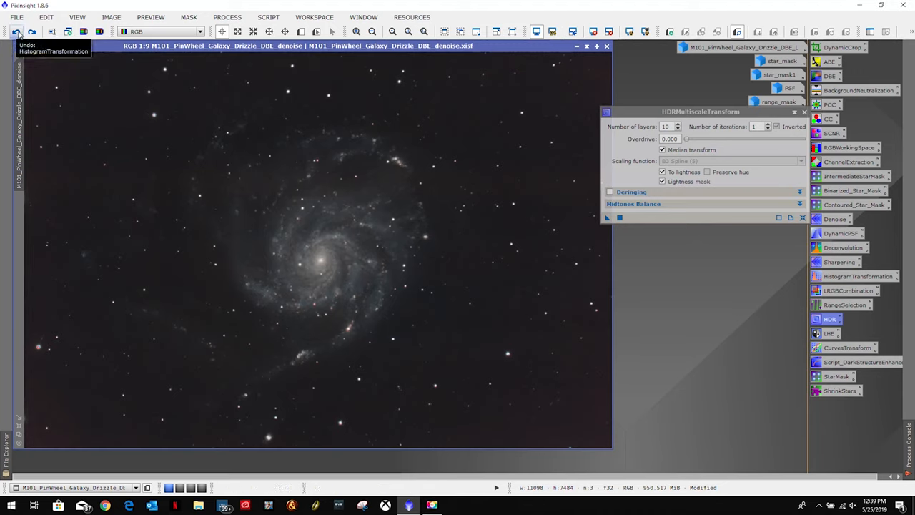
{"action": "left_click", "coordinate": [16, 31]}
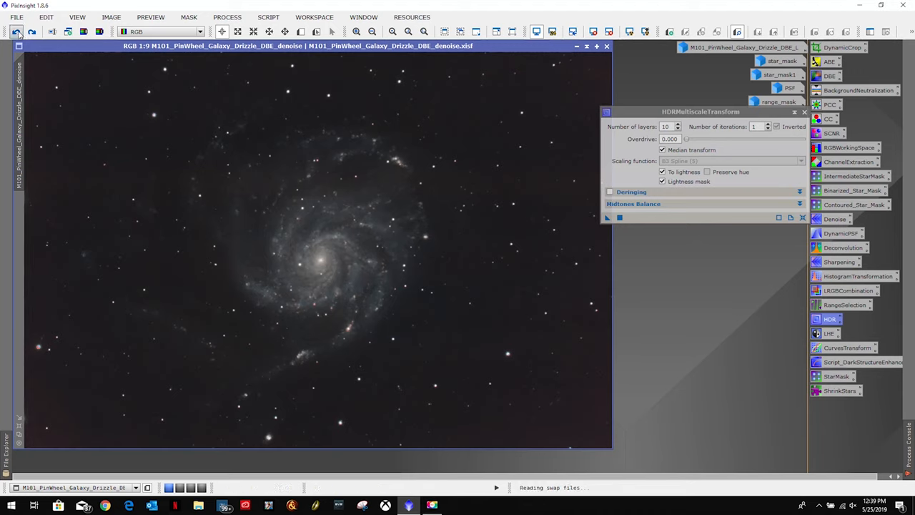
{"action": "left_click", "coordinate": [16, 31]}
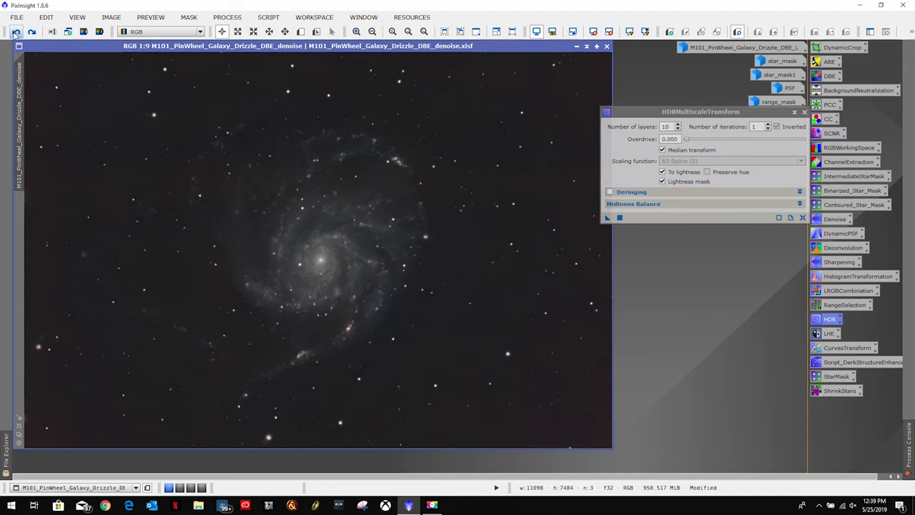
{"action": "mouse_move", "coordinate": [16, 31]}
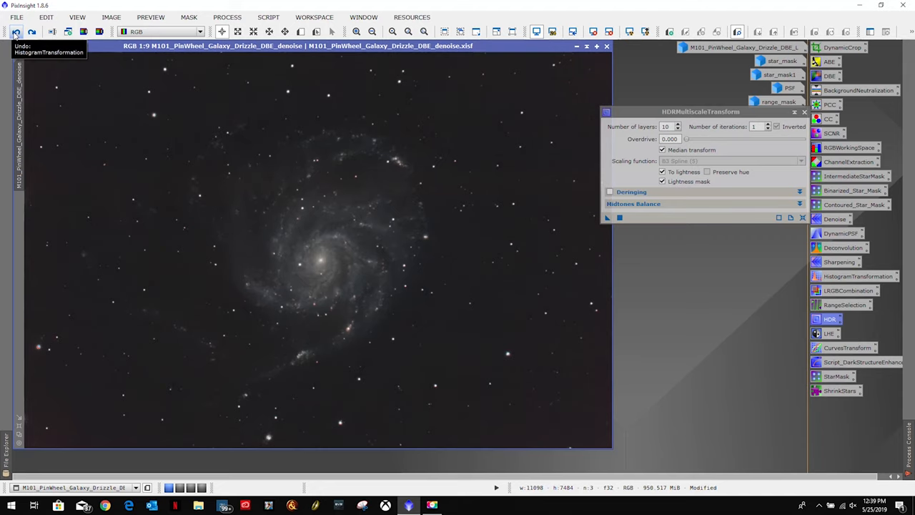
{"action": "left_click", "coordinate": [16, 31]}
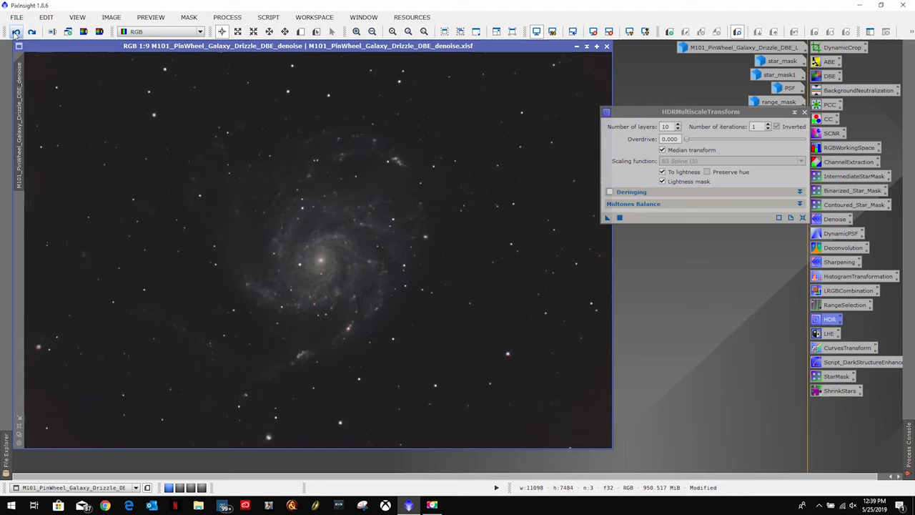
{"action": "left_click", "coordinate": [16, 31]}
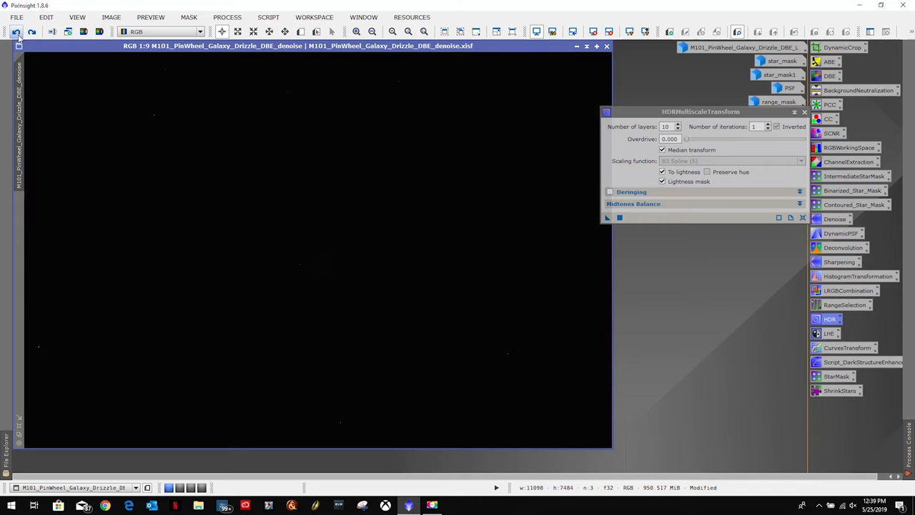
{"action": "mouse_move", "coordinate": [15, 32]}
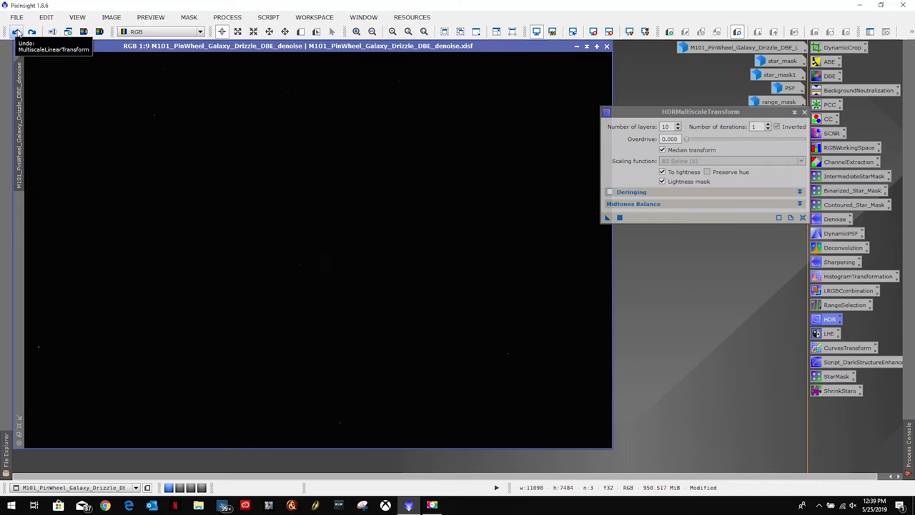
{"action": "mouse_move", "coordinate": [629, 31]}
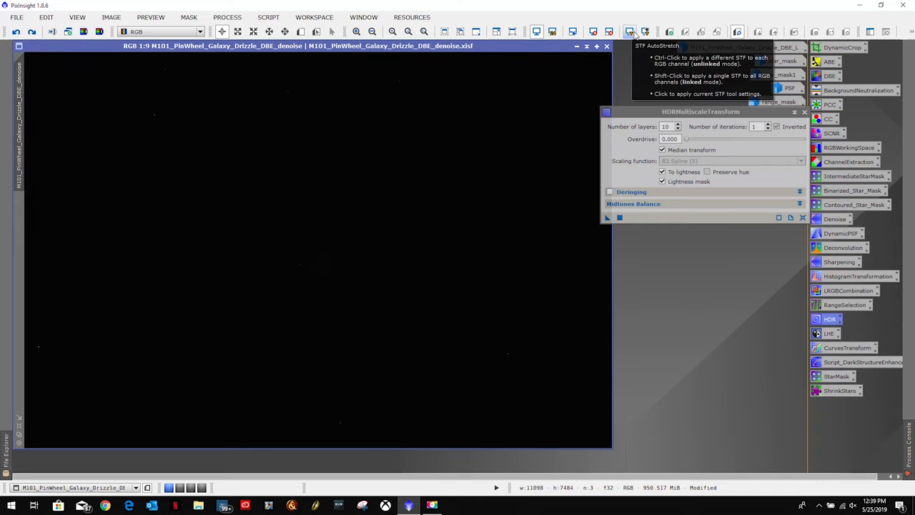
Step: Auto-stretch the linear galaxy display and mask it with range_mask
{"action": "left_click", "coordinate": [629, 31]}
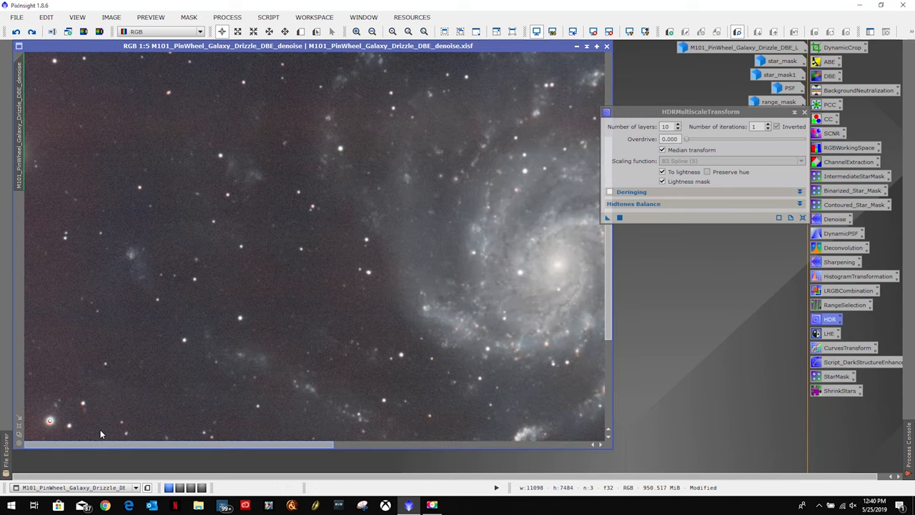
{"action": "mouse_move", "coordinate": [598, 300]}
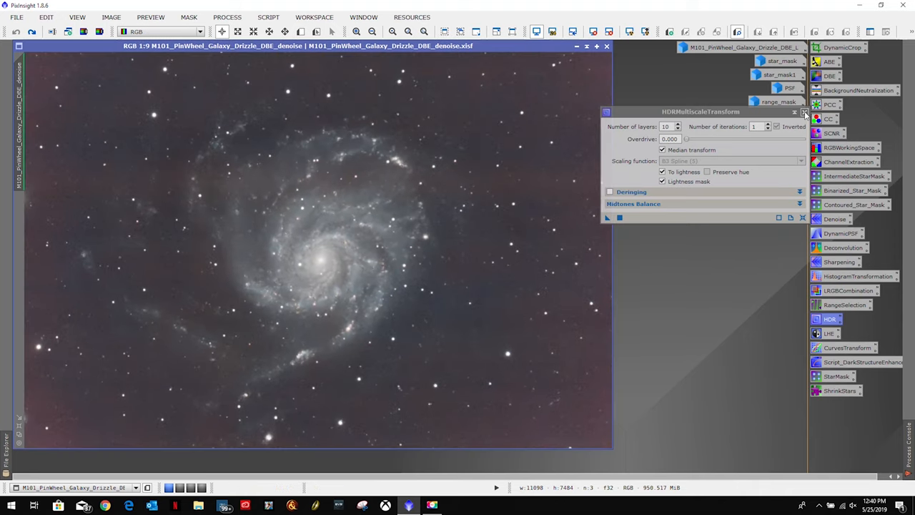
{"action": "left_click", "coordinate": [804, 112]}
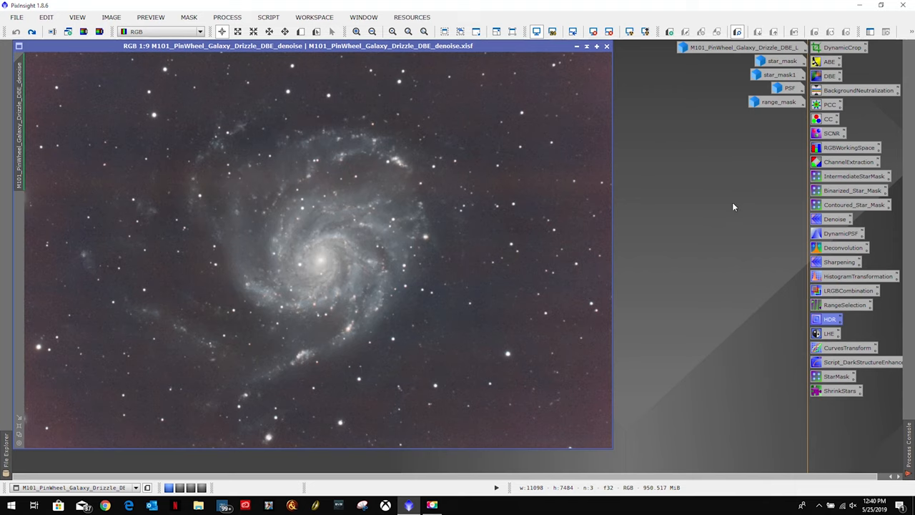
{"action": "mouse_move", "coordinate": [775, 103]}
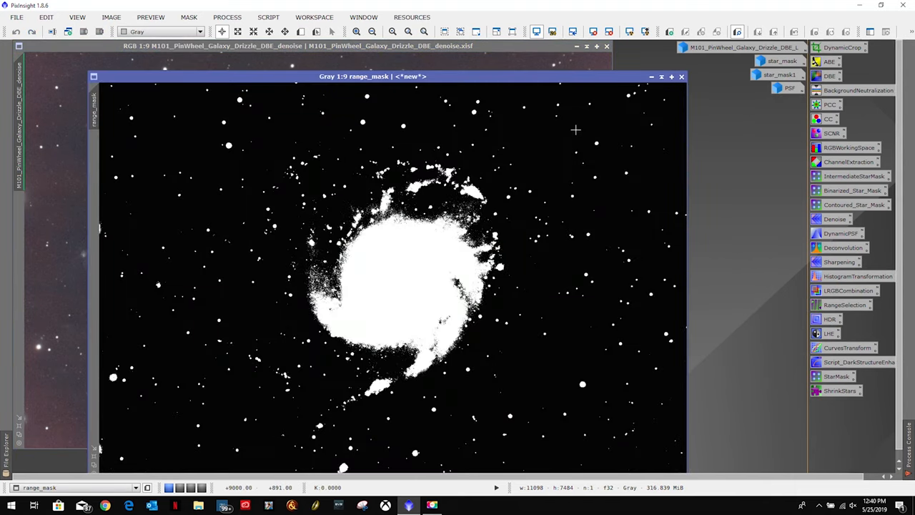
{"action": "mouse_move", "coordinate": [609, 112]}
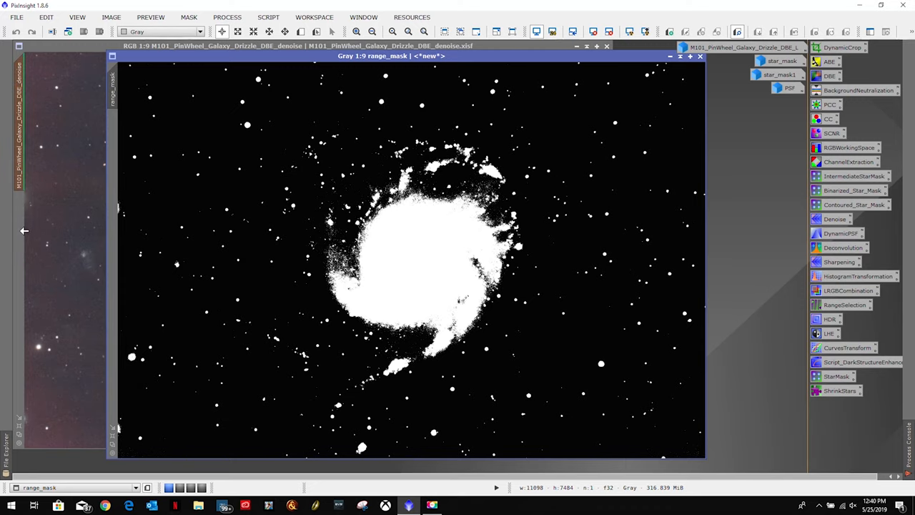
{"action": "left_click_drag", "start_coordinate": [389, 55], "coordinate": [498, 67]}
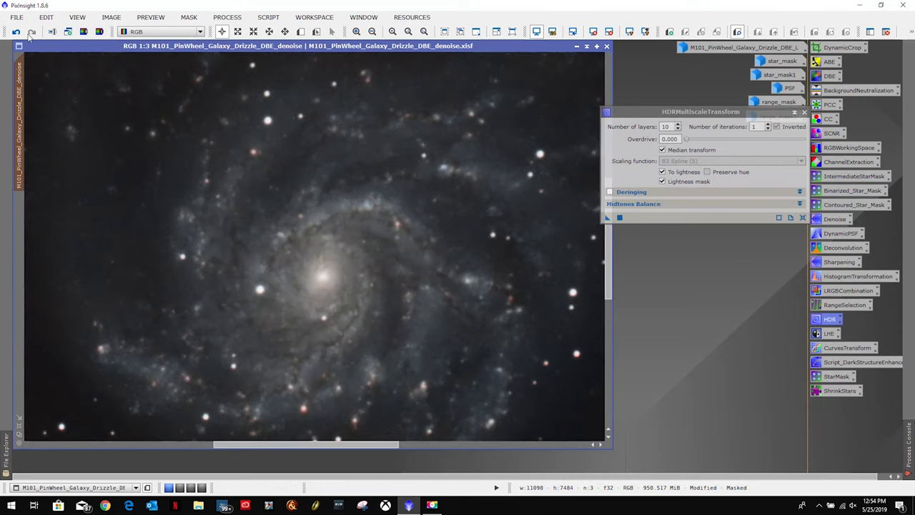
Step: Apply HDRMultiscaleTransform to the masked galaxy, comparing with undo/redo
{"action": "left_click", "coordinate": [15, 31]}
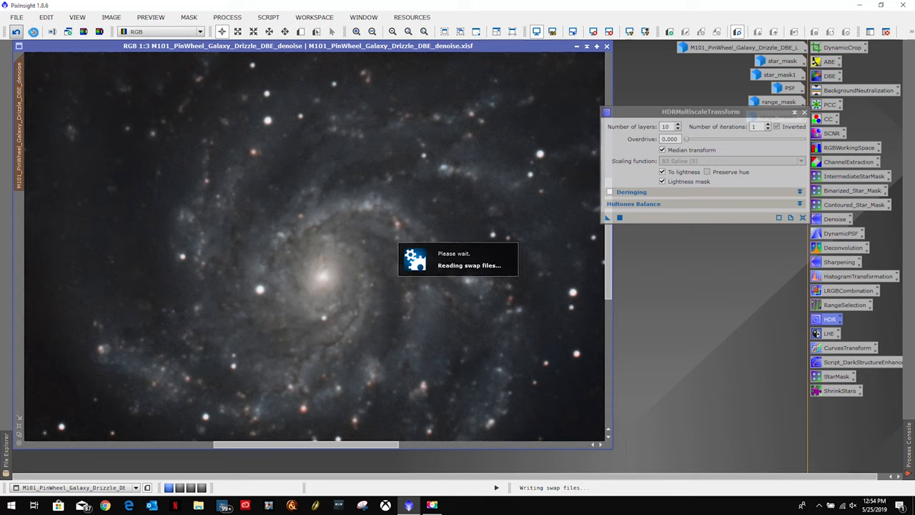
{"action": "left_click", "coordinate": [31, 32]}
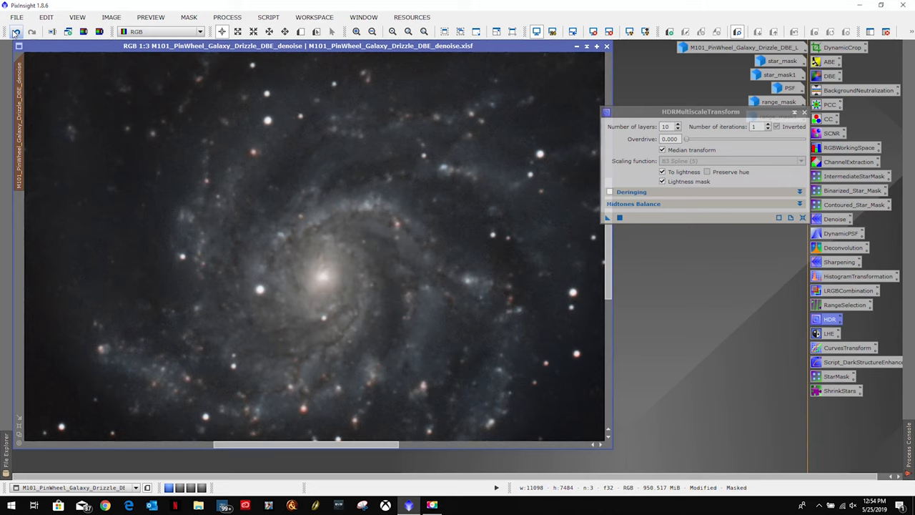
{"action": "left_click", "coordinate": [14, 31]}
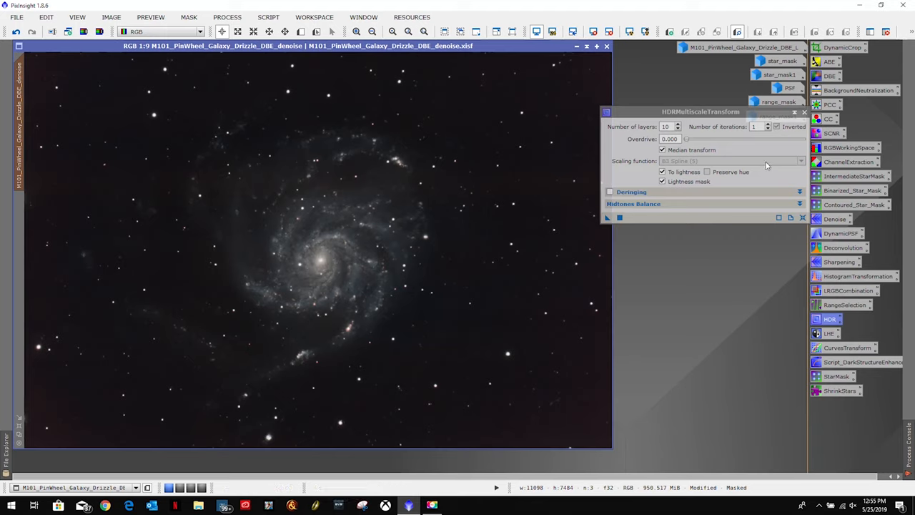
{"action": "left_click", "coordinate": [804, 112]}
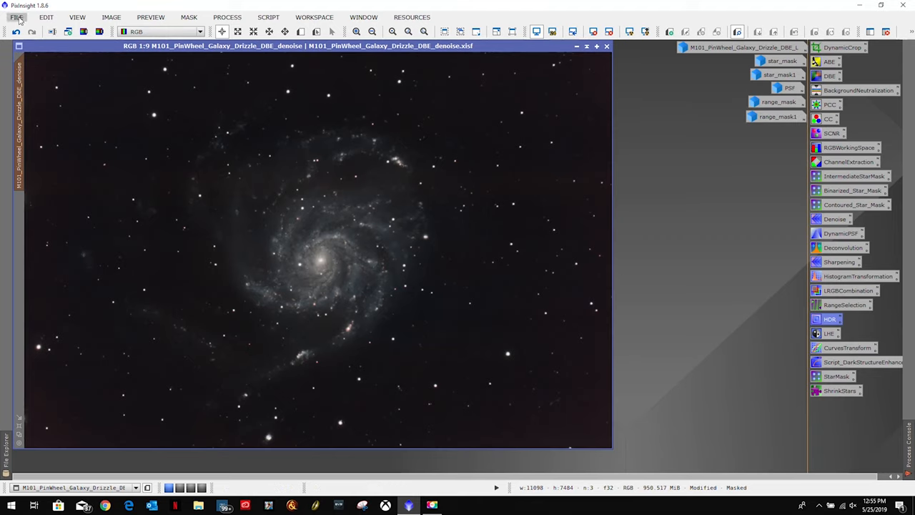
{"action": "mouse_move", "coordinate": [150, 17]}
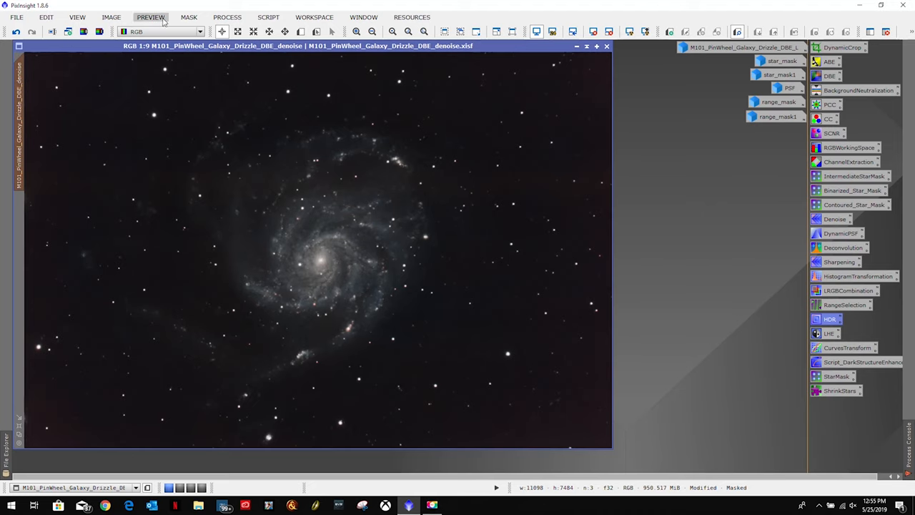
{"action": "mouse_move", "coordinate": [78, 12]}
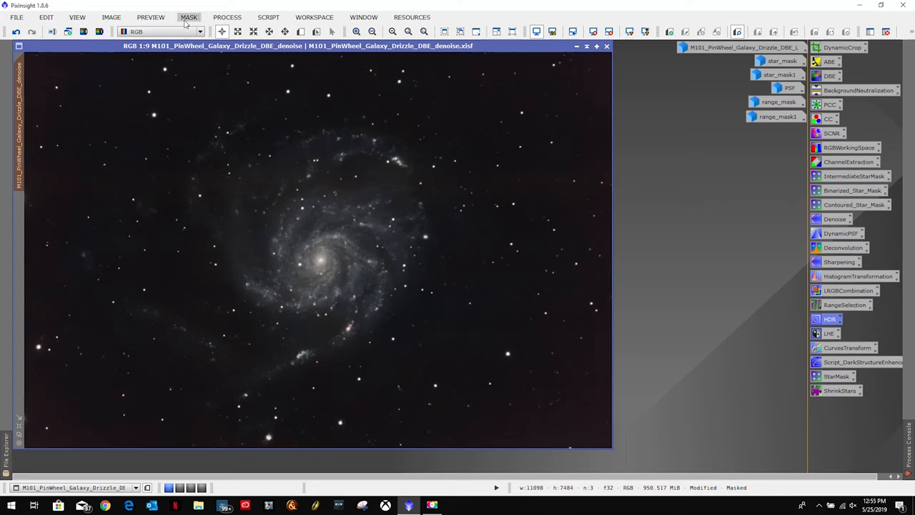
Step: Remove the range mask from the galaxy image
{"action": "left_click", "coordinate": [189, 17]}
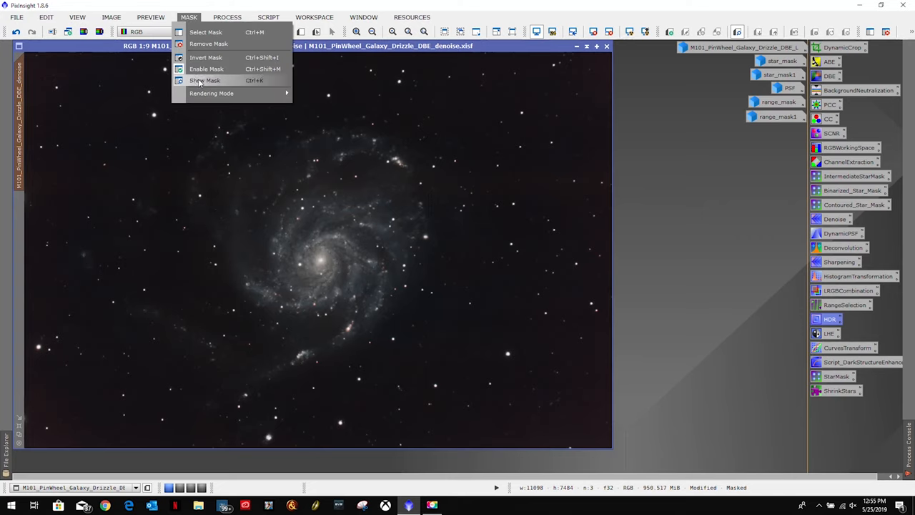
{"action": "left_click", "coordinate": [209, 43]}
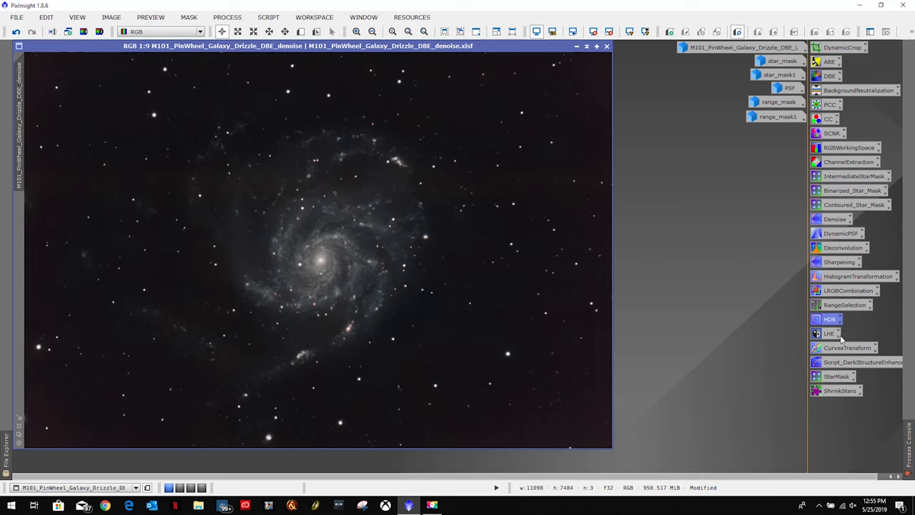
Step: Preview and apply LocalHistogramEqualization (radius 256, contrast limit 1.4, amount 0.5)
{"action": "double_click", "coordinate": [830, 333]}
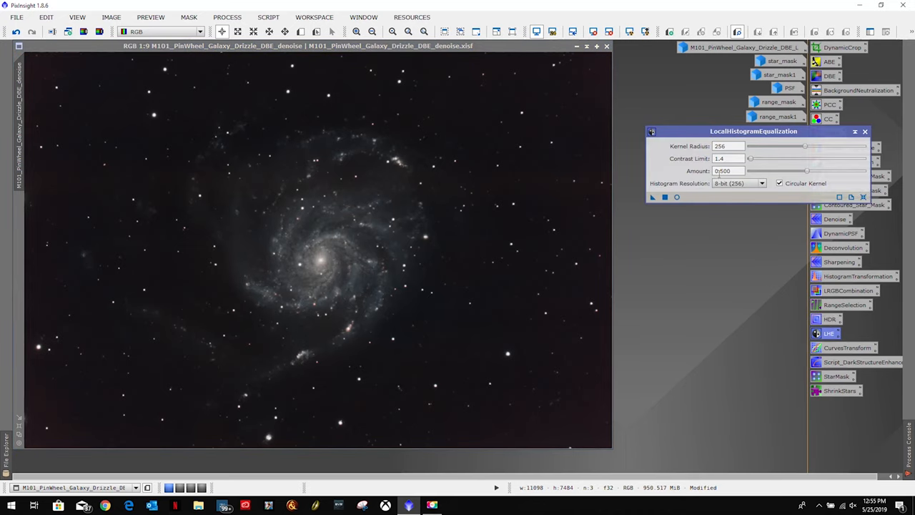
{"action": "left_click", "coordinate": [677, 198]}
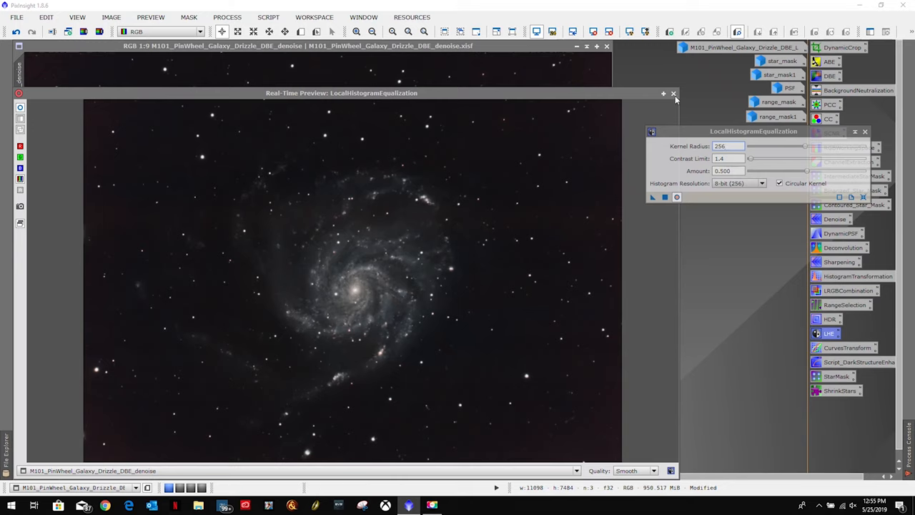
{"action": "left_click", "coordinate": [672, 93]}
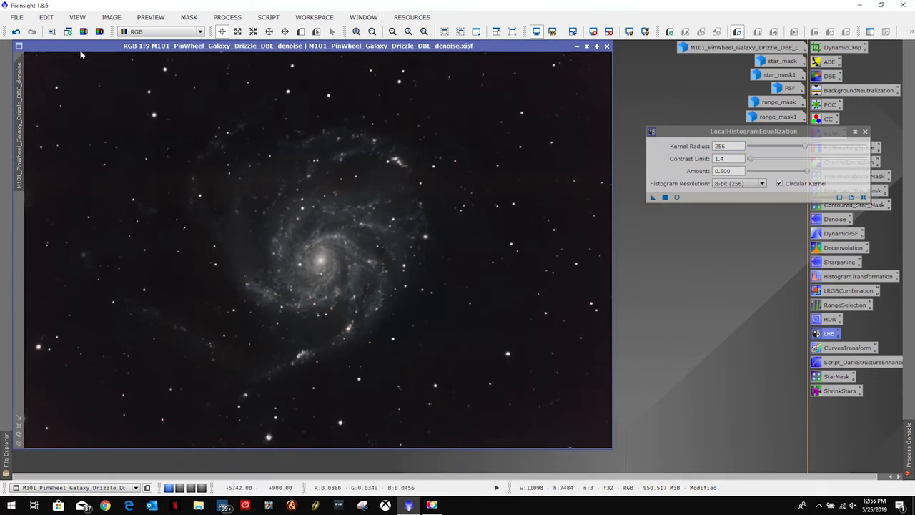
{"action": "mouse_move", "coordinate": [652, 197]}
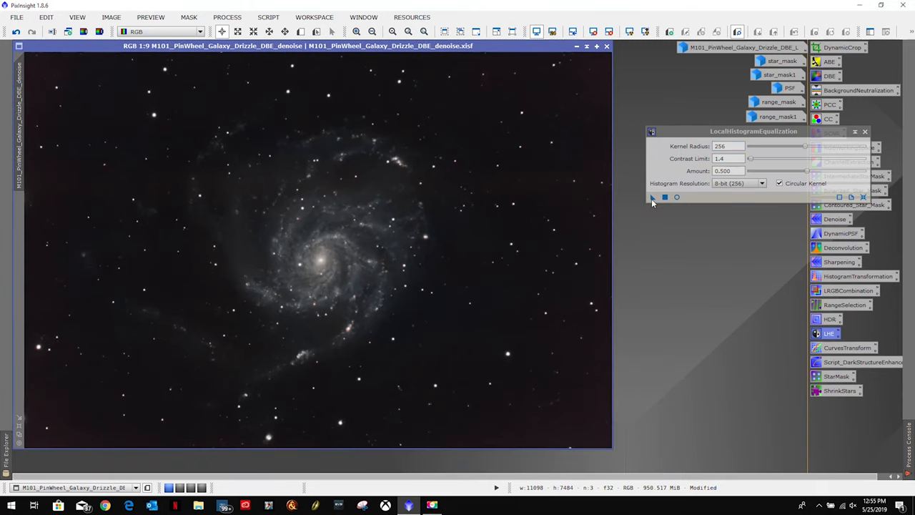
{"action": "left_click", "coordinate": [652, 198]}
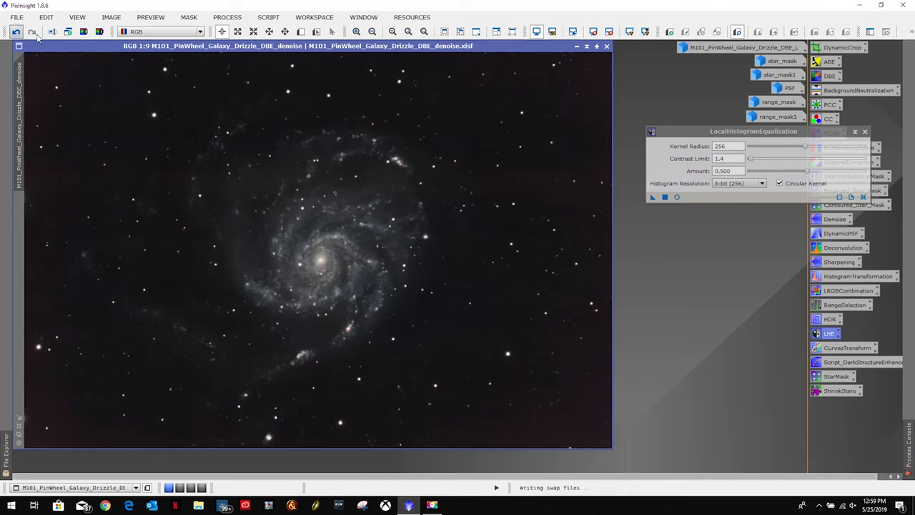
Step: Compare the galaxy with and without equalization using undo/redo
{"action": "left_click", "coordinate": [33, 31]}
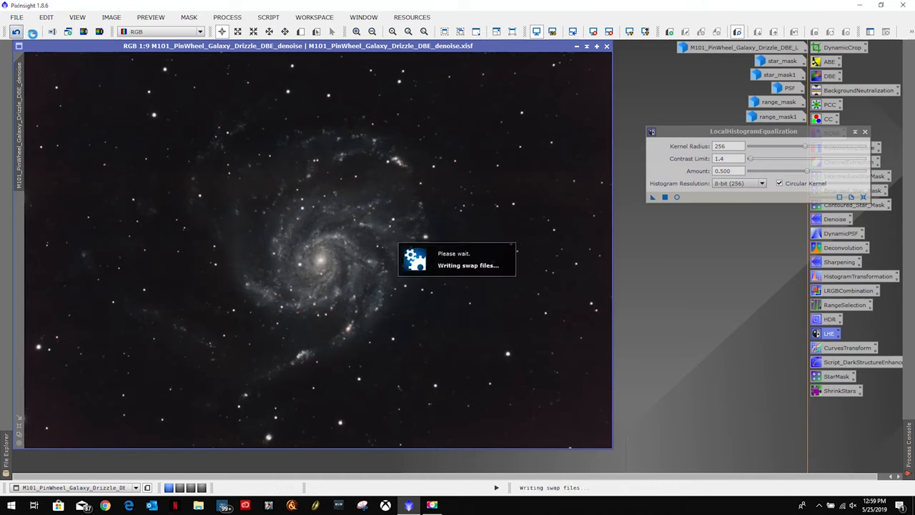
{"action": "left_click", "coordinate": [15, 31]}
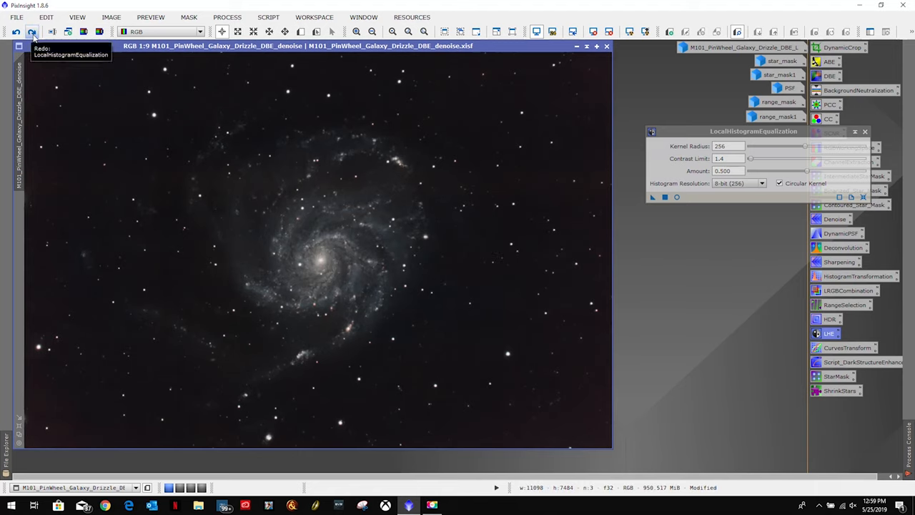
{"action": "left_click", "coordinate": [31, 31]}
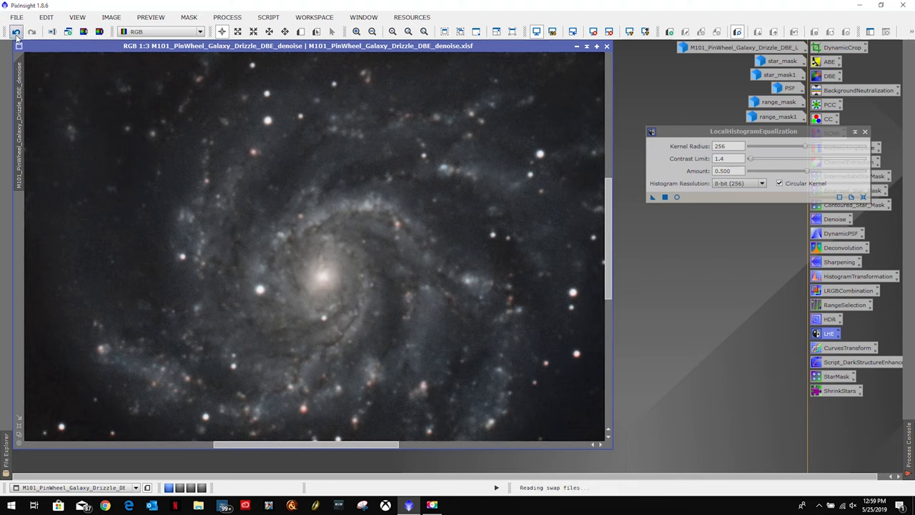
{"action": "left_click", "coordinate": [15, 32]}
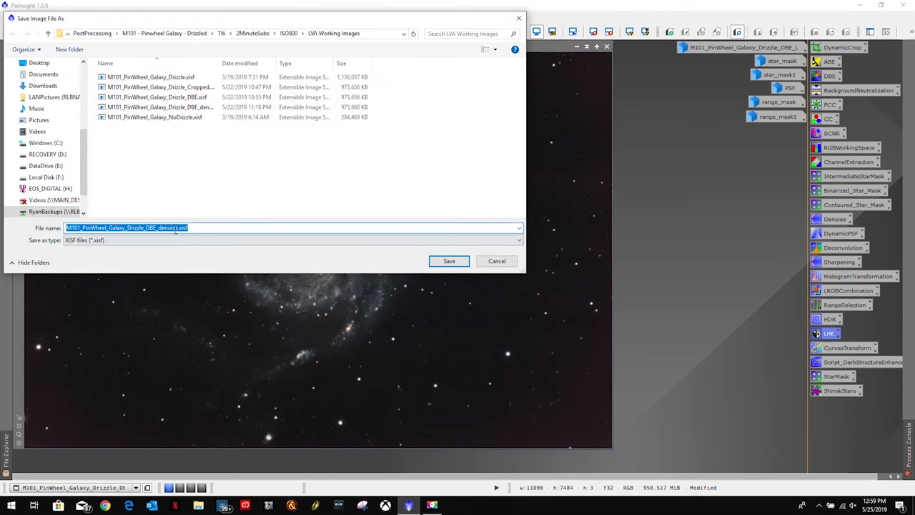
Step: Save as ..._denoise_LHE.xisf and preview a midtone-lifting CurvesTransformation
{"action": "left_click", "coordinate": [449, 260]}
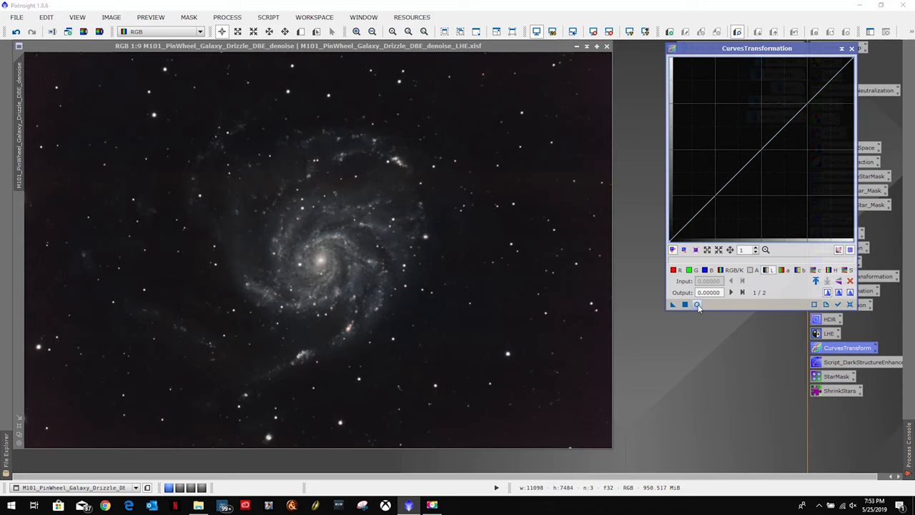
{"action": "left_click", "coordinate": [697, 305]}
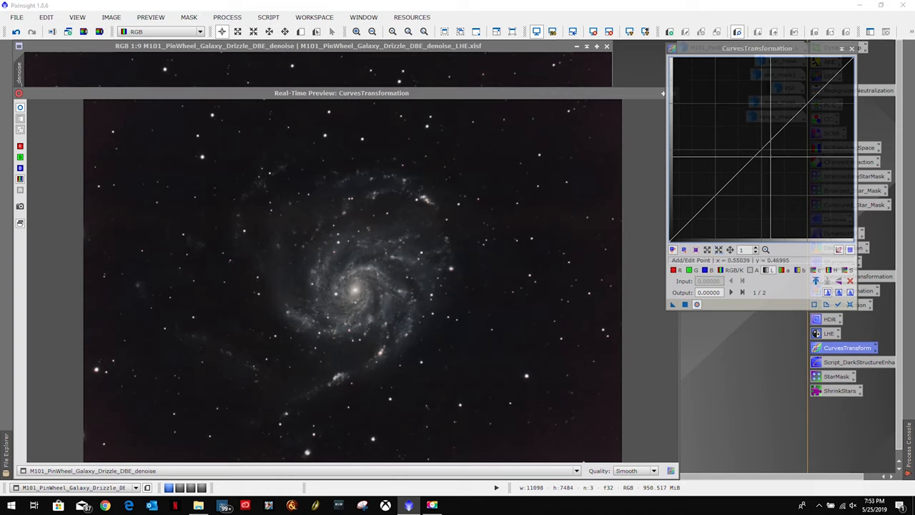
{"action": "mouse_move", "coordinate": [766, 151]}
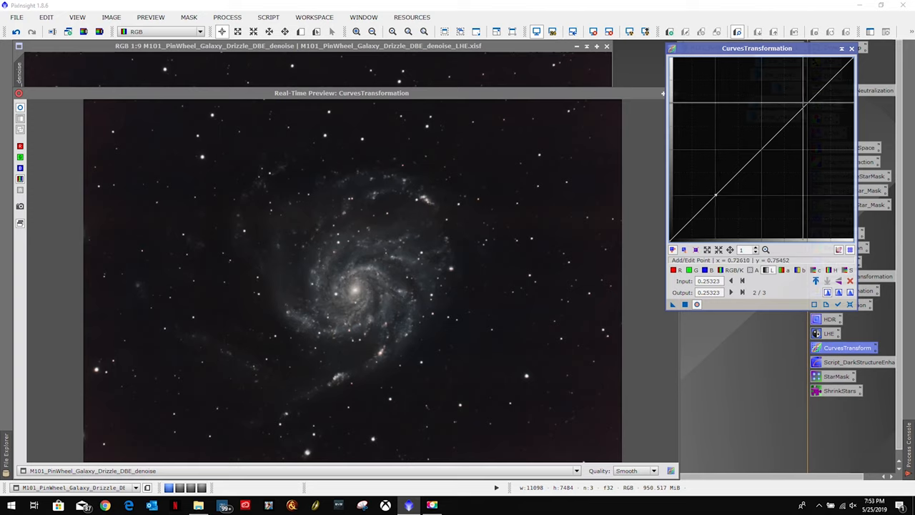
{"action": "left_click", "coordinate": [808, 106]}
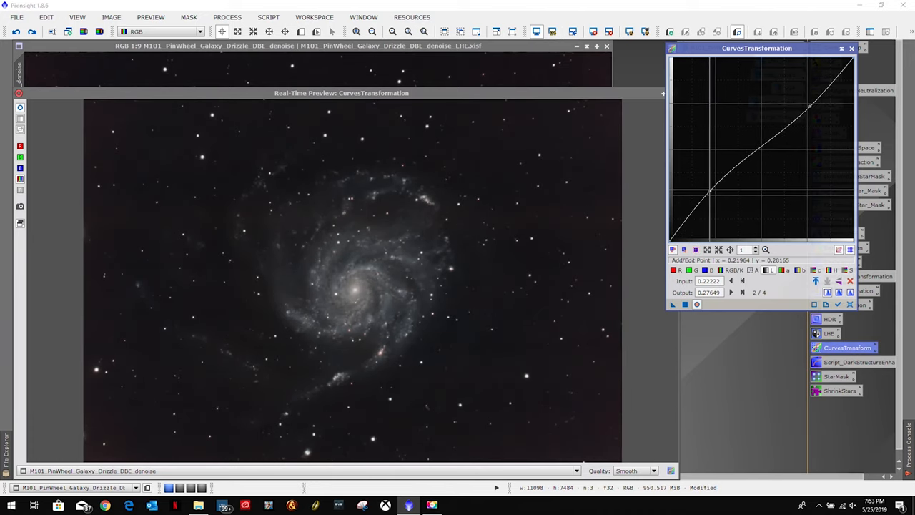
{"action": "left_click_drag", "start_coordinate": [712, 193], "coordinate": [812, 108]}
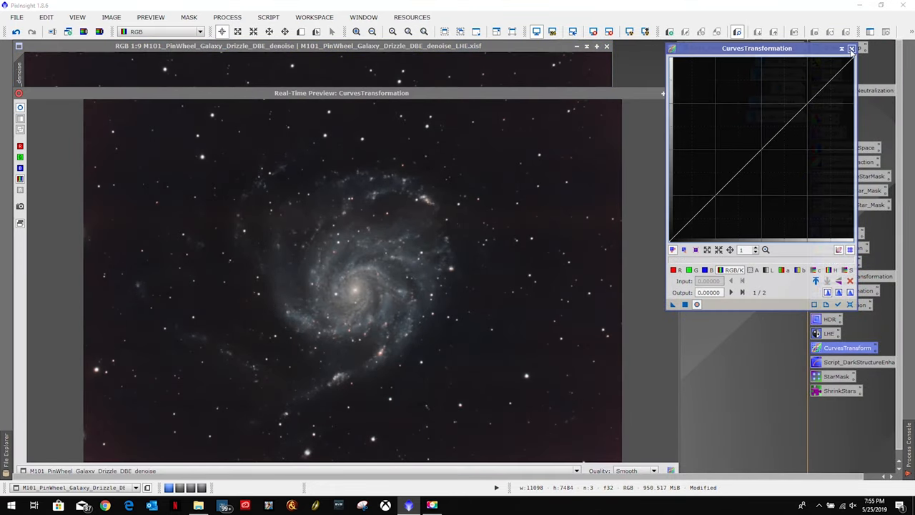
{"action": "left_click", "coordinate": [852, 49]}
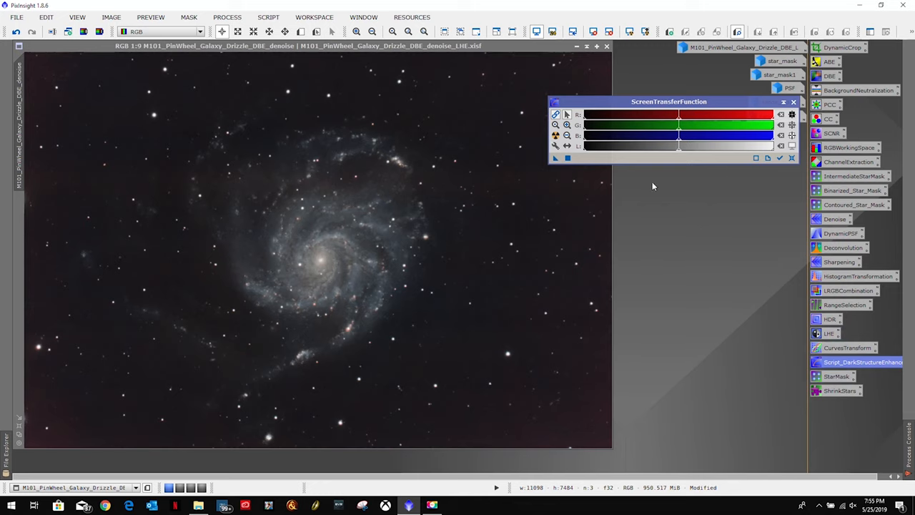
Step: Run DarkStructureEnhance on the LHE galaxy with 8 layers, amount 0.40, one iteration
{"action": "left_click", "coordinate": [792, 101]}
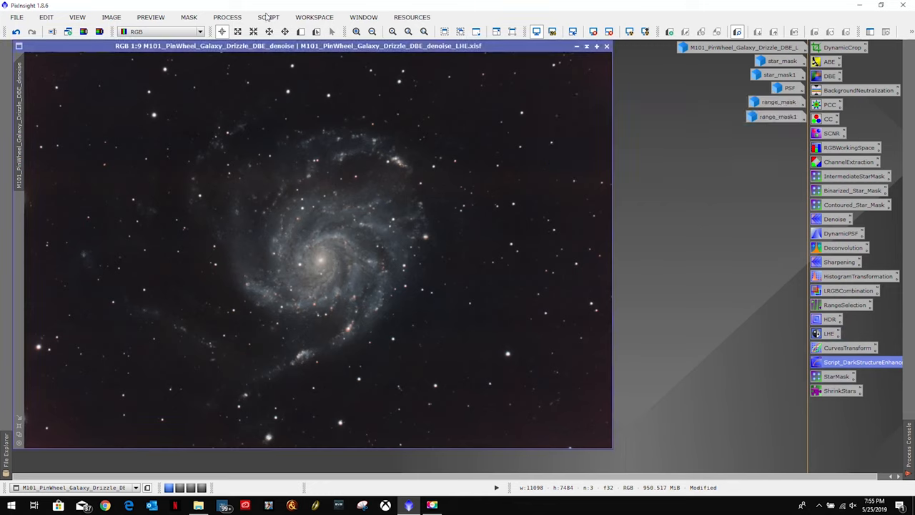
{"action": "left_click", "coordinate": [268, 17]}
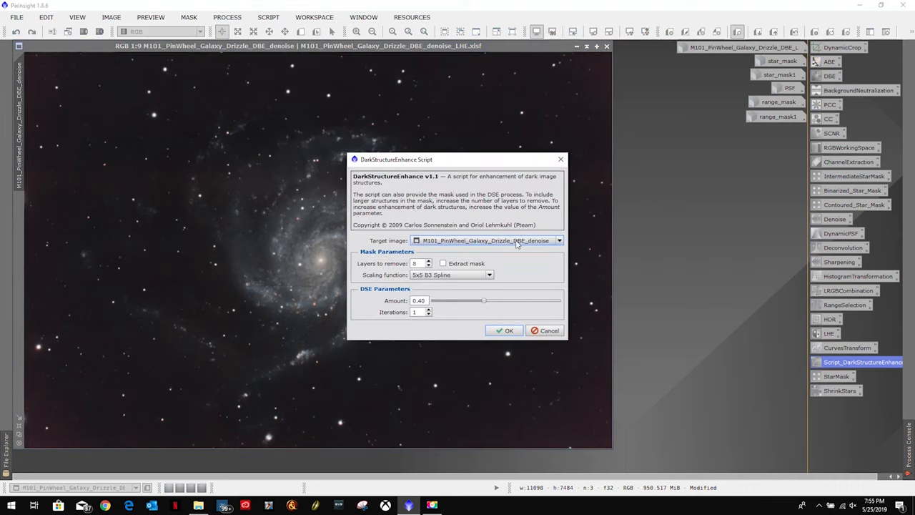
{"action": "left_click", "coordinate": [559, 240]}
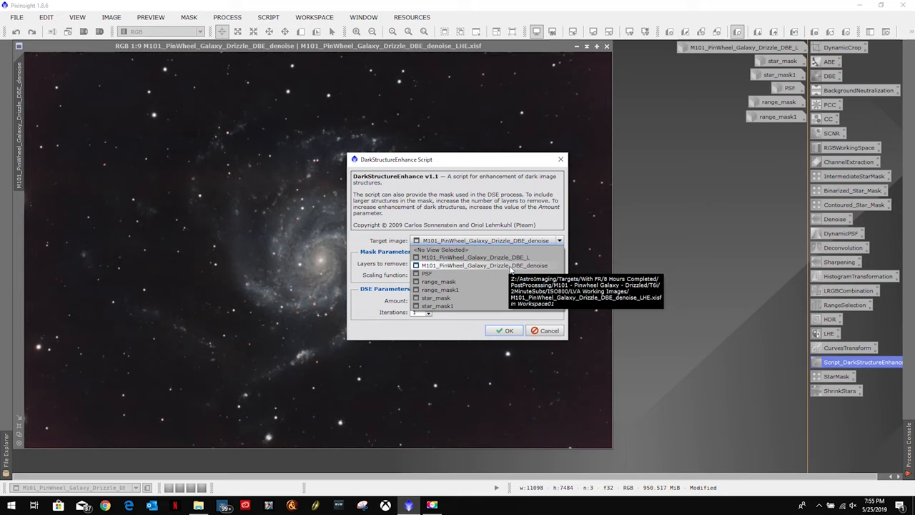
{"action": "left_click", "coordinate": [484, 264]}
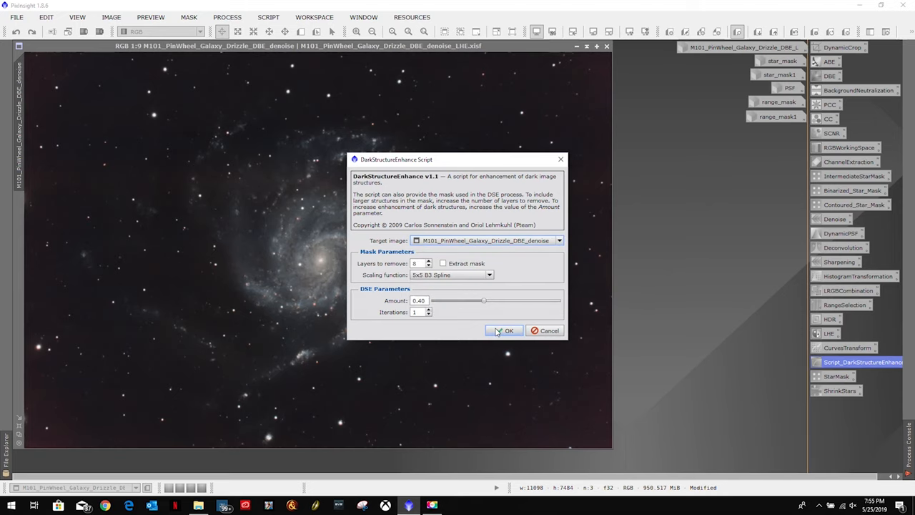
{"action": "left_click", "coordinate": [510, 330]}
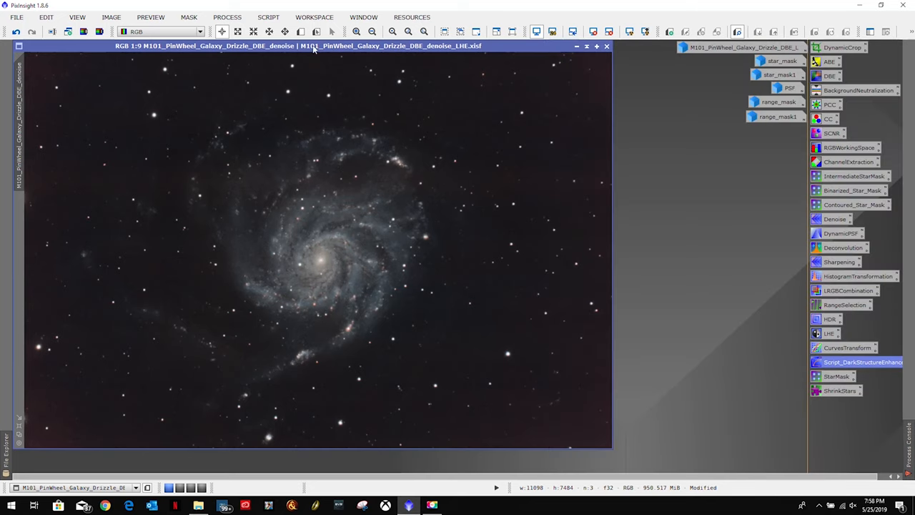
Step: Compare the galaxy with and without the dark structure enhancement
{"action": "left_click", "coordinate": [15, 31]}
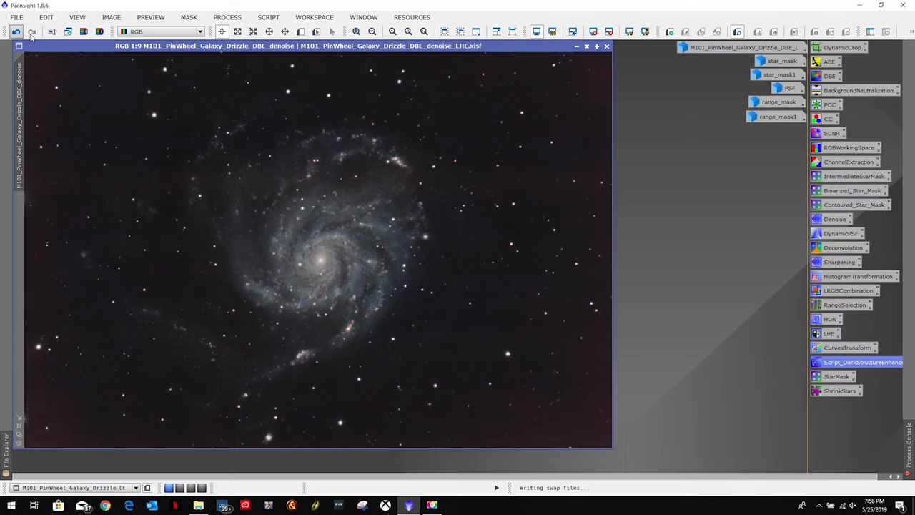
{"action": "left_click", "coordinate": [16, 32]}
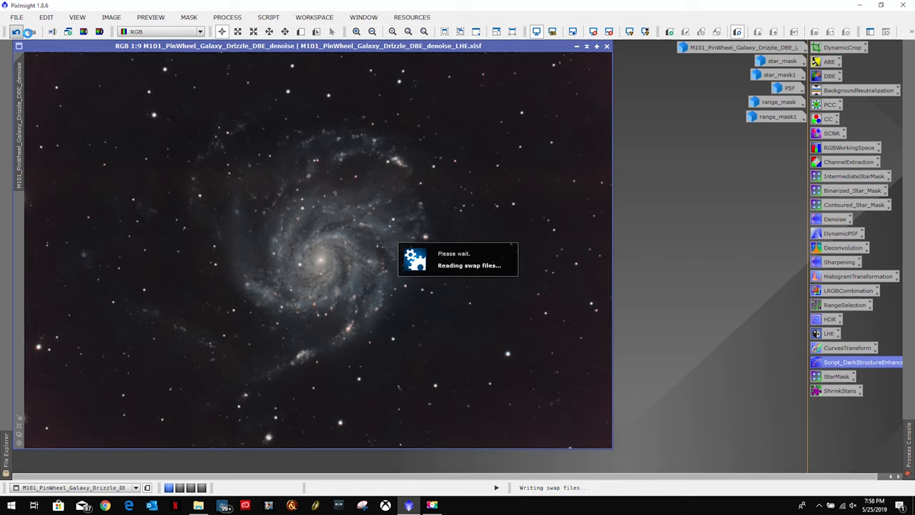
{"action": "left_click", "coordinate": [15, 31]}
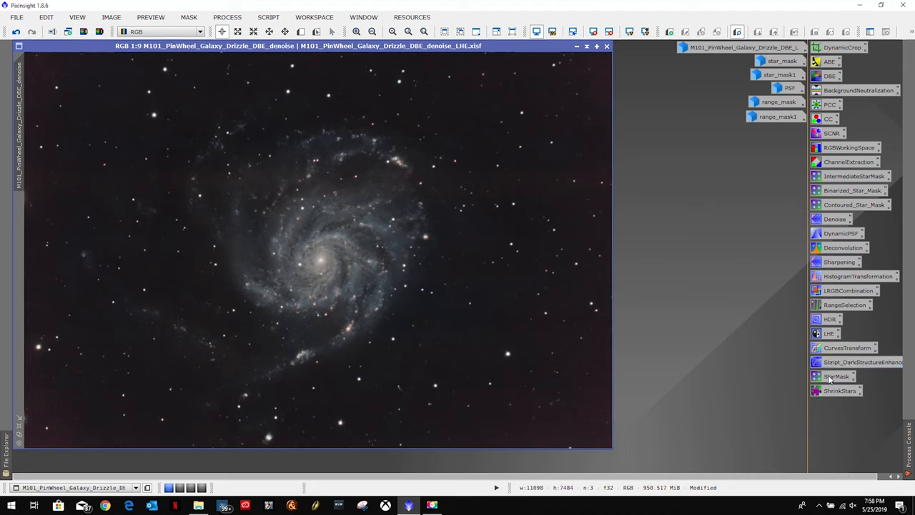
Step: Generate star_mask2 with StarMask and bring the enhanced galaxy back in front
{"action": "double_click", "coordinate": [836, 376]}
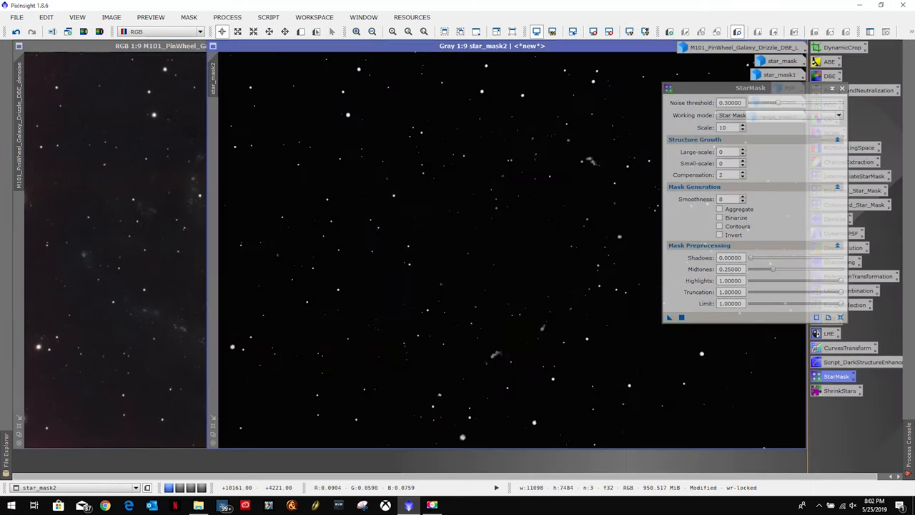
{"action": "left_click", "coordinate": [164, 32]}
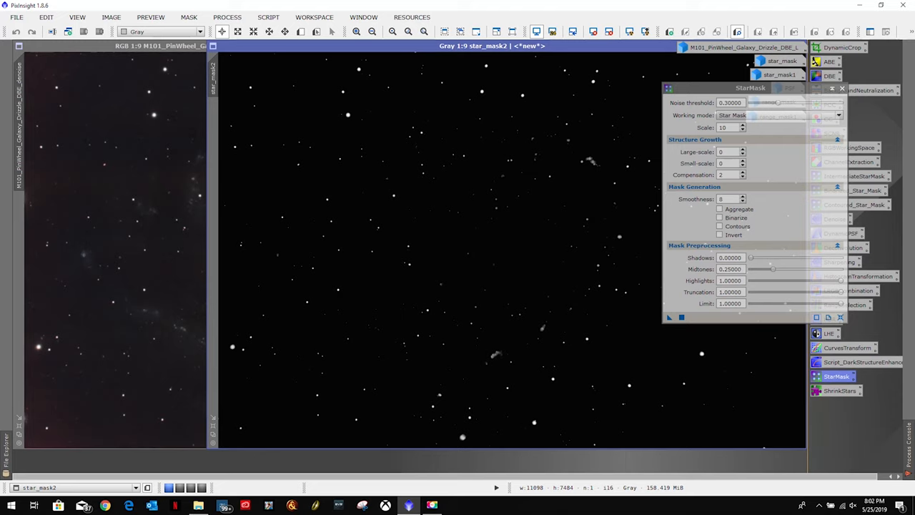
{"action": "mouse_move", "coordinate": [609, 225]}
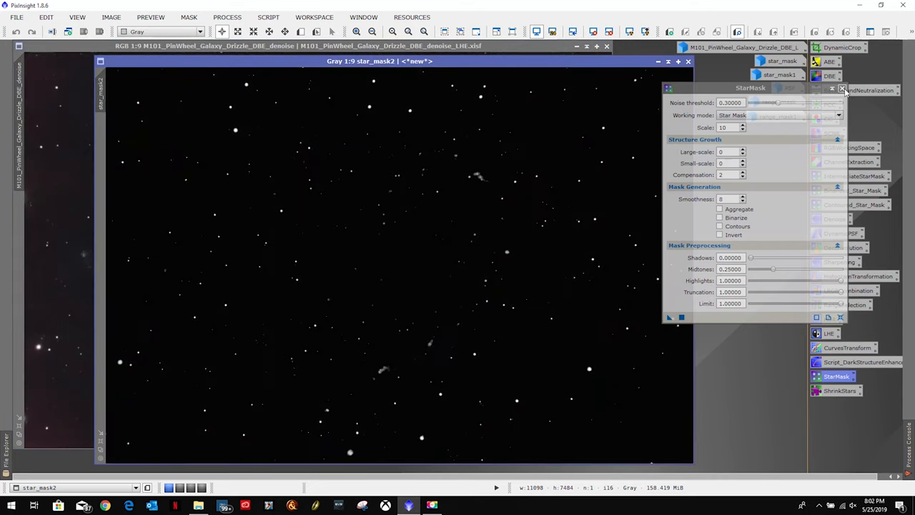
{"action": "left_click", "coordinate": [842, 89]}
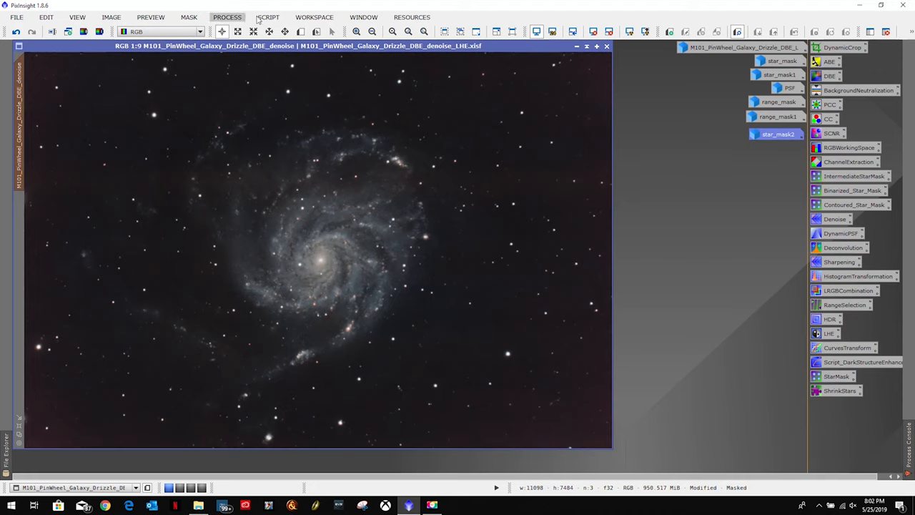
Step: Check the star_mask2 overlay on the galaxy, then hide it again
{"action": "left_click", "coordinate": [226, 17]}
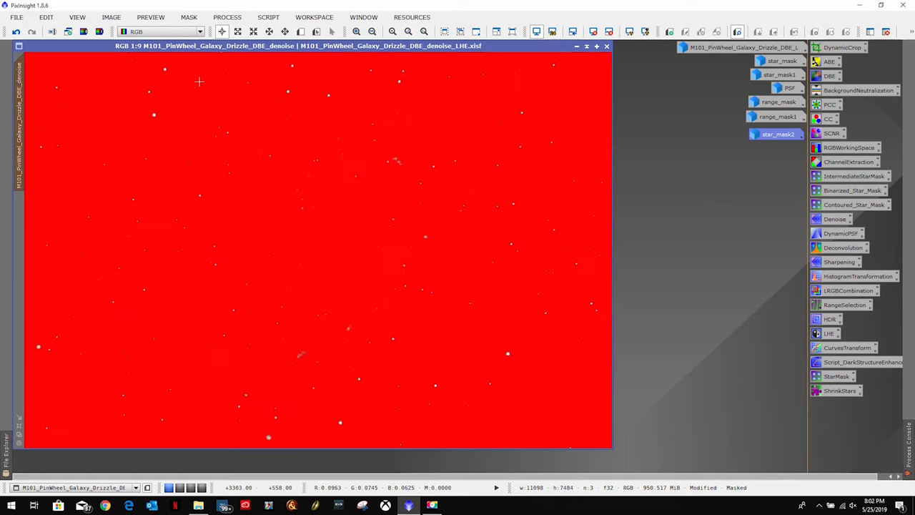
{"action": "mouse_move", "coordinate": [192, 34]}
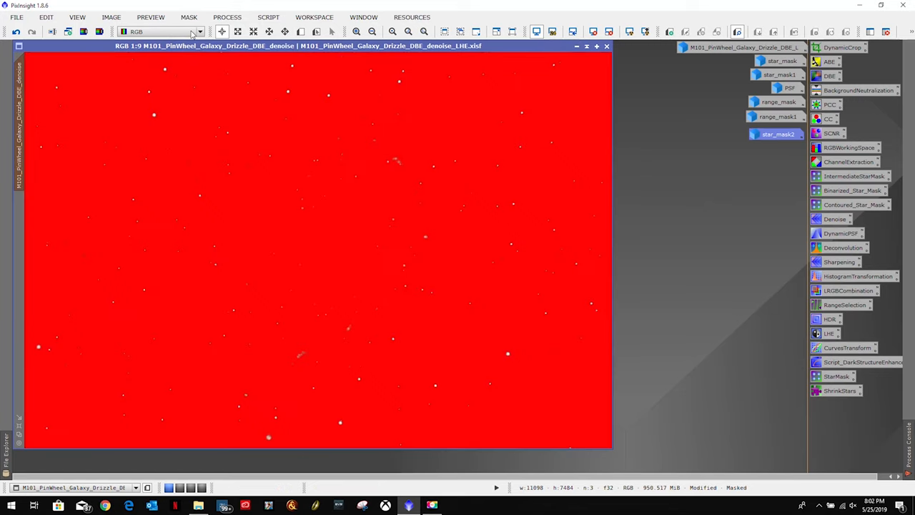
{"action": "left_click", "coordinate": [189, 17]}
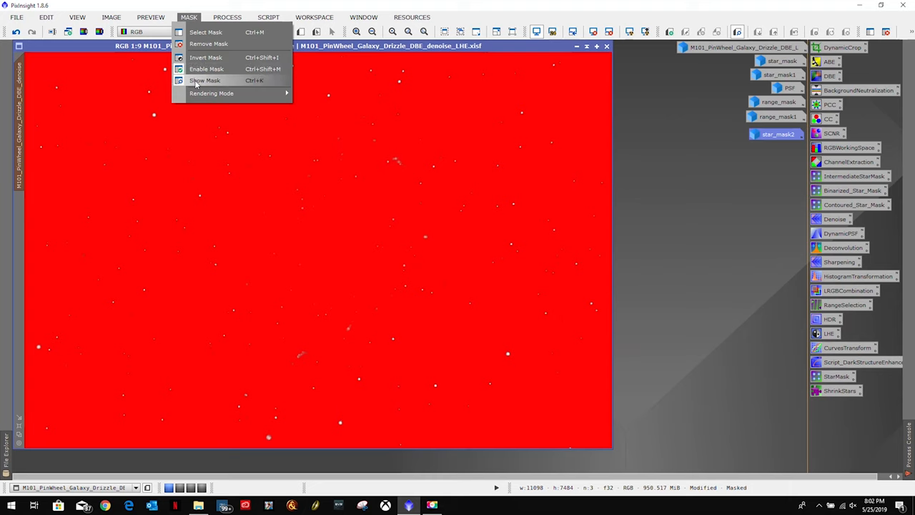
{"action": "left_click", "coordinate": [206, 80]}
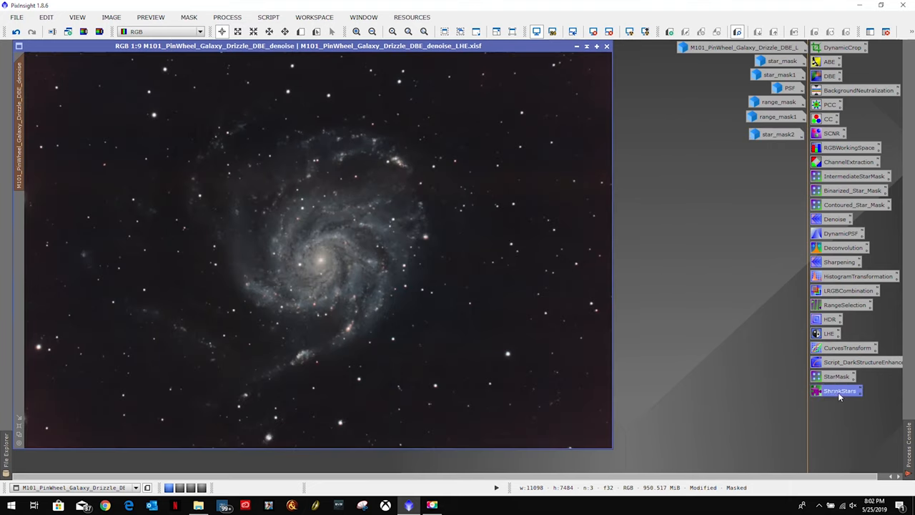
Step: Shrink the stars with the ShrinkStars erosion (2 iterations, amount 0.60)
{"action": "left_click", "coordinate": [859, 276]}
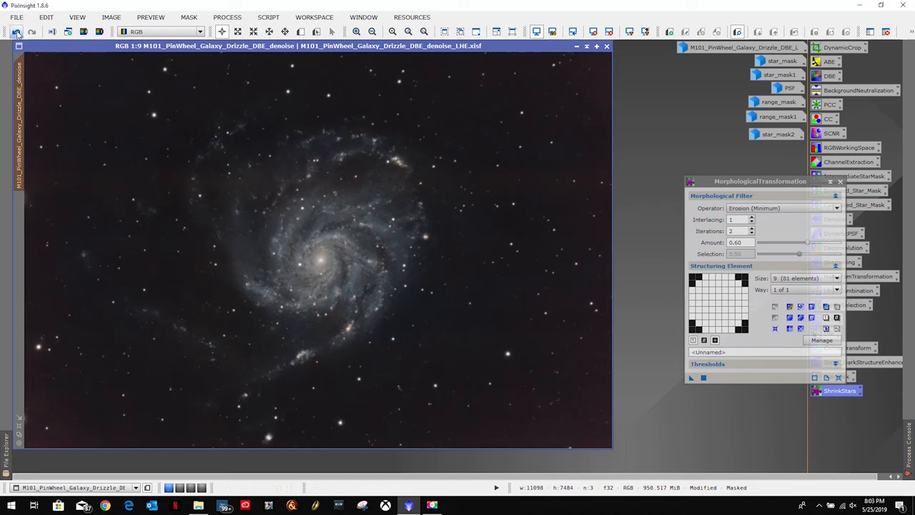
{"action": "left_click", "coordinate": [16, 32]}
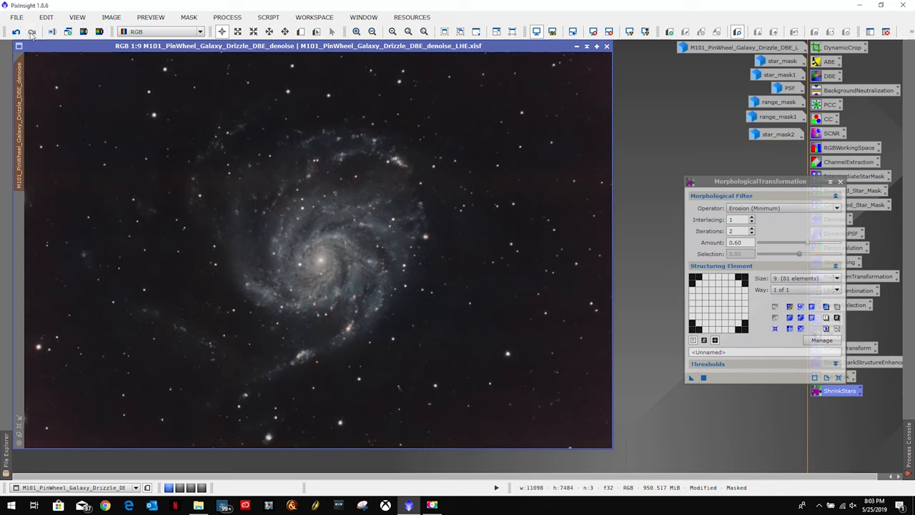
{"action": "mouse_move", "coordinate": [864, 188]}
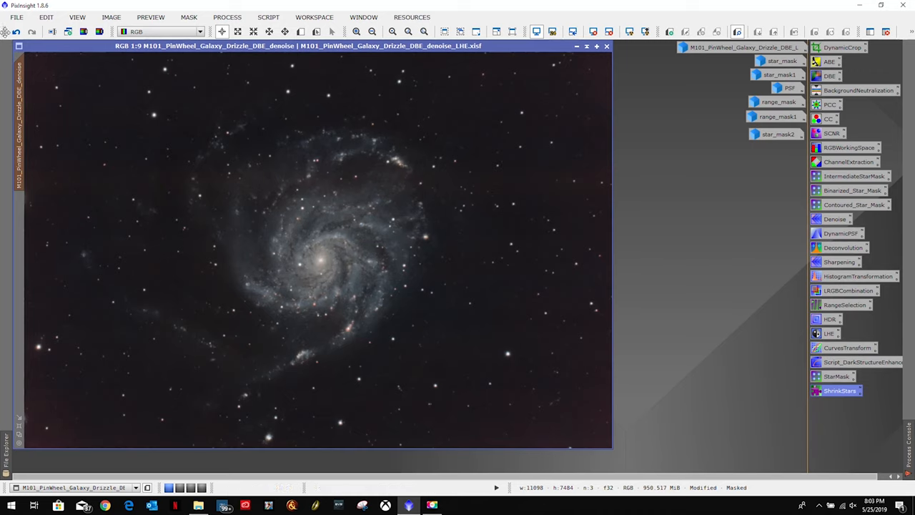
{"action": "left_click", "coordinate": [189, 17]}
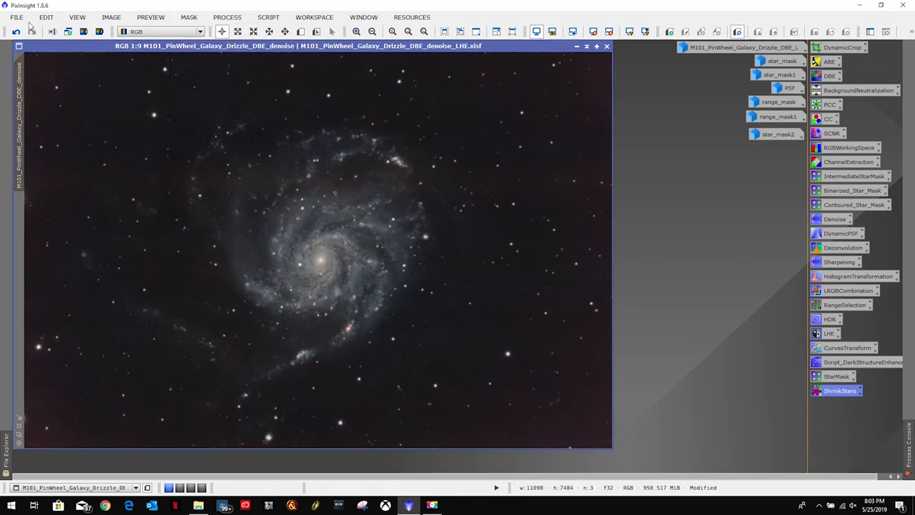
Step: Save the image as M101_PinWheel_Galaxy_Final.xisf
{"action": "left_click", "coordinate": [16, 18]}
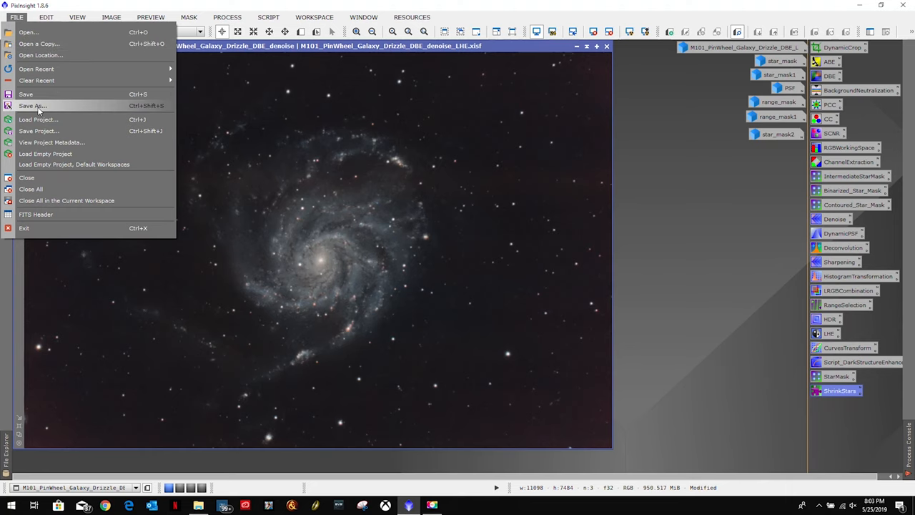
{"action": "left_click", "coordinate": [32, 106]}
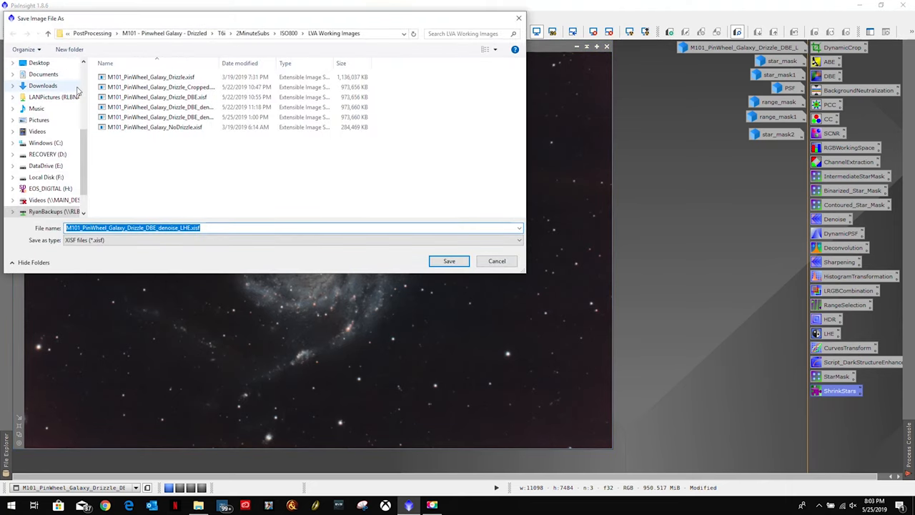
{"action": "left_click", "coordinate": [131, 227]}
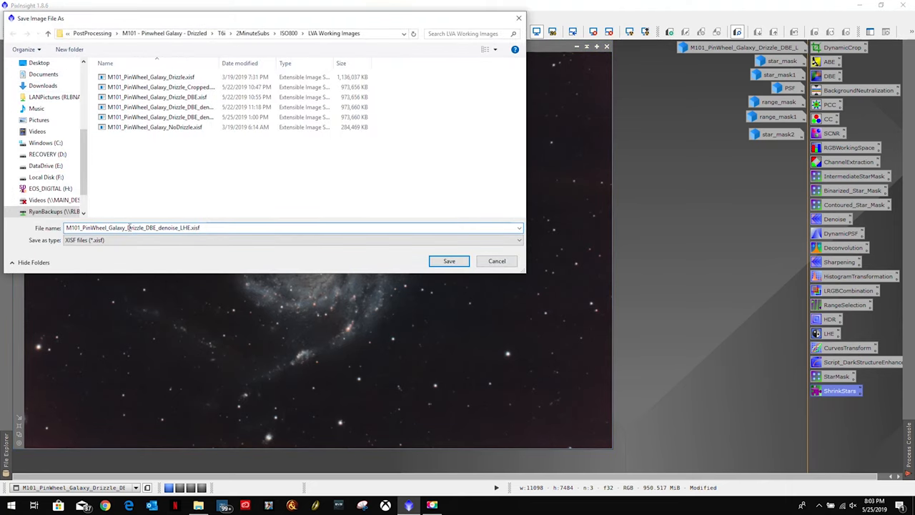
{"action": "double_click", "coordinate": [154, 228]}
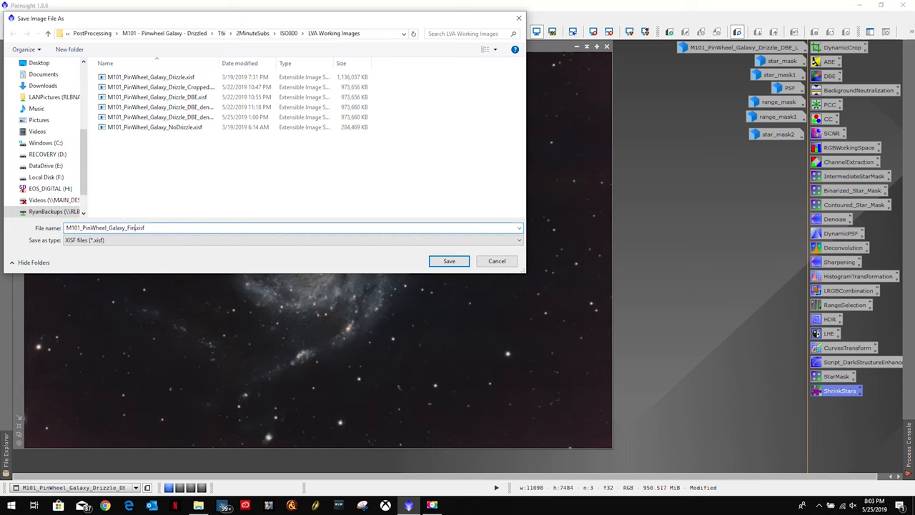
{"action": "left_click", "coordinate": [450, 261]}
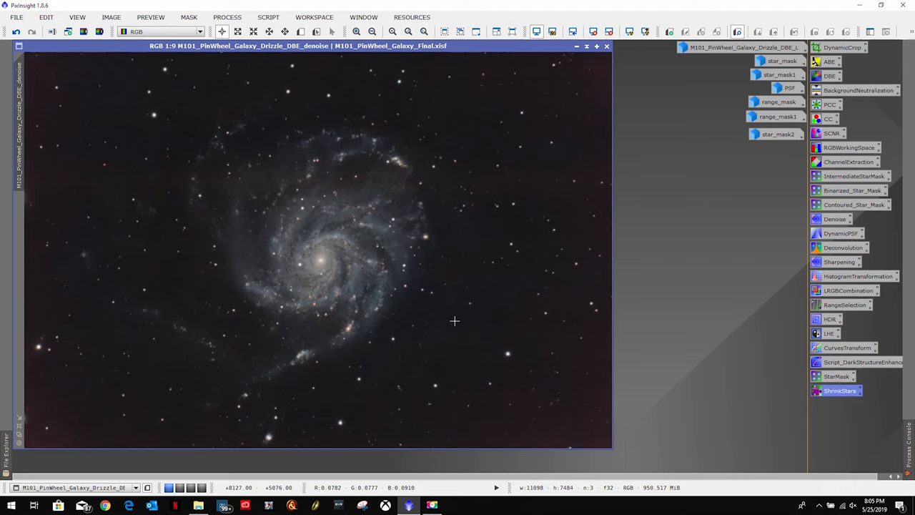
{"action": "mouse_move", "coordinate": [458, 328]}
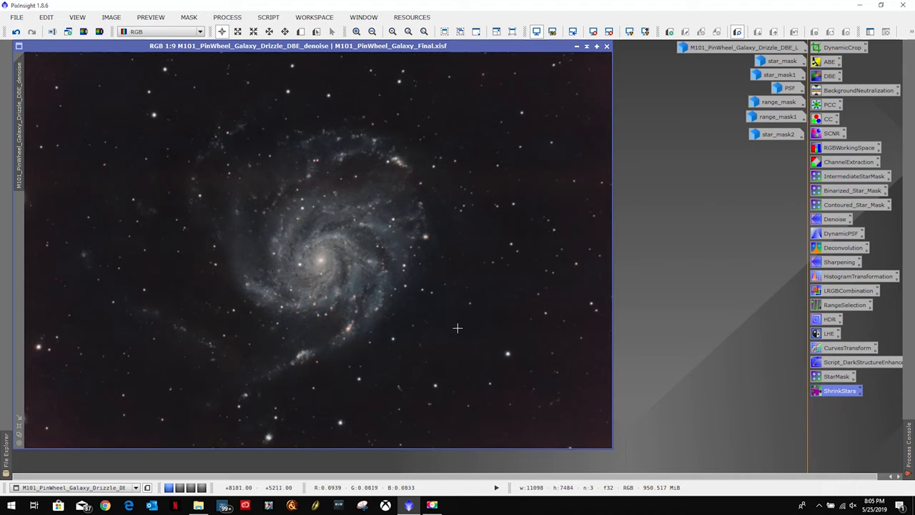
{"action": "mouse_move", "coordinate": [458, 328]}
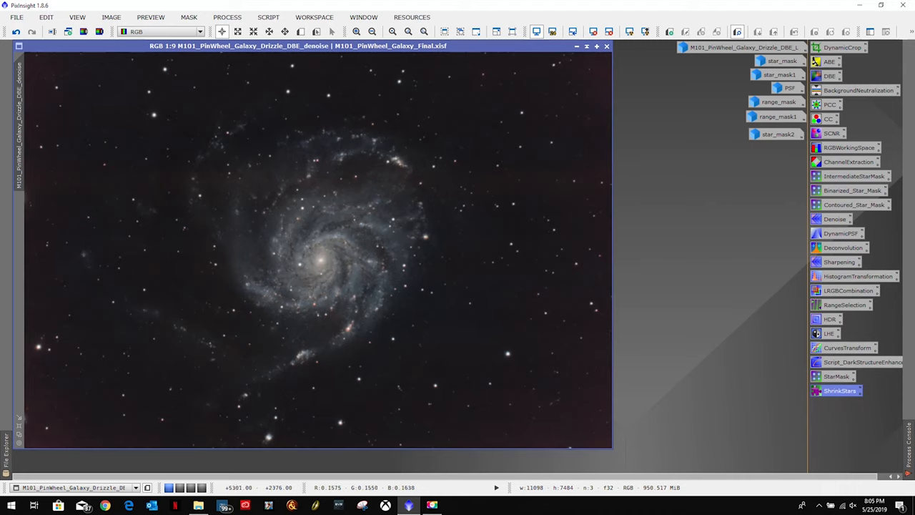
Step: Export M101_PinWheel_Galaxy_Final.jpg at JPEG quality 100
{"action": "left_click", "coordinate": [16, 17]}
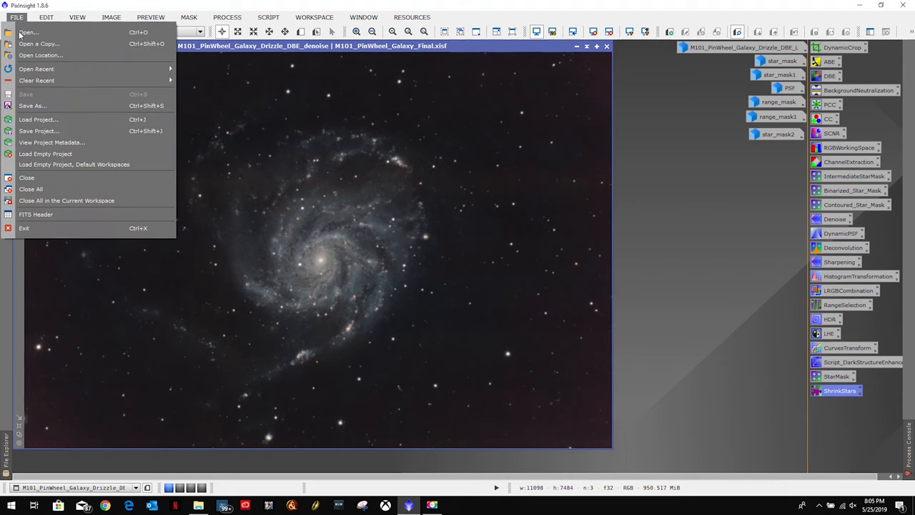
{"action": "left_click", "coordinate": [31, 106]}
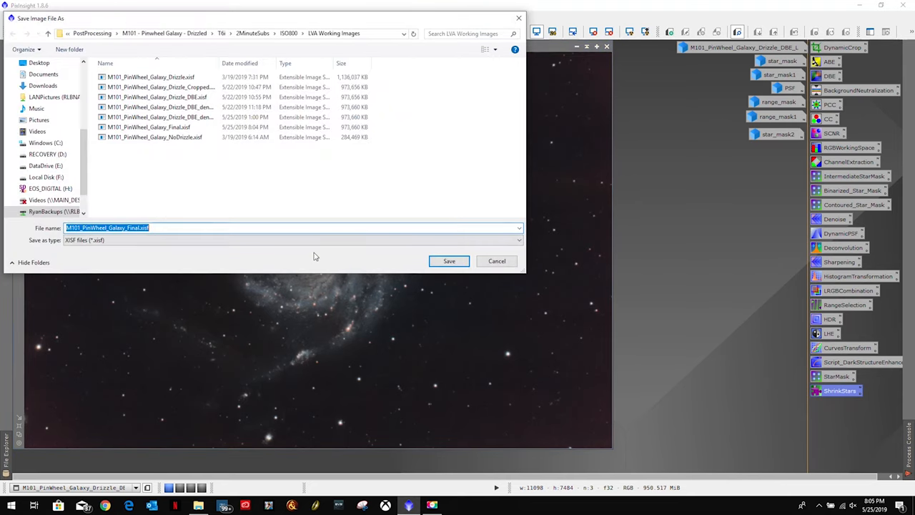
{"action": "left_click", "coordinate": [515, 240]}
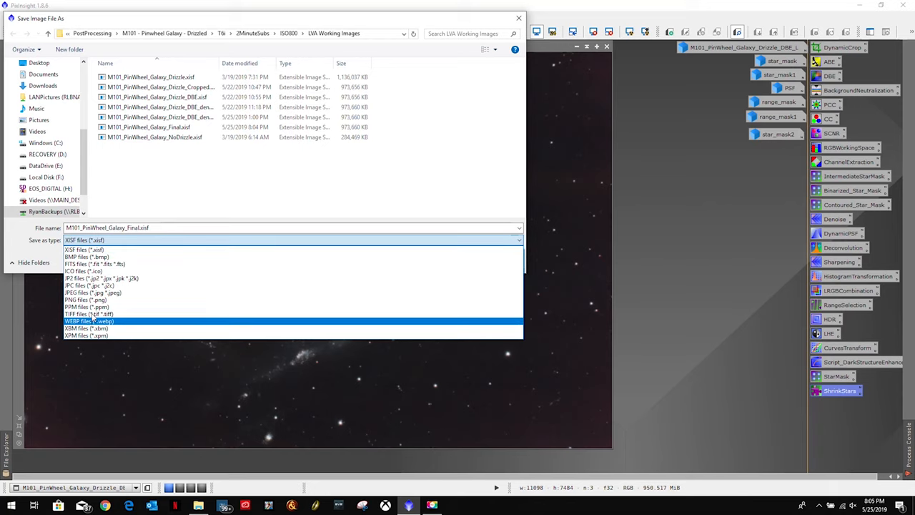
{"action": "left_click", "coordinate": [93, 291]}
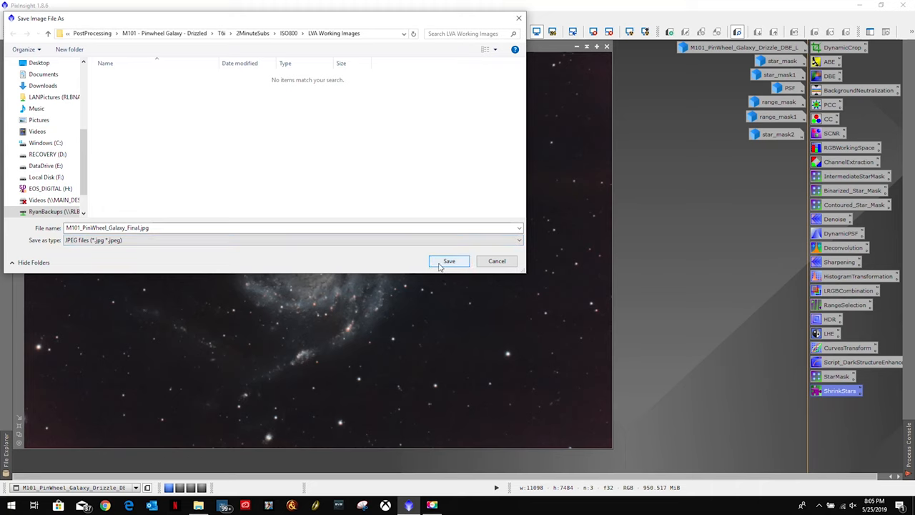
{"action": "left_click", "coordinate": [449, 260]}
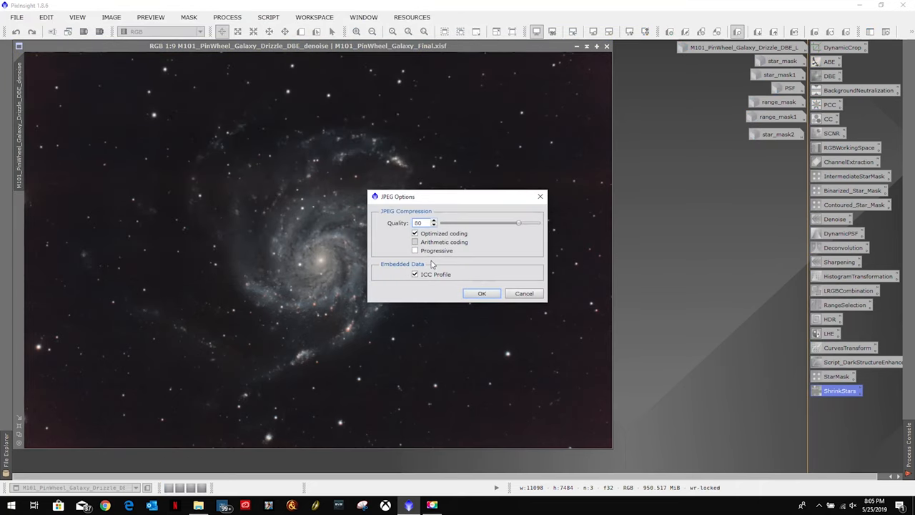
{"action": "left_click_drag", "start_coordinate": [517, 223], "coordinate": [538, 223]}
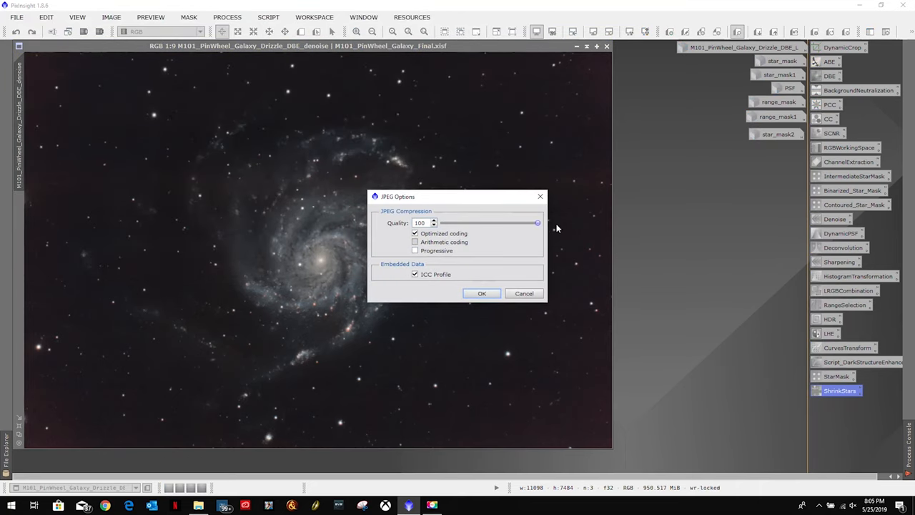
{"action": "left_click", "coordinate": [480, 293]}
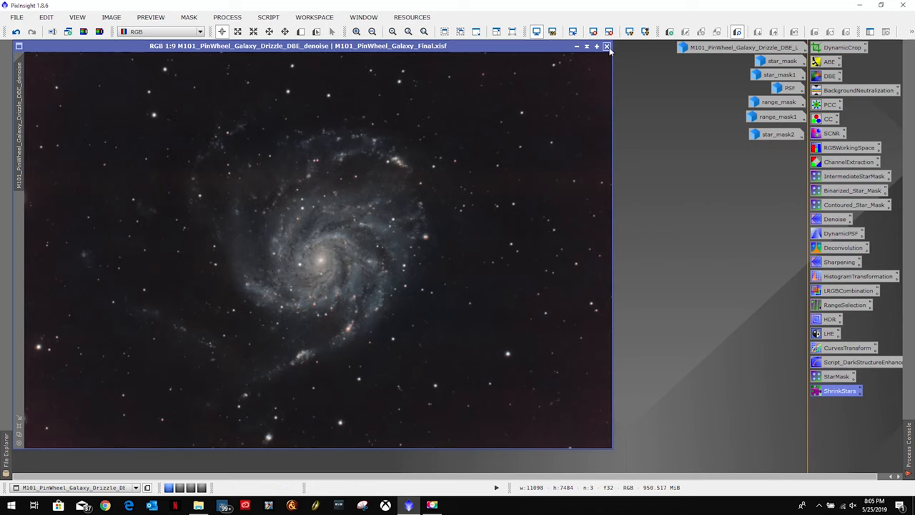
Step: Close the final galaxy image, dismissing the internal error and the open-file dialog
{"action": "left_click", "coordinate": [606, 46]}
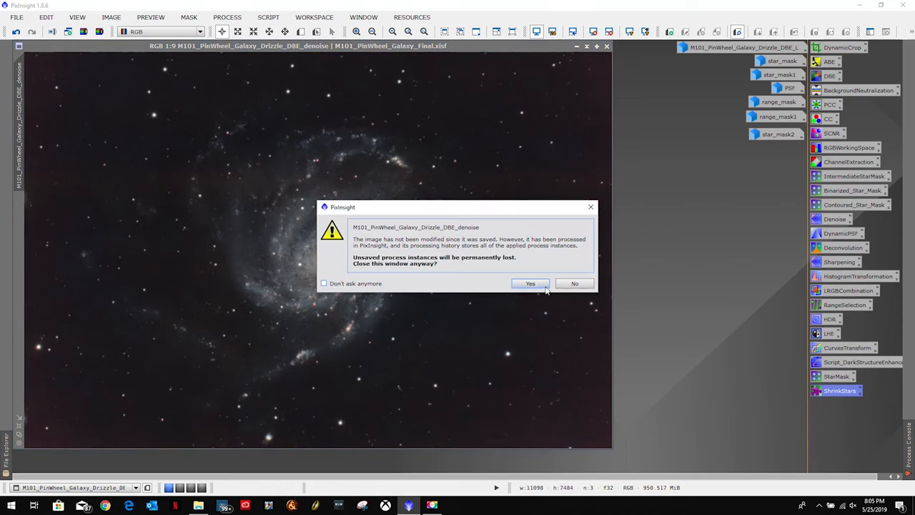
{"action": "left_click", "coordinate": [529, 283]}
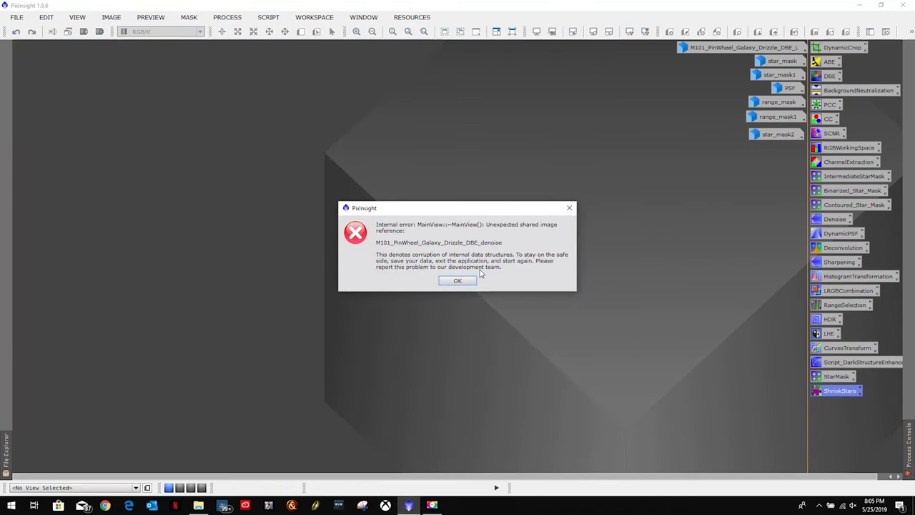
{"action": "mouse_move", "coordinate": [436, 252]}
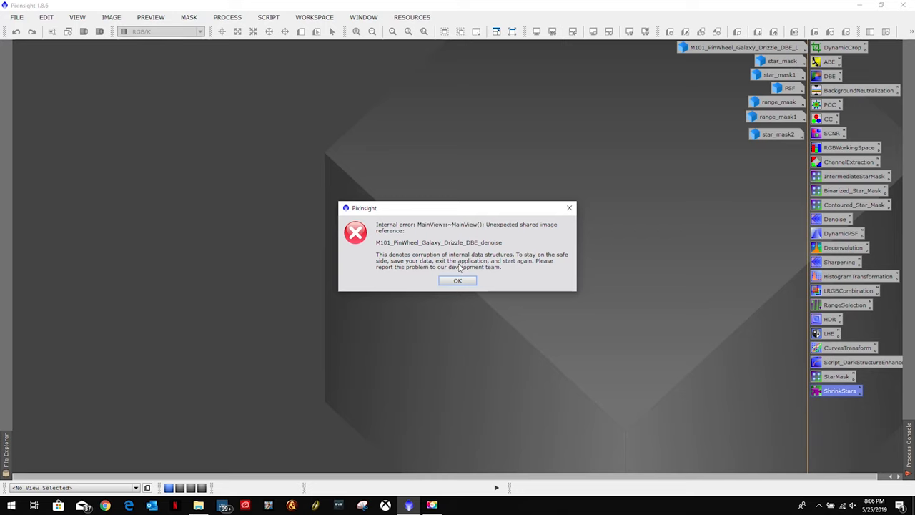
{"action": "left_click", "coordinate": [458, 280]}
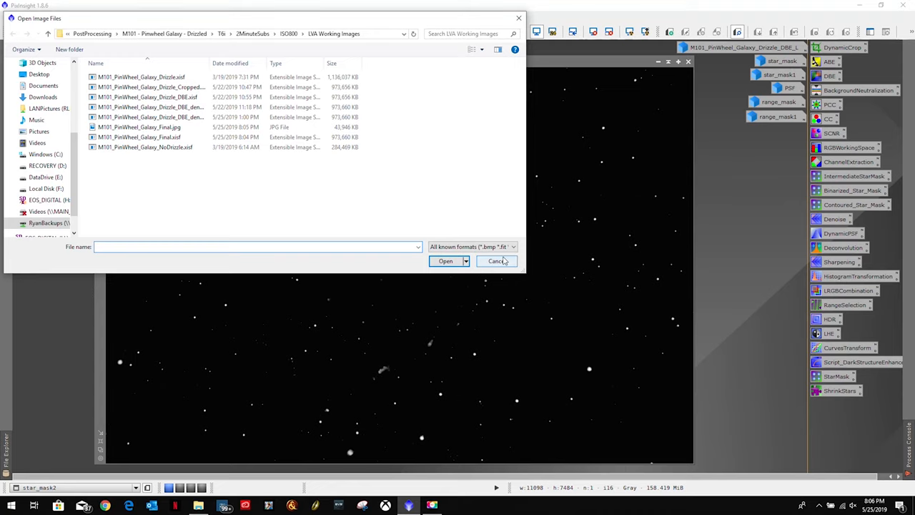
{"action": "left_click", "coordinate": [141, 137]}
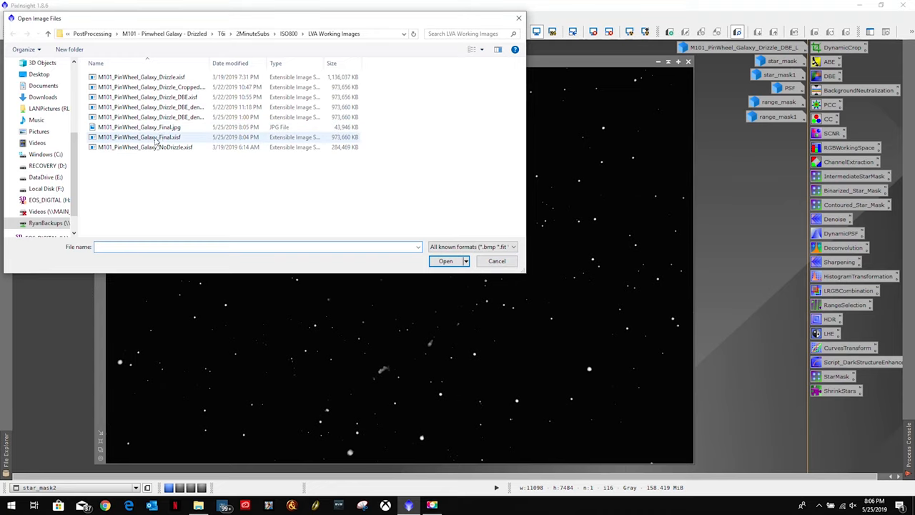
{"action": "left_click", "coordinate": [497, 260]}
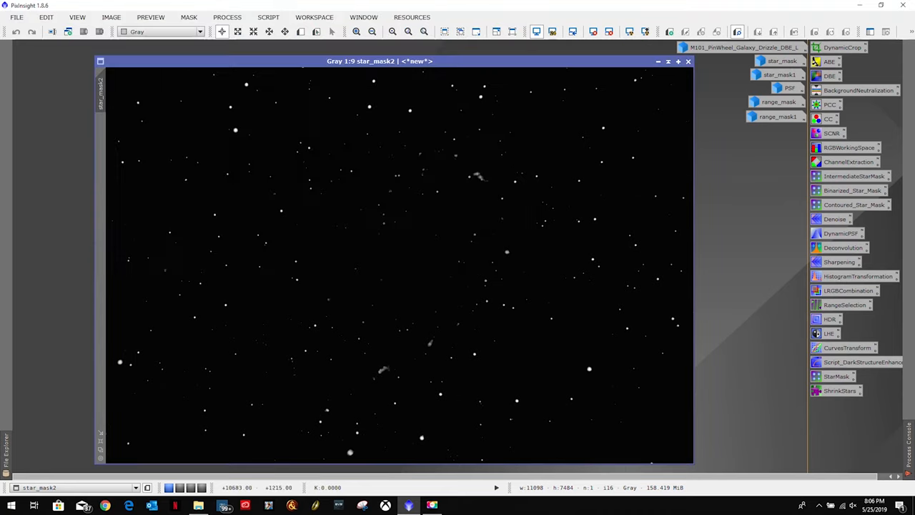
Step: Close star_mask2, the unsaved luminance image and star_mask
{"action": "left_click", "coordinate": [778, 89]}
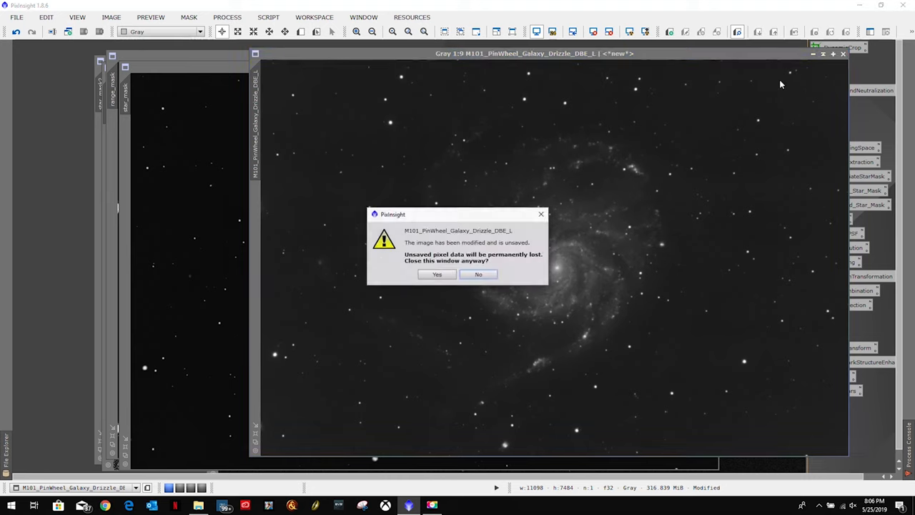
{"action": "left_click", "coordinate": [437, 274]}
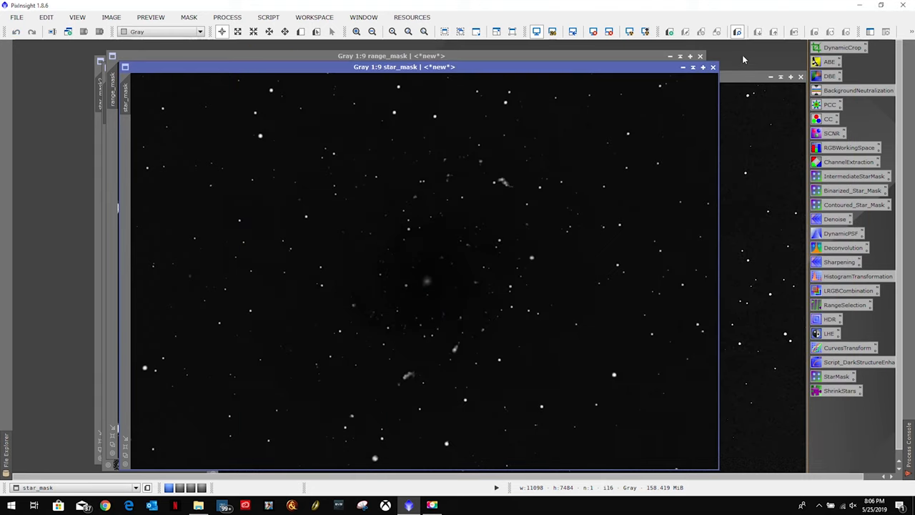
{"action": "left_click", "coordinate": [712, 67]}
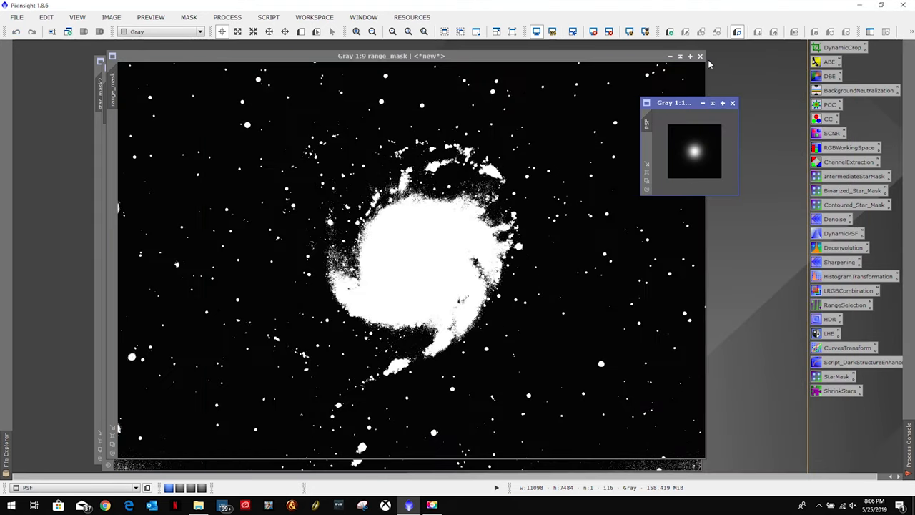